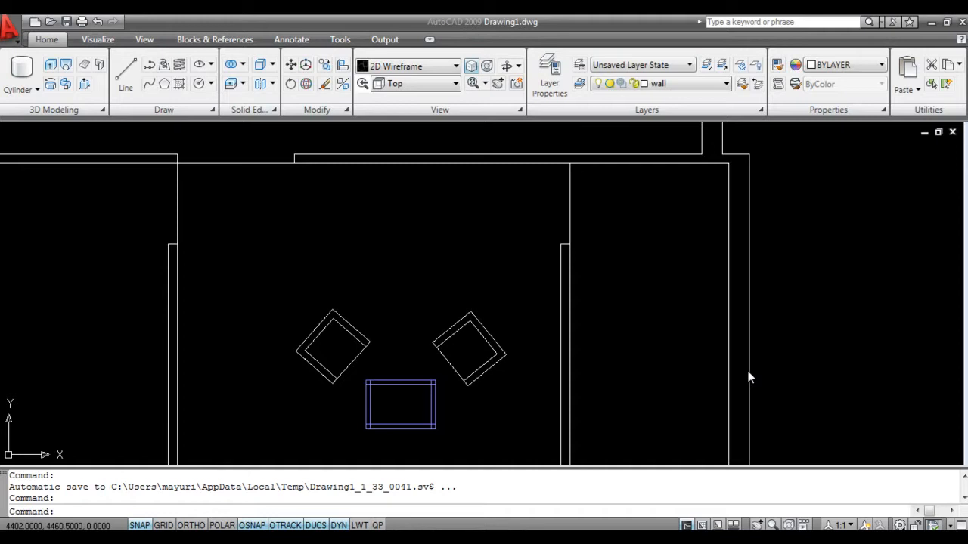
mouse_move(593, 339)
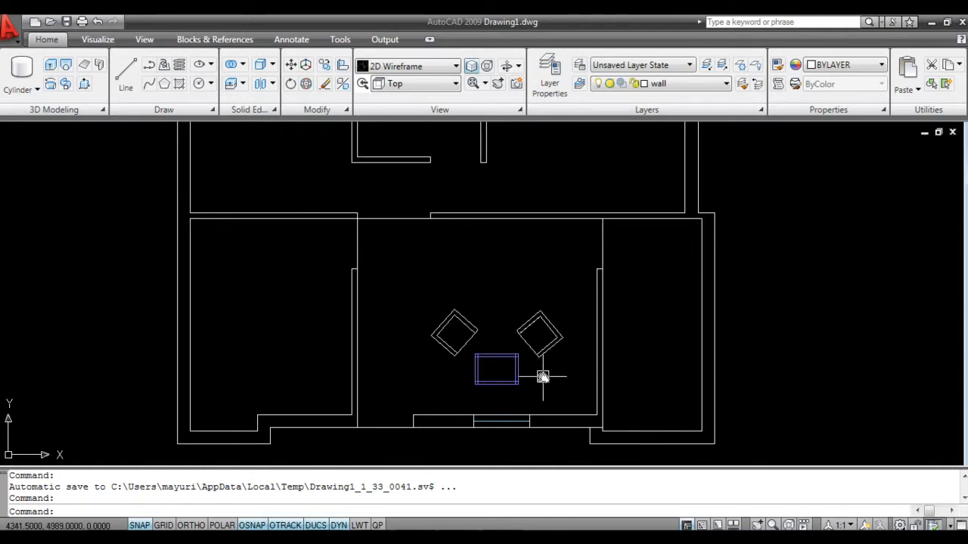
Show the house model from the Southeast Isometric preset view
left_click(457, 83)
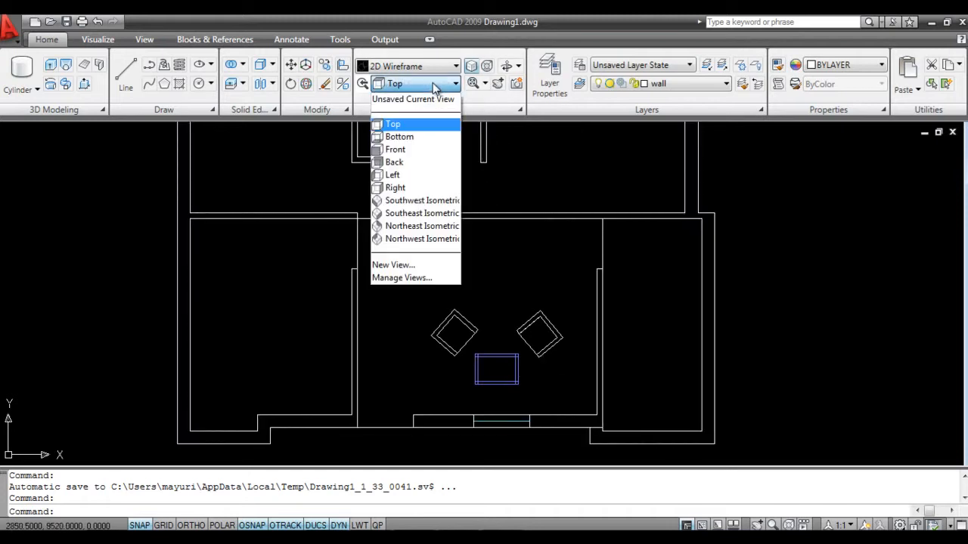
mouse_move(422, 213)
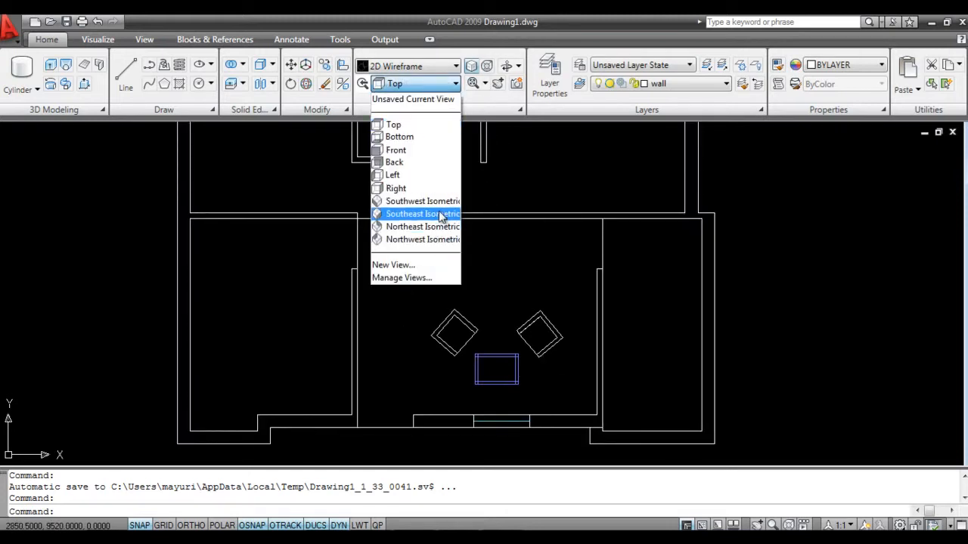
left_click(424, 215)
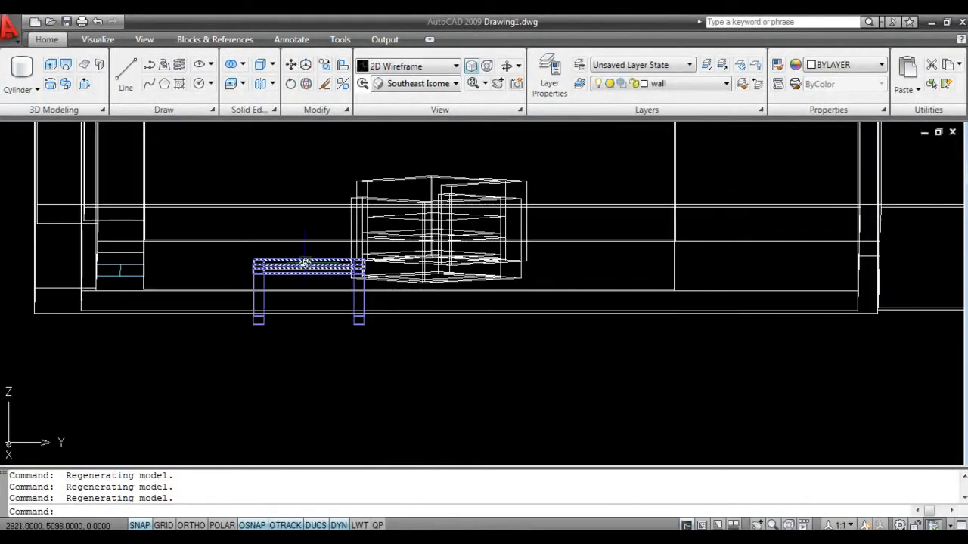
In the Layer Properties Manager, make the furniture layer current
left_click(249, 260)
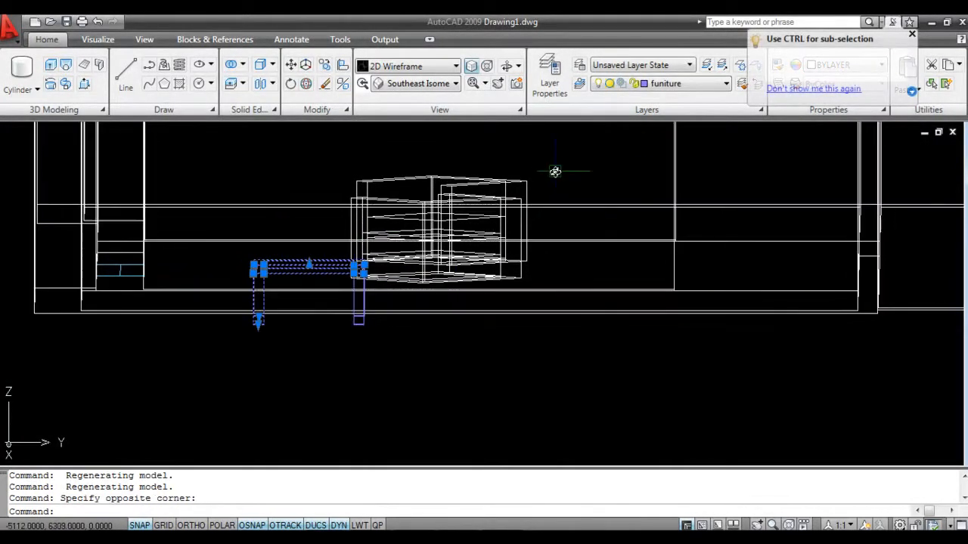
left_click(550, 73)
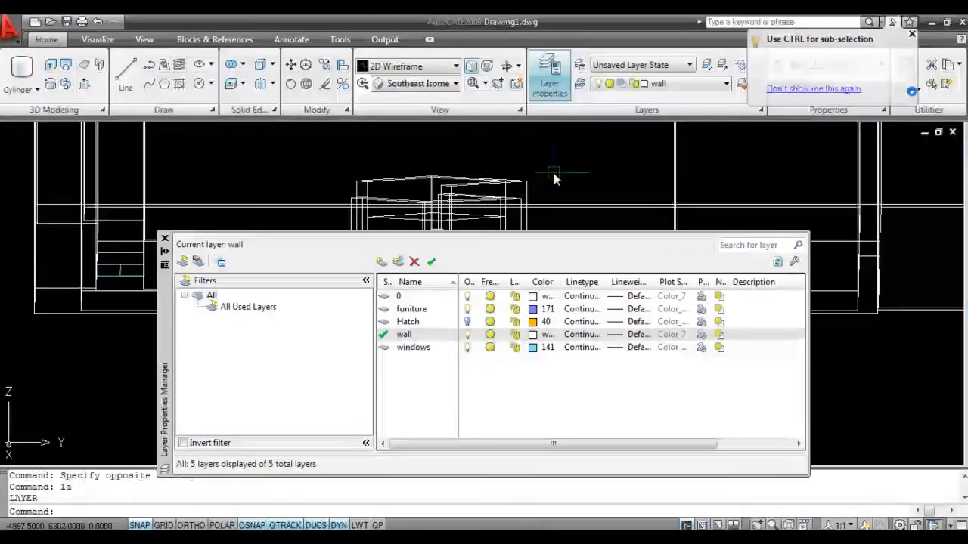
left_click(405, 334)
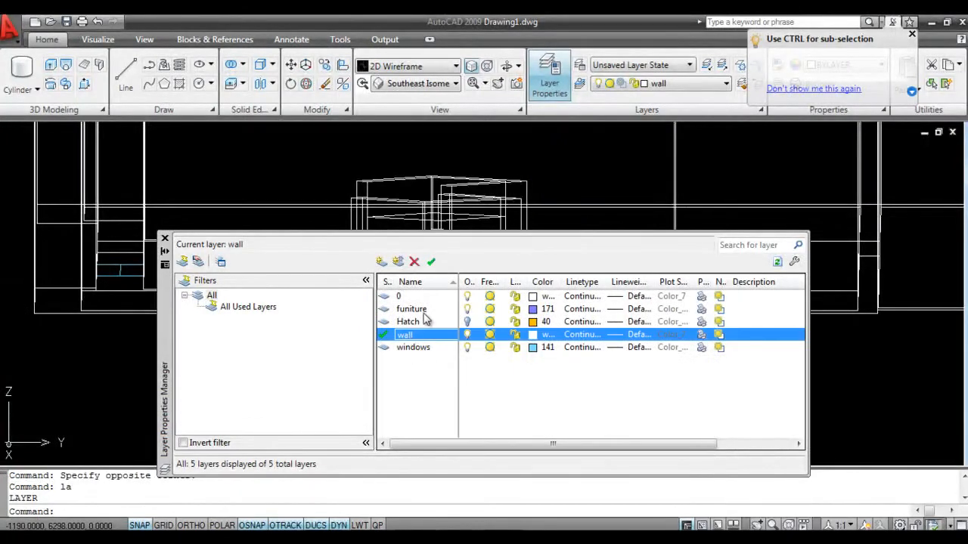
right_click(412, 309)
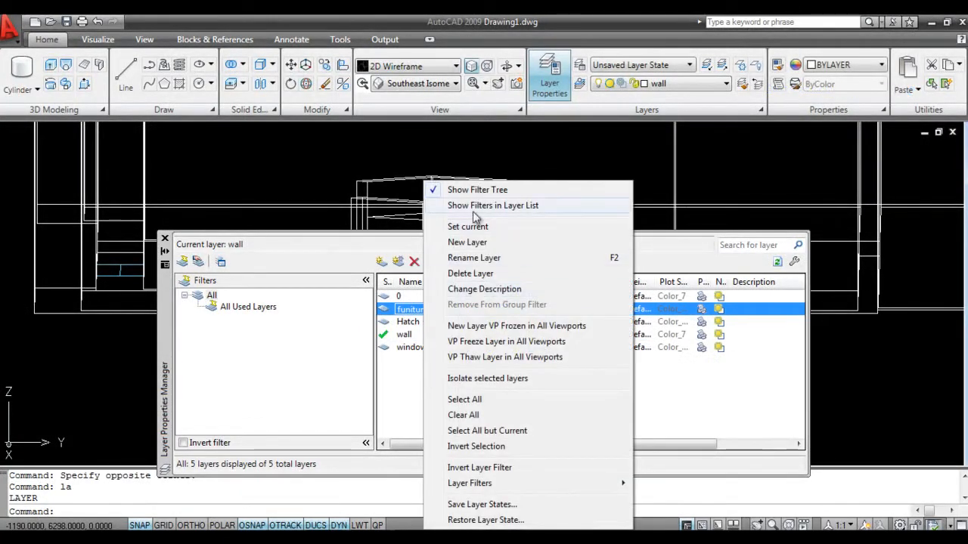
mouse_move(491, 399)
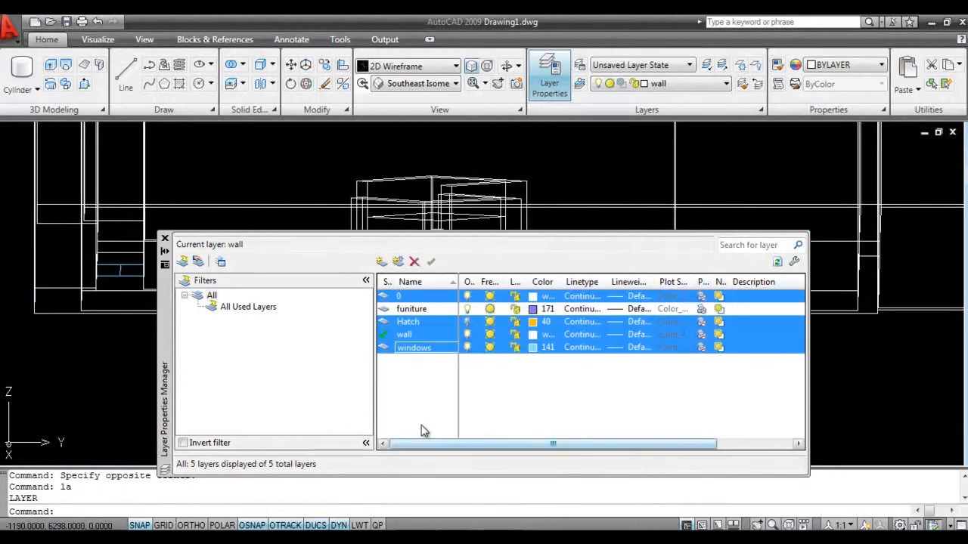
left_click(399, 295)
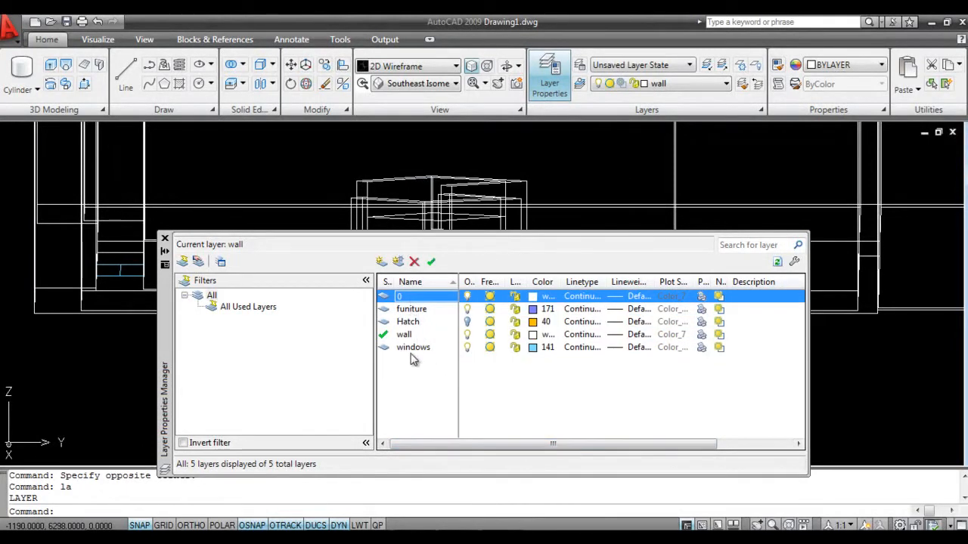
left_click(411, 309)
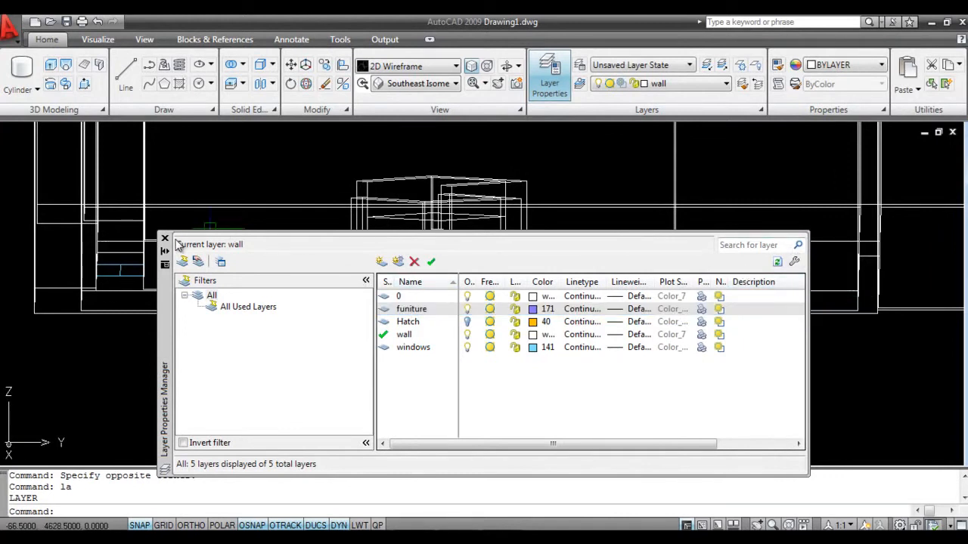
left_click(163, 239)
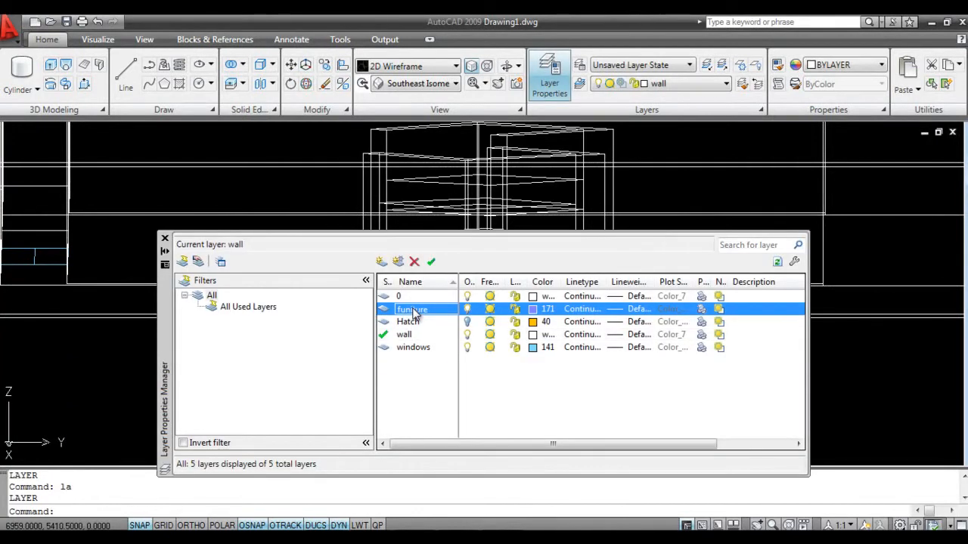
right_click(412, 309)
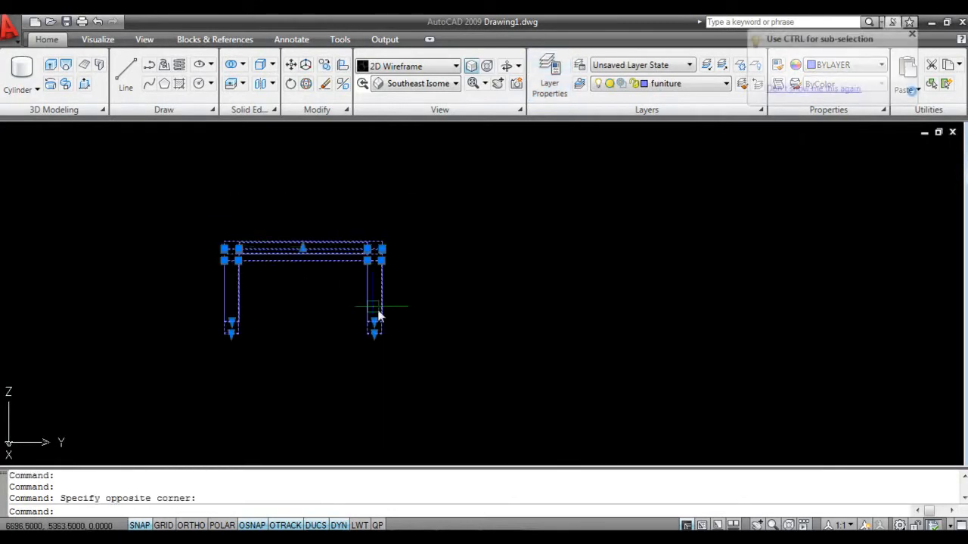
mouse_move(463, 303)
type("la")
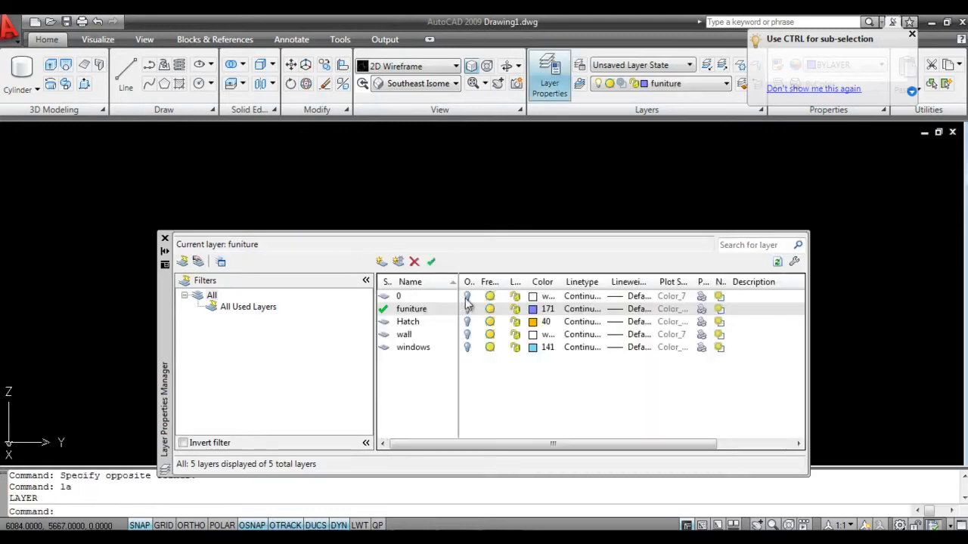
Lock the 0, Hatch, wall and windows layers
left_click(408, 320)
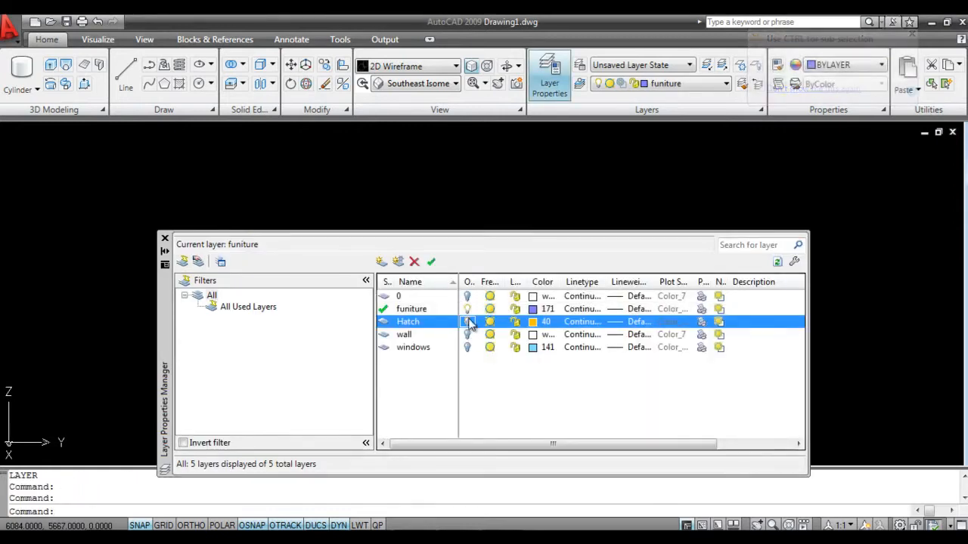
left_click(467, 320)
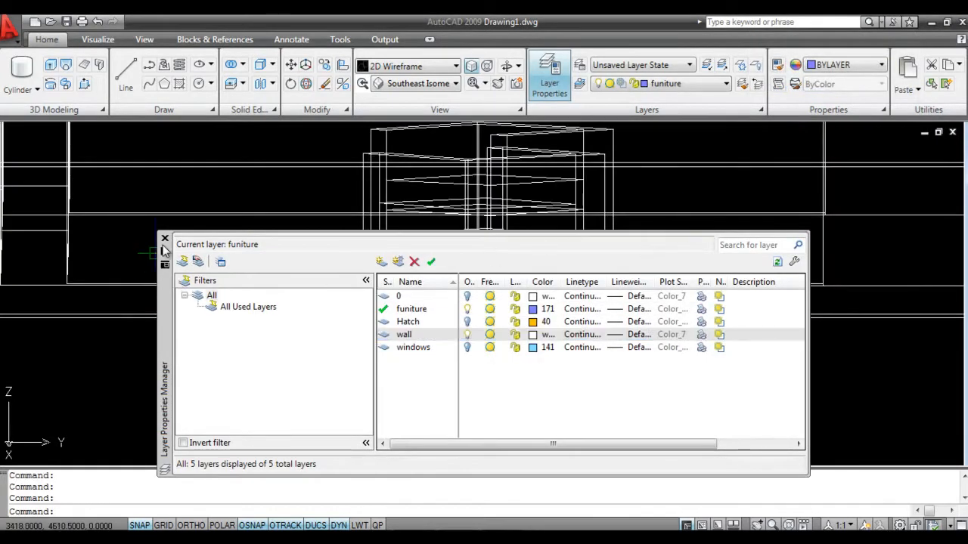
left_click(165, 239)
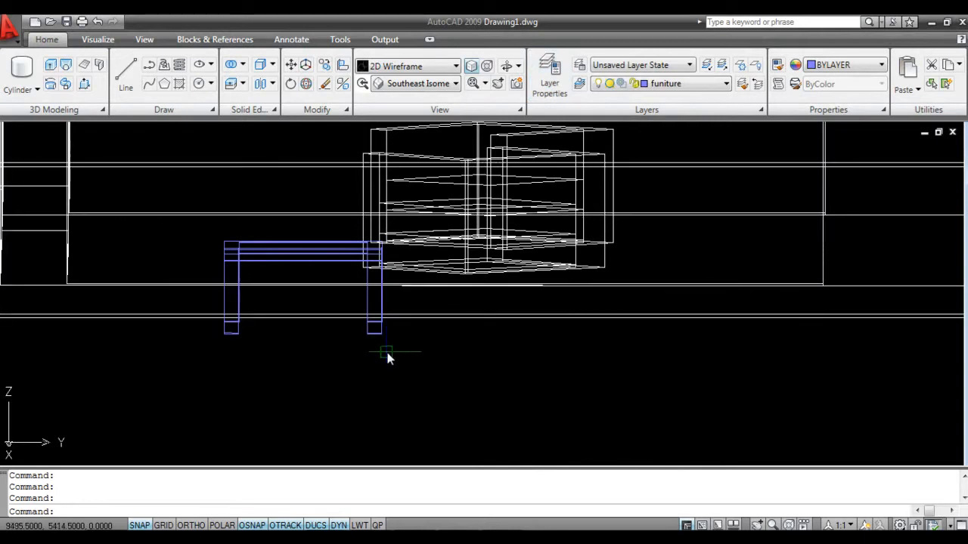
mouse_move(397, 340)
type("la")
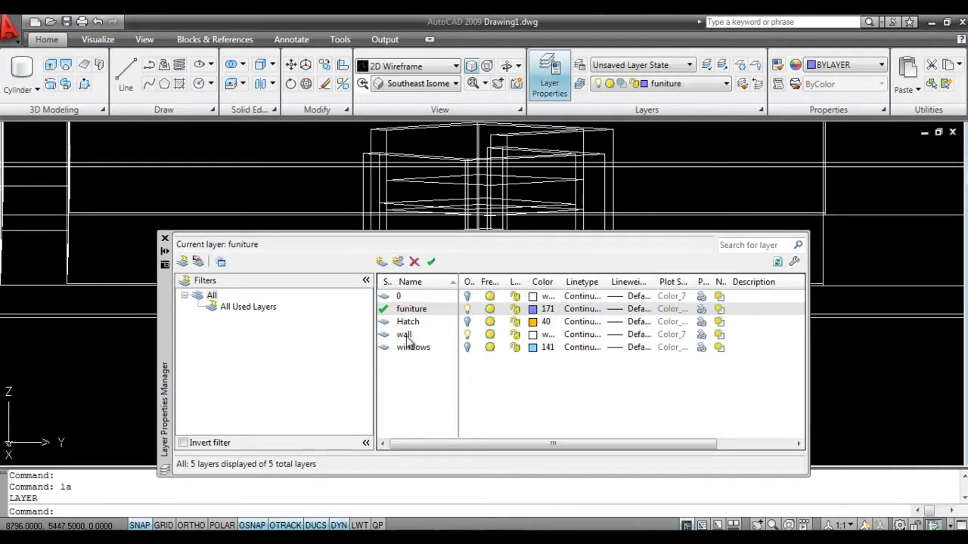
left_click(405, 335)
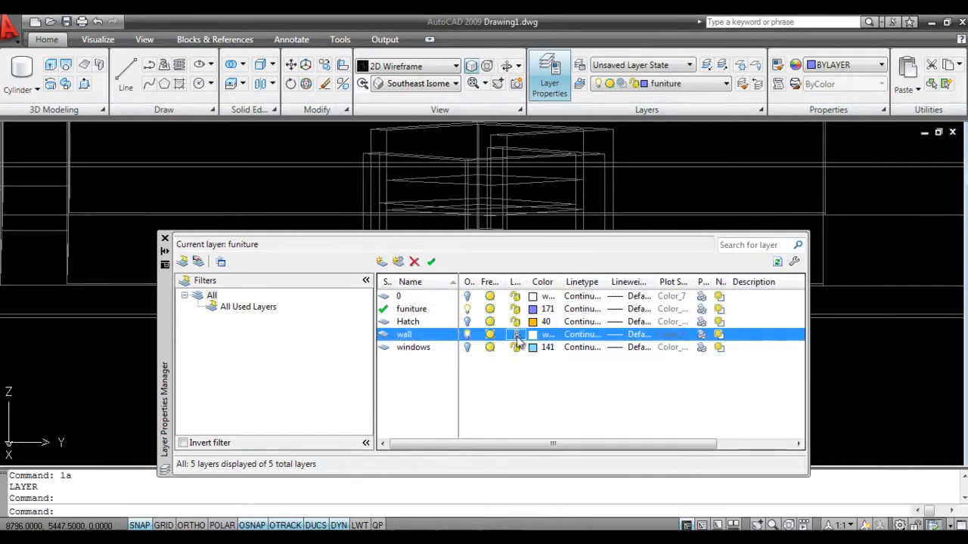
mouse_move(505, 328)
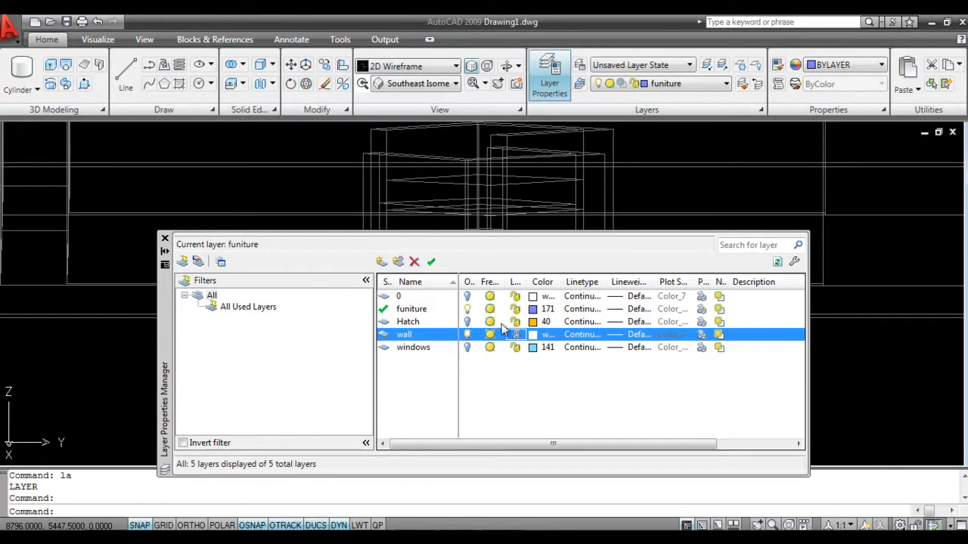
left_click(413, 346)
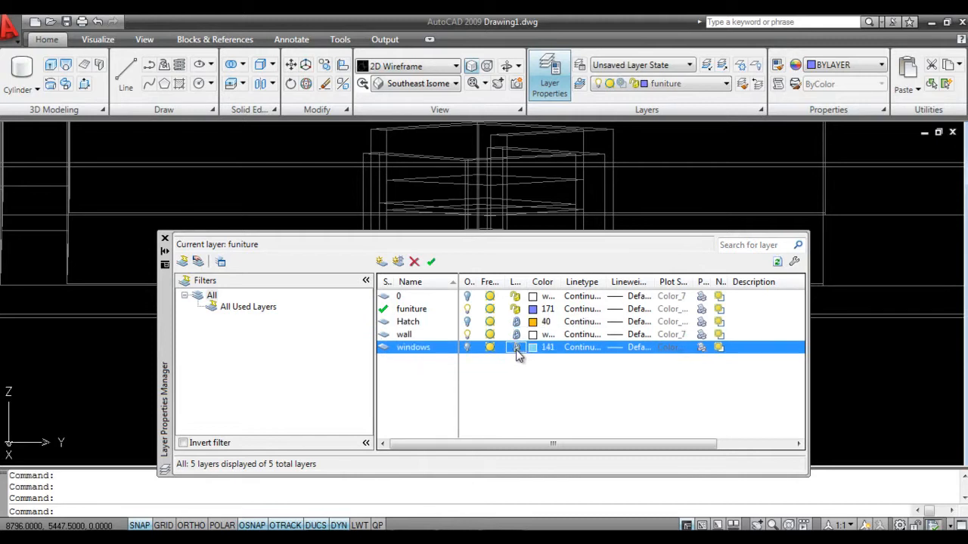
left_click(400, 295)
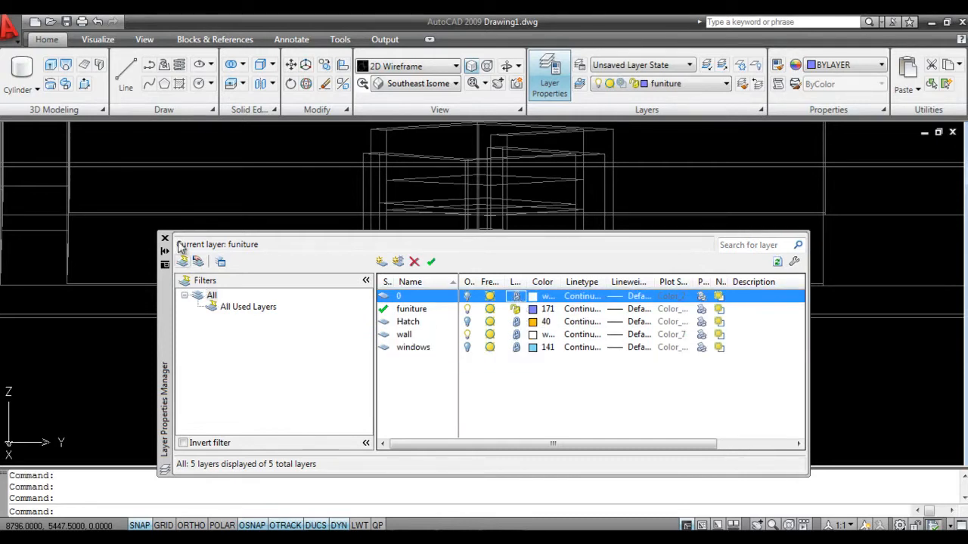
Move the furniture piece into place and return to the Top plan view
left_click(164, 238)
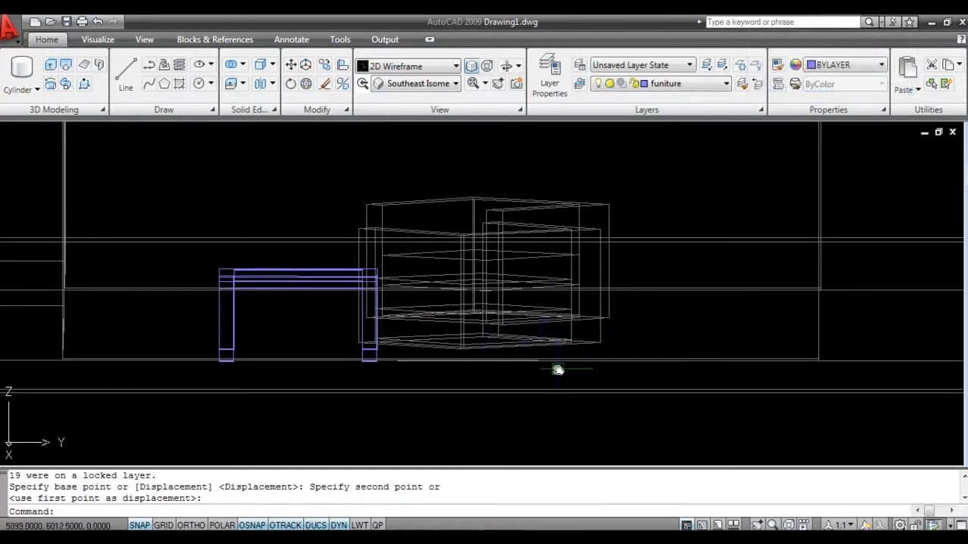
mouse_move(576, 293)
type("m")
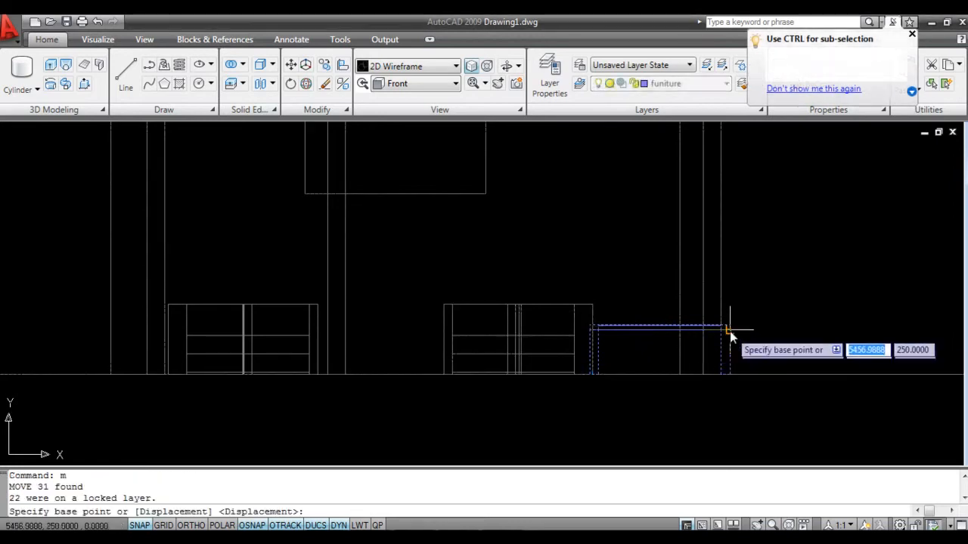
left_click(729, 330)
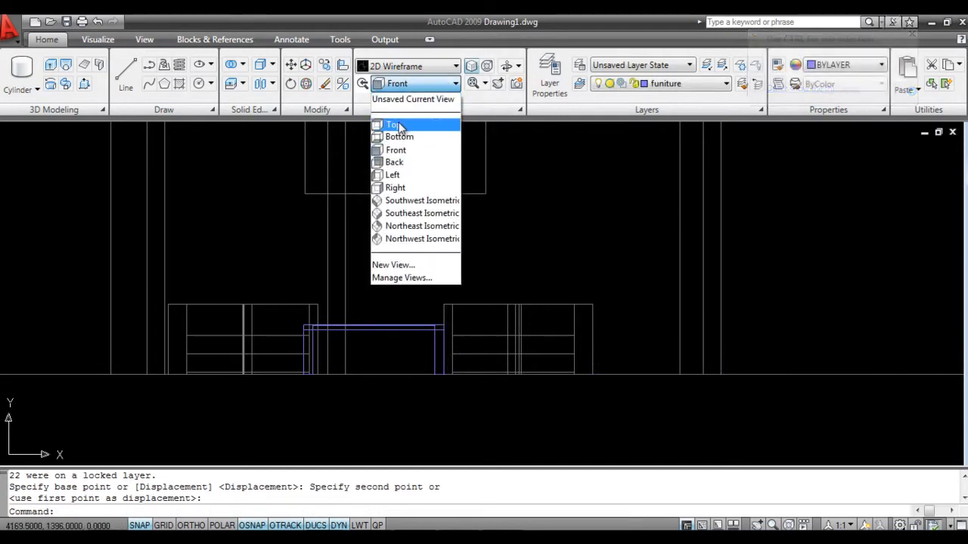
left_click(393, 124)
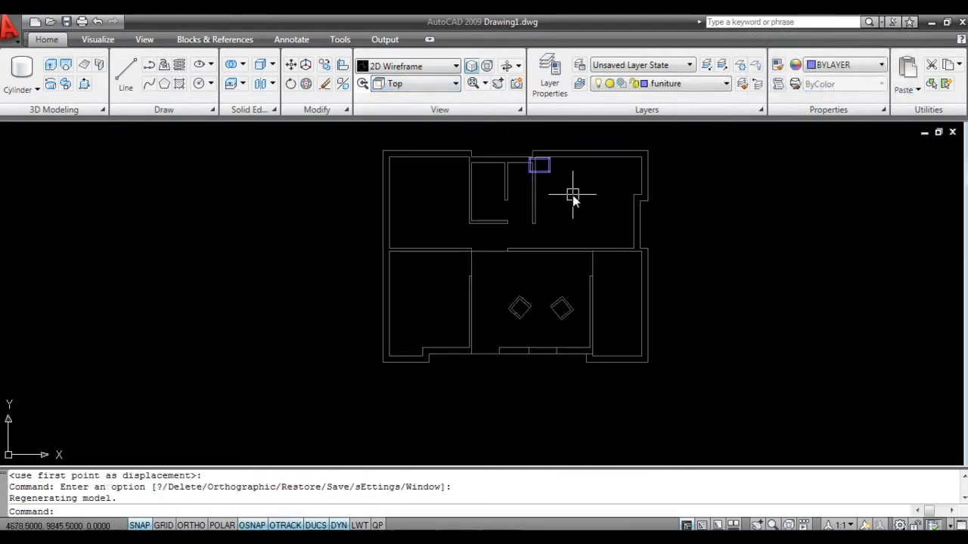
right_click(572, 194)
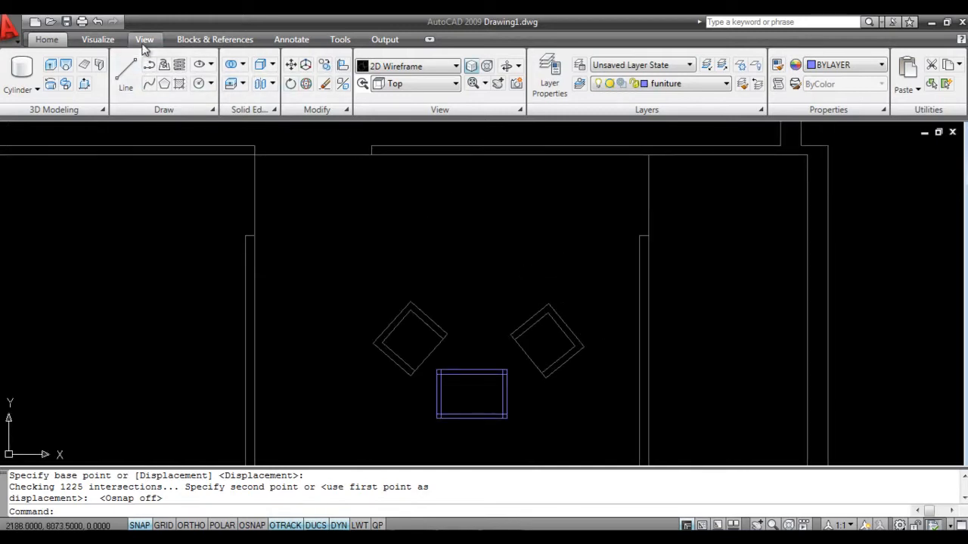
In the Materials palette, create two new materials named Wall and Fabric
left_click(145, 40)
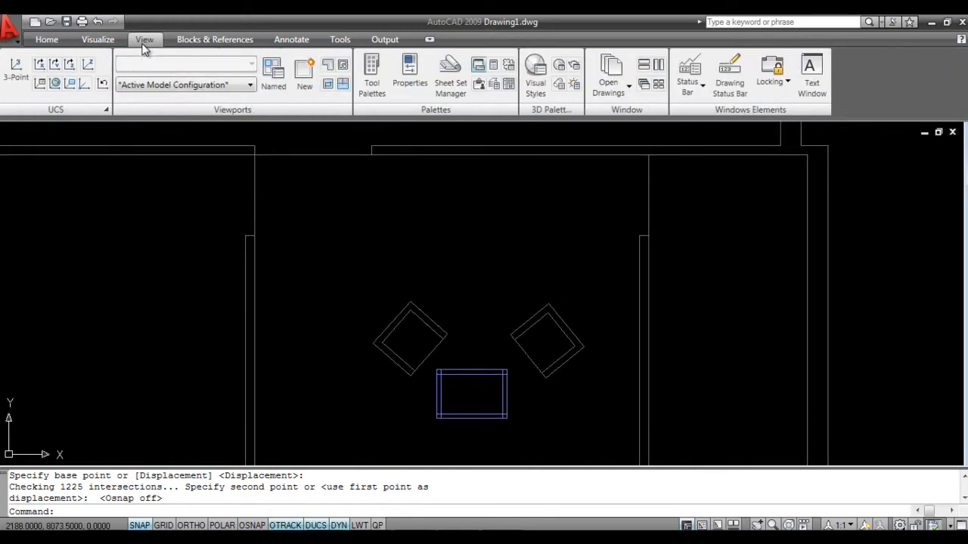
mouse_move(575, 64)
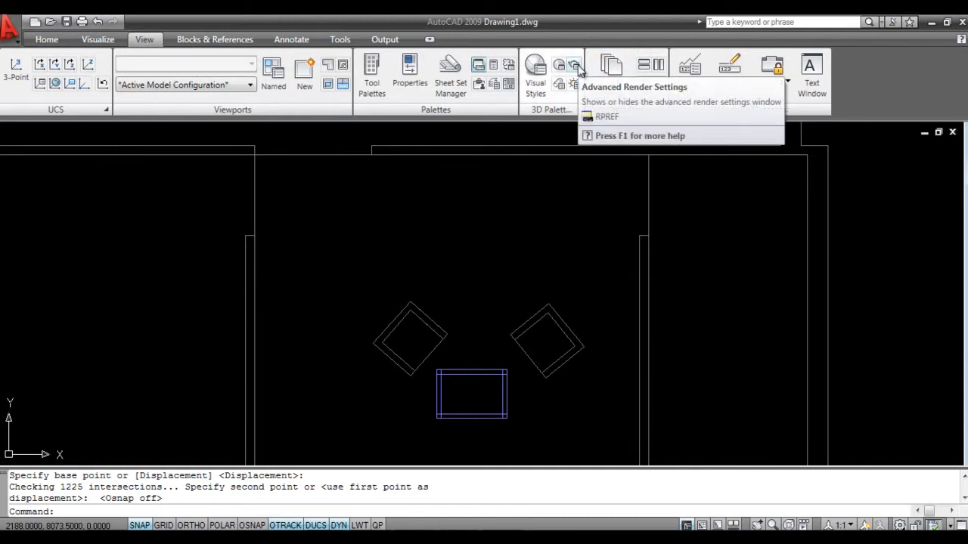
mouse_move(560, 68)
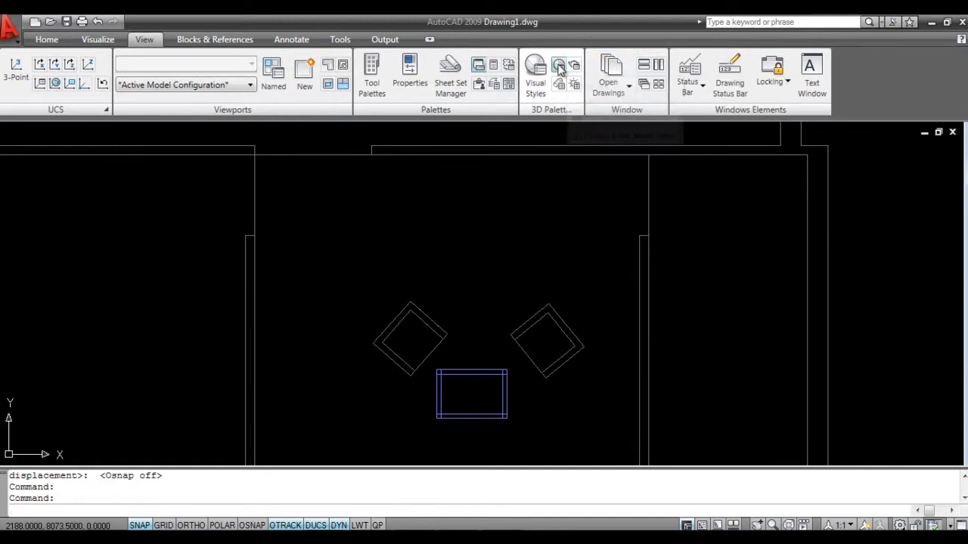
left_click(560, 68)
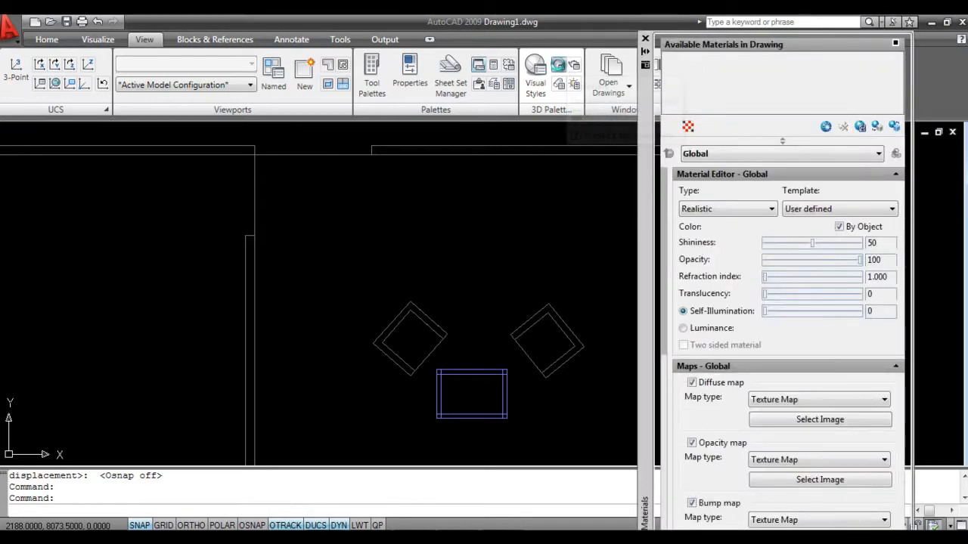
left_click(560, 67)
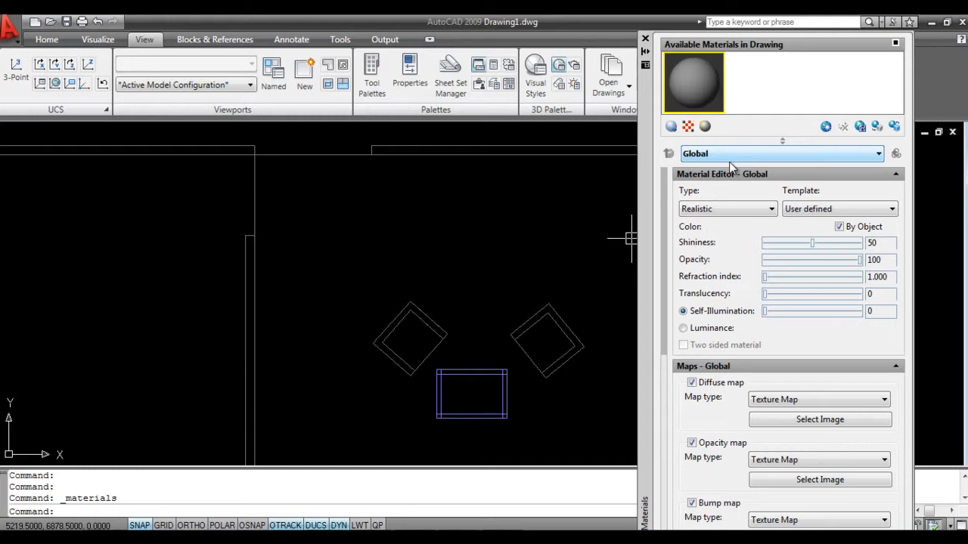
mouse_move(744, 167)
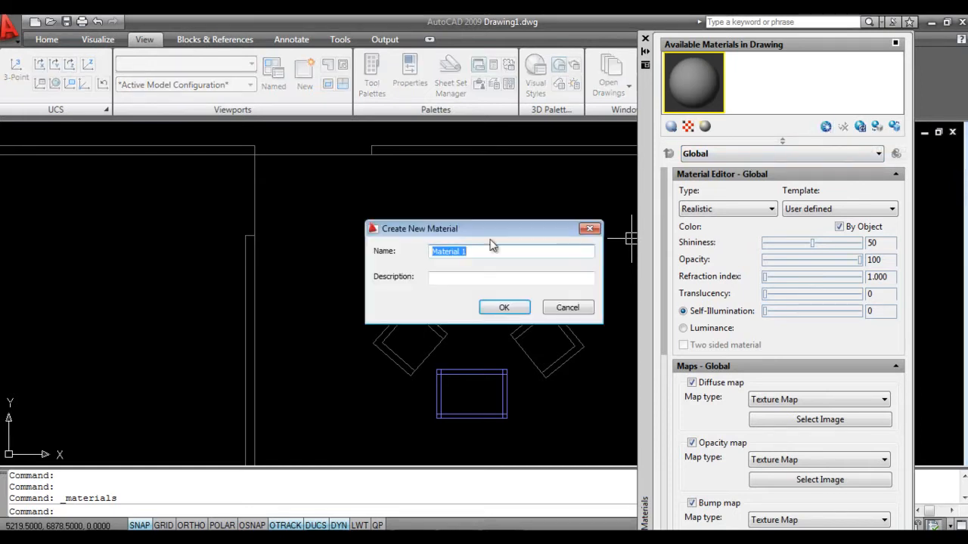
type("W")
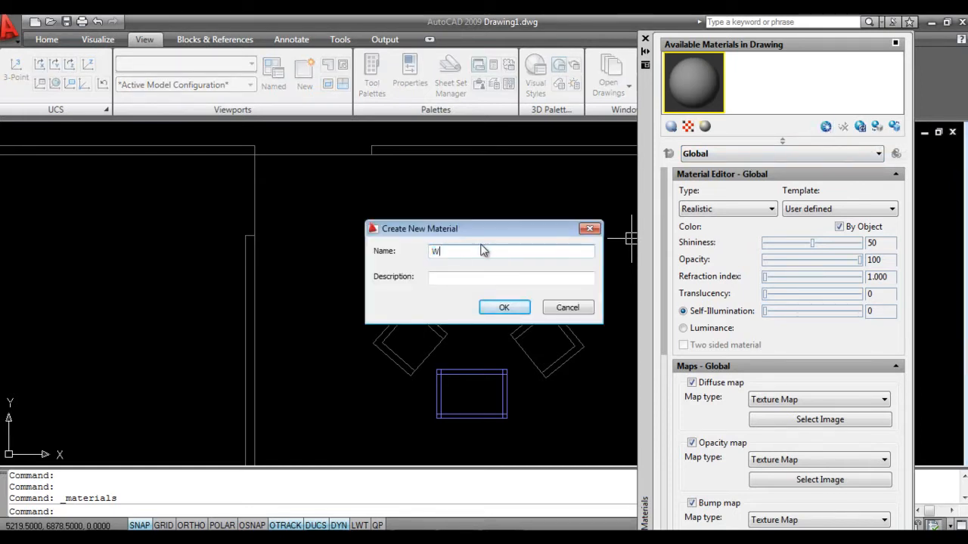
type("all")
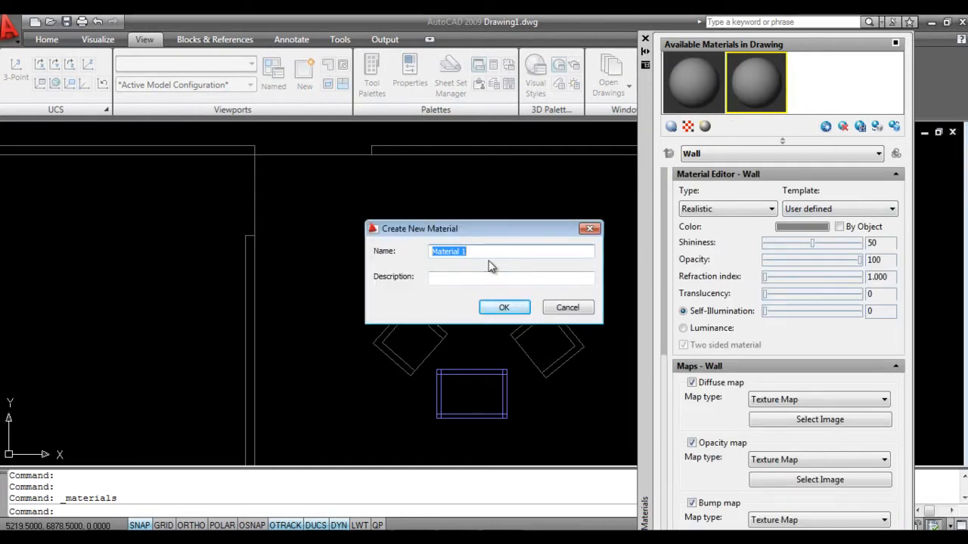
type("F")
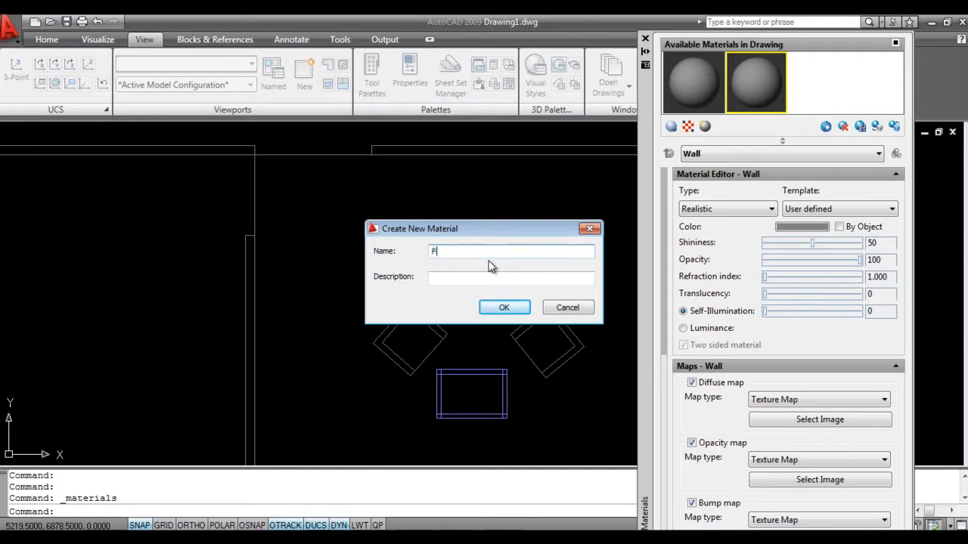
key("Backspace")
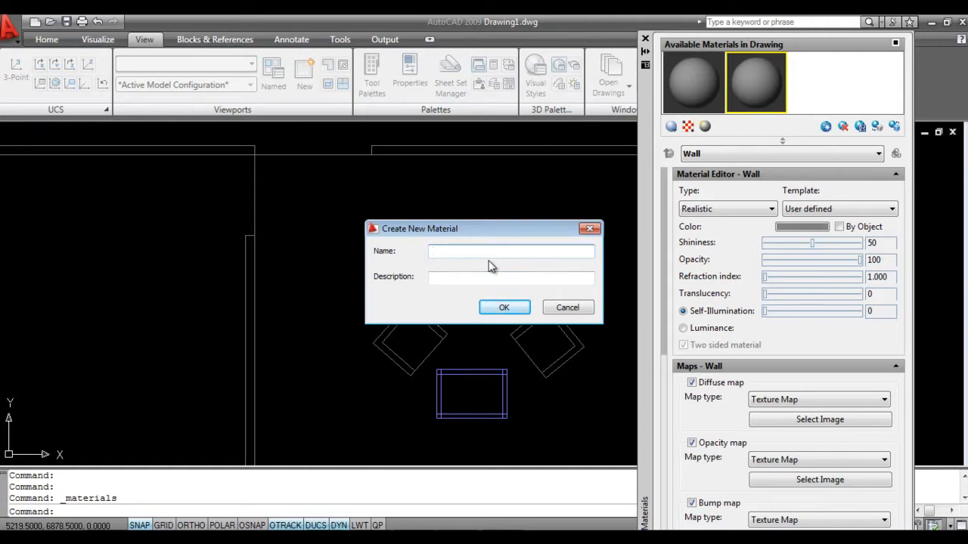
type("Fabric")
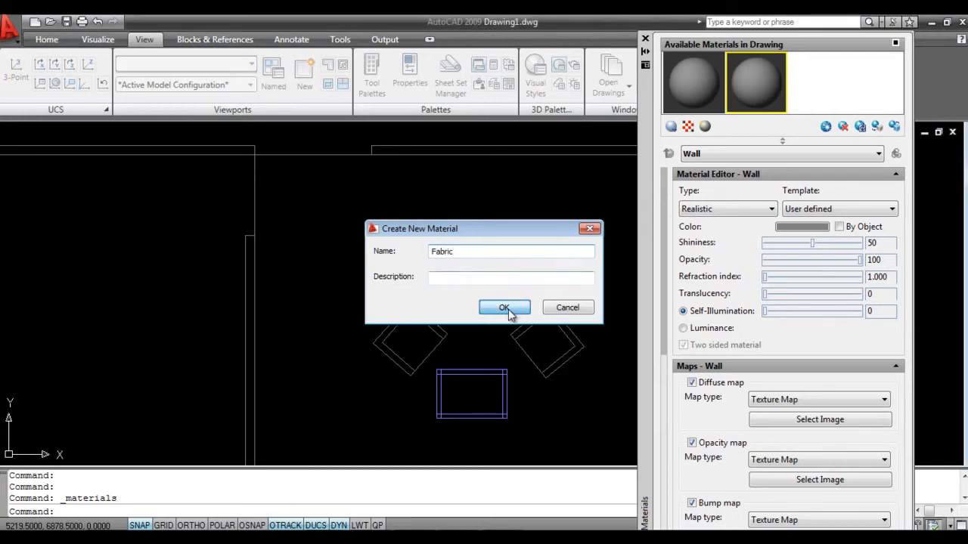
left_click(504, 307)
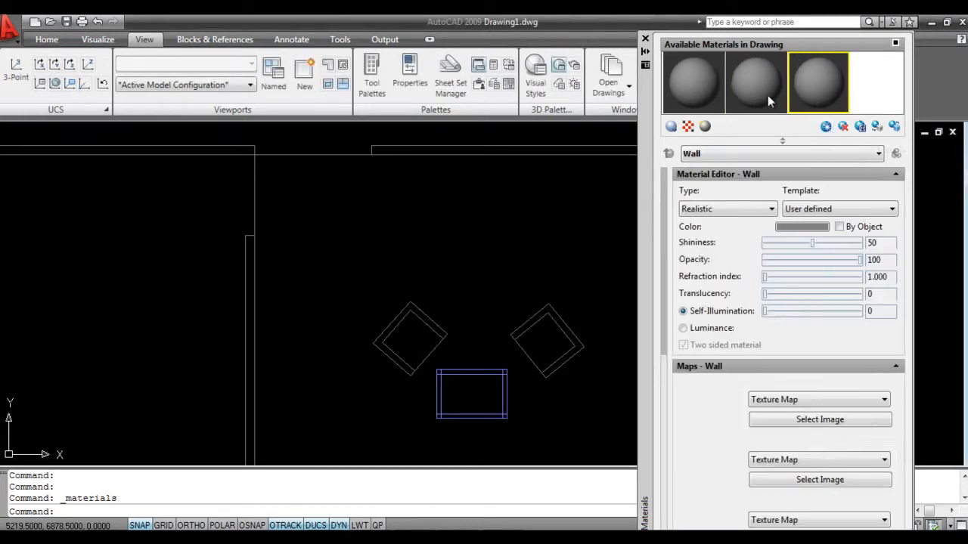
Give the Wall material a pale cream colour
left_click(753, 82)
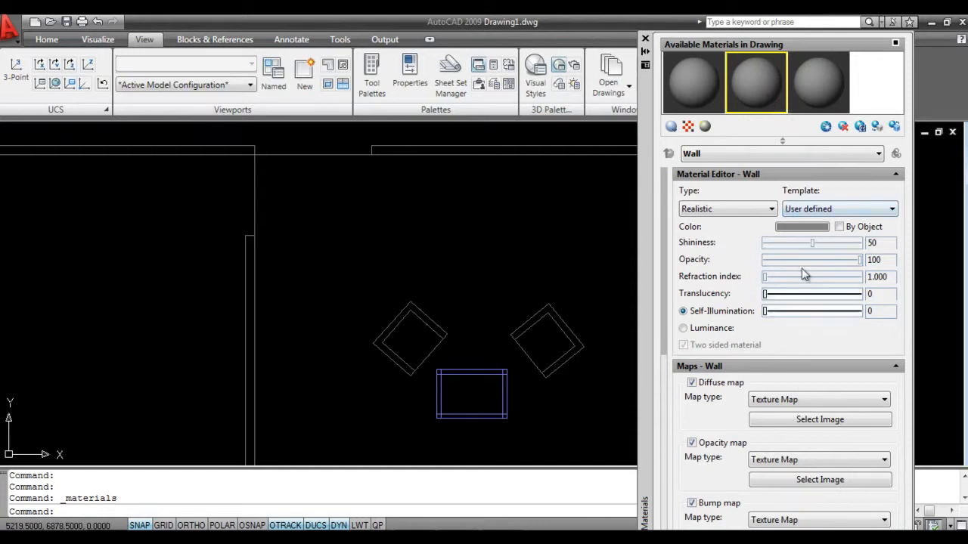
left_click(801, 227)
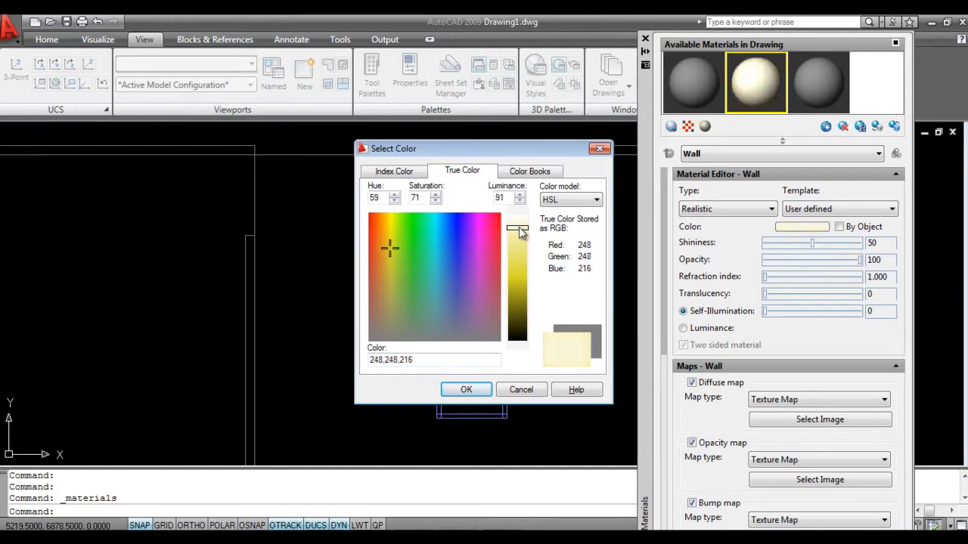
left_click(466, 390)
type("la")
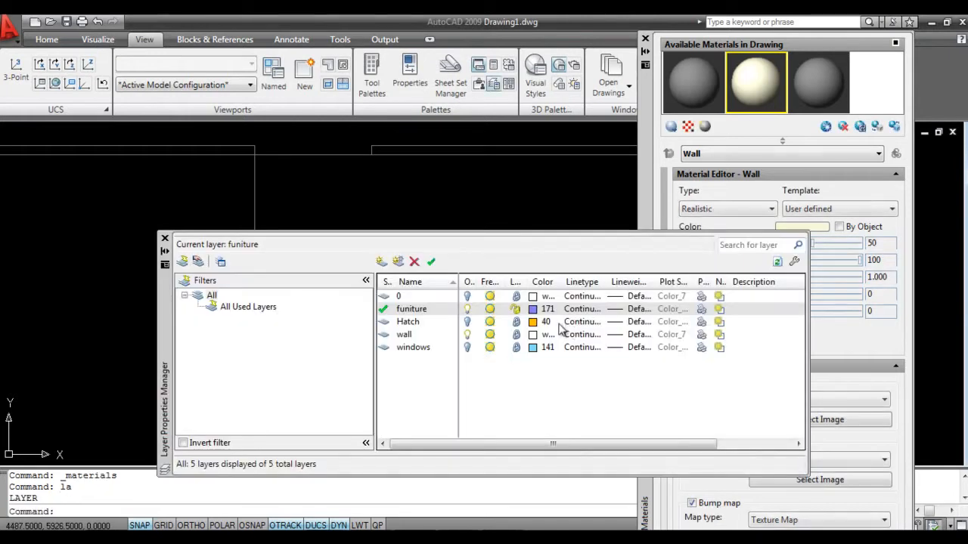
Review the 0, Hatch and wall layers in the layer list and close it
left_click(399, 295)
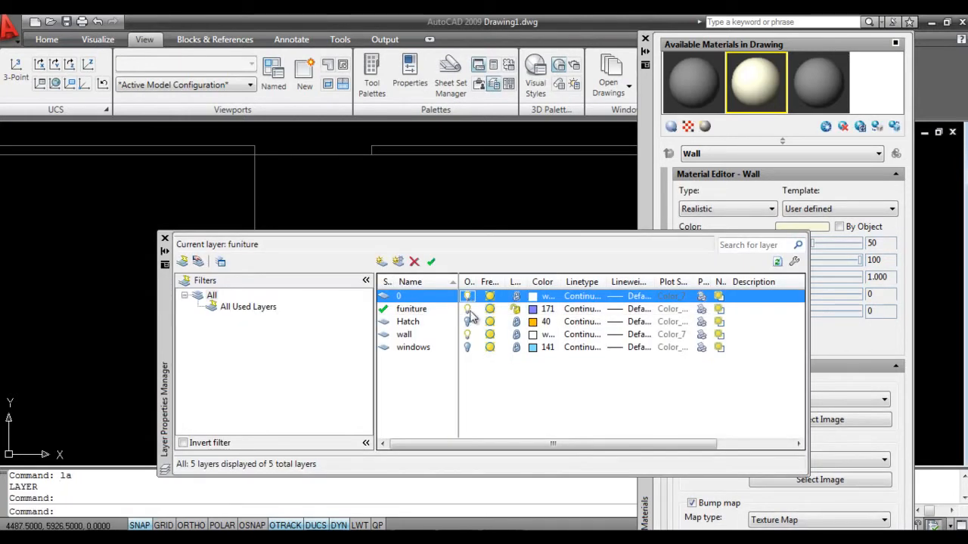
left_click(408, 321)
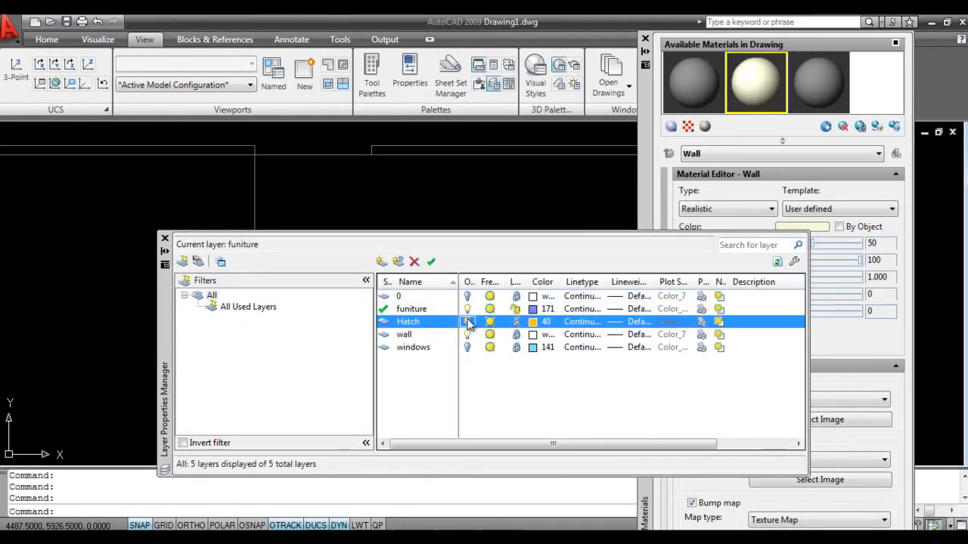
left_click(467, 320)
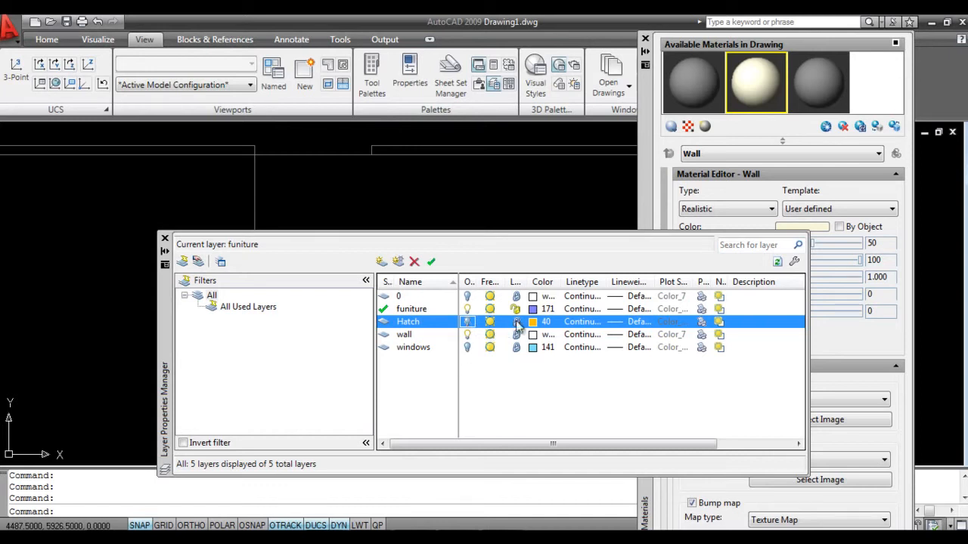
left_click(404, 335)
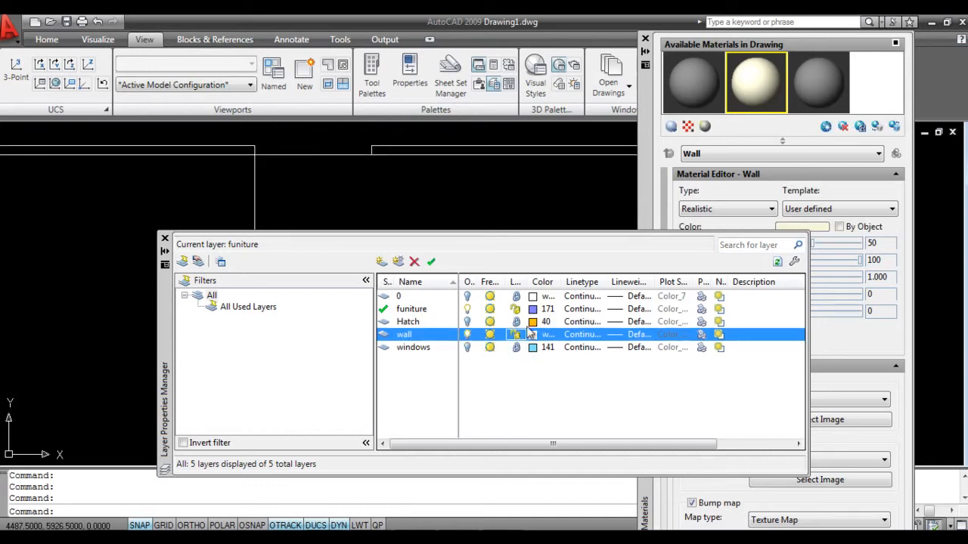
left_click(163, 238)
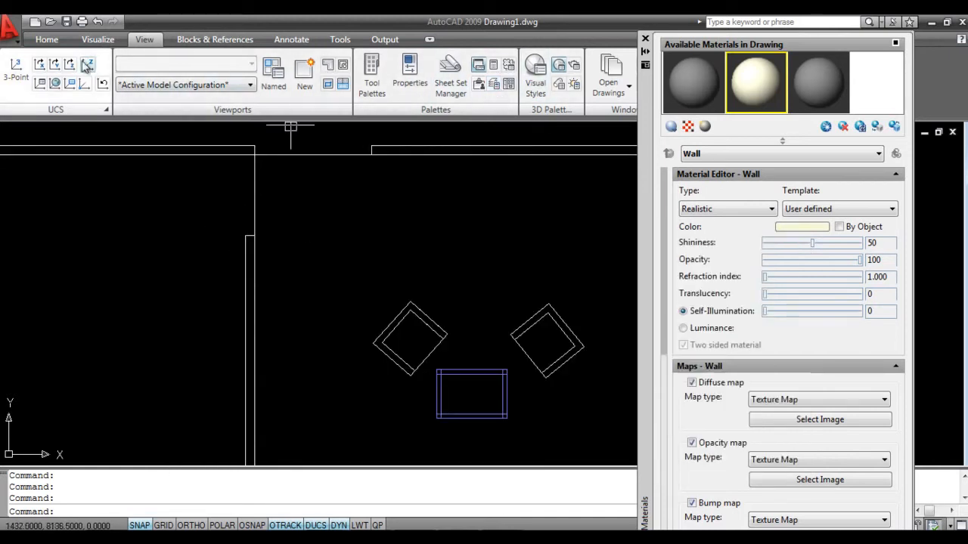
View the house from Southeast Isometric with Conceptual shading
left_click(46, 40)
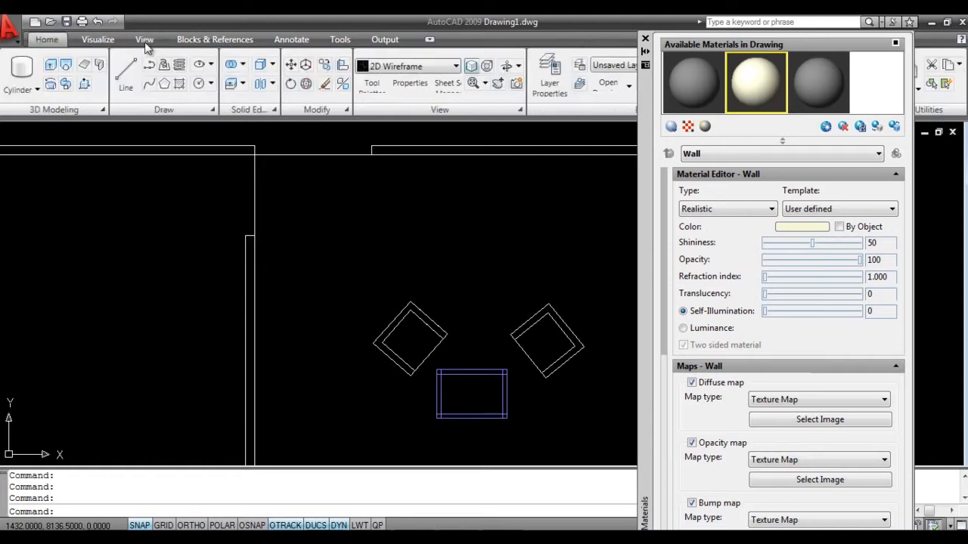
left_click(415, 83)
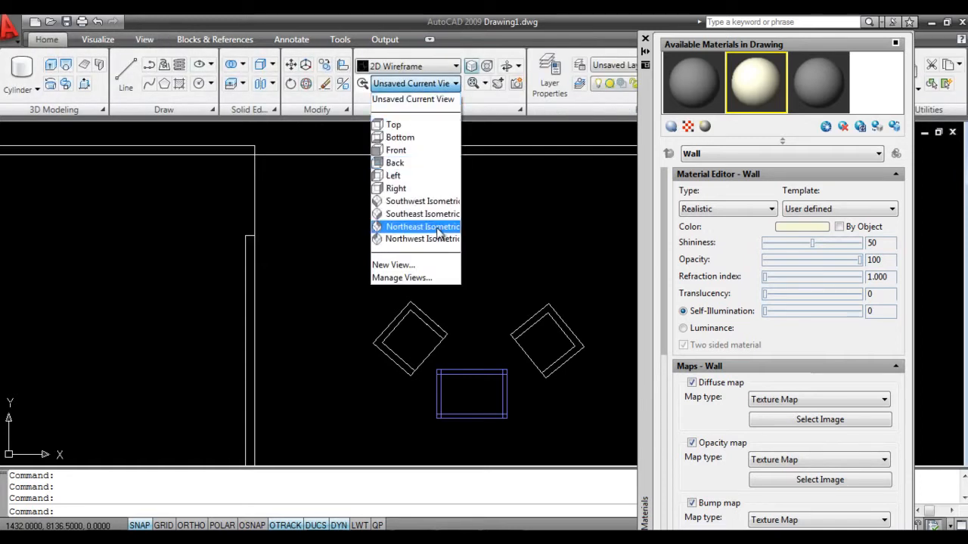
left_click(422, 214)
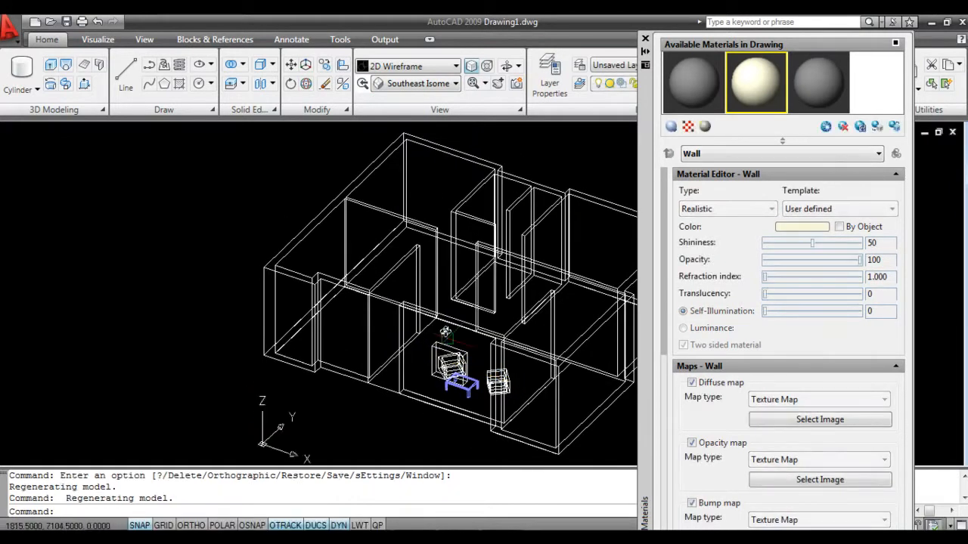
left_click(457, 67)
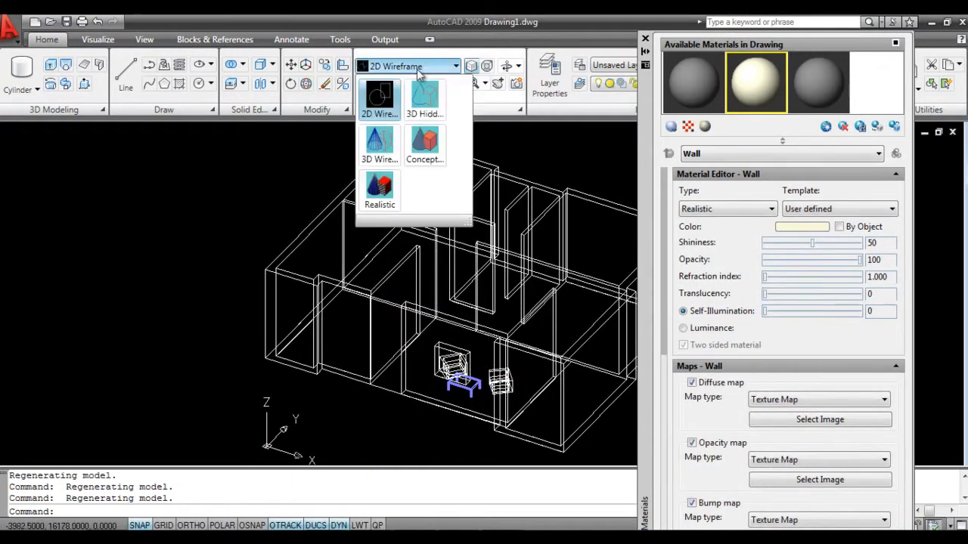
left_click(425, 145)
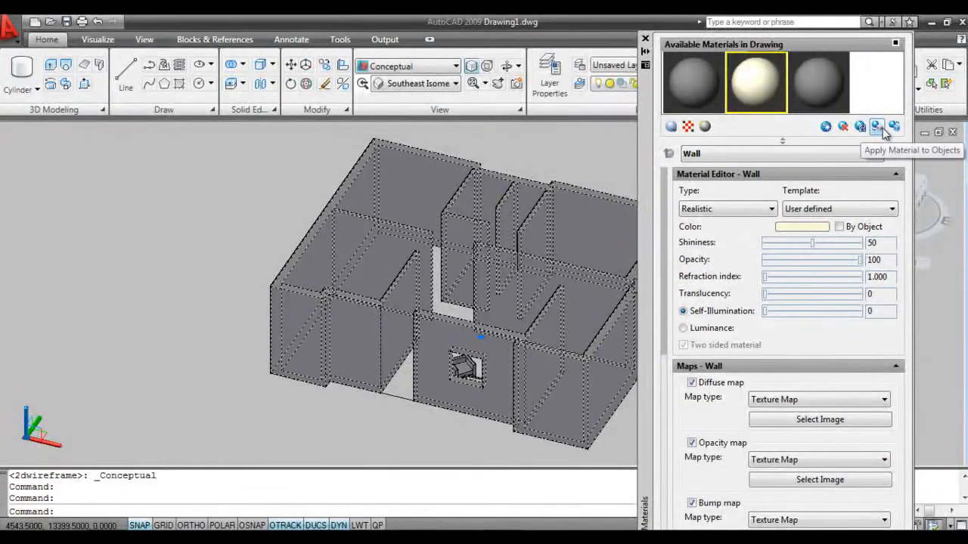
mouse_move(756, 83)
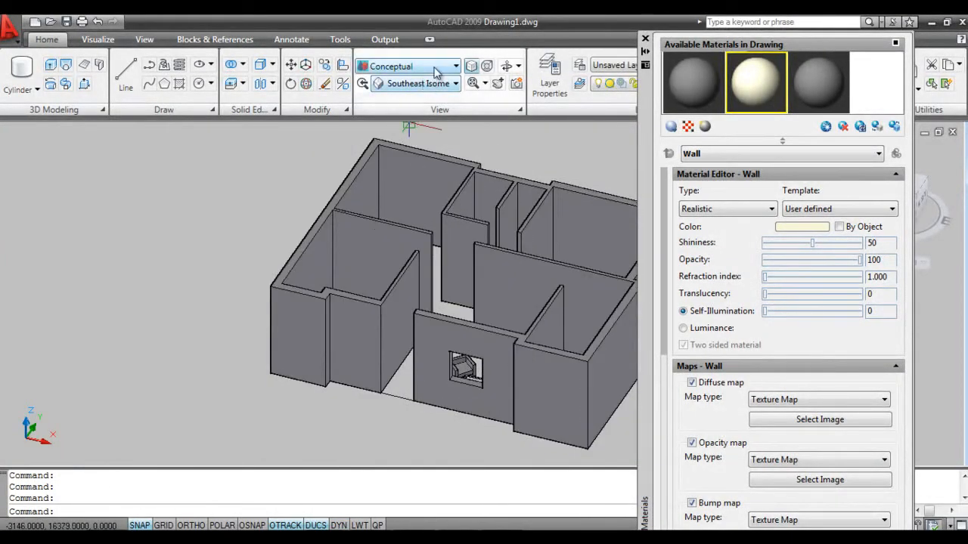
Check the walls in Realistic shading, return to Conceptual and clear the wall selection
left_click(408, 66)
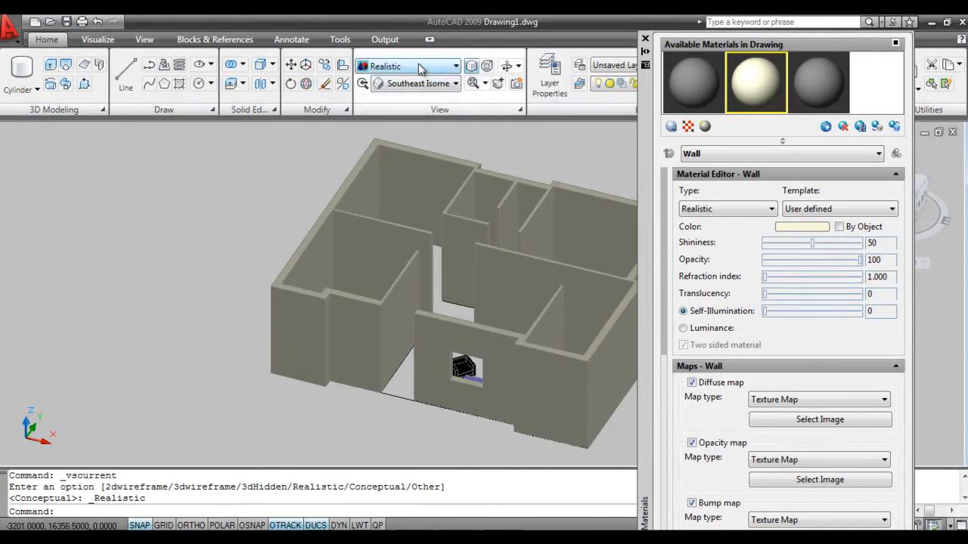
left_click(457, 66)
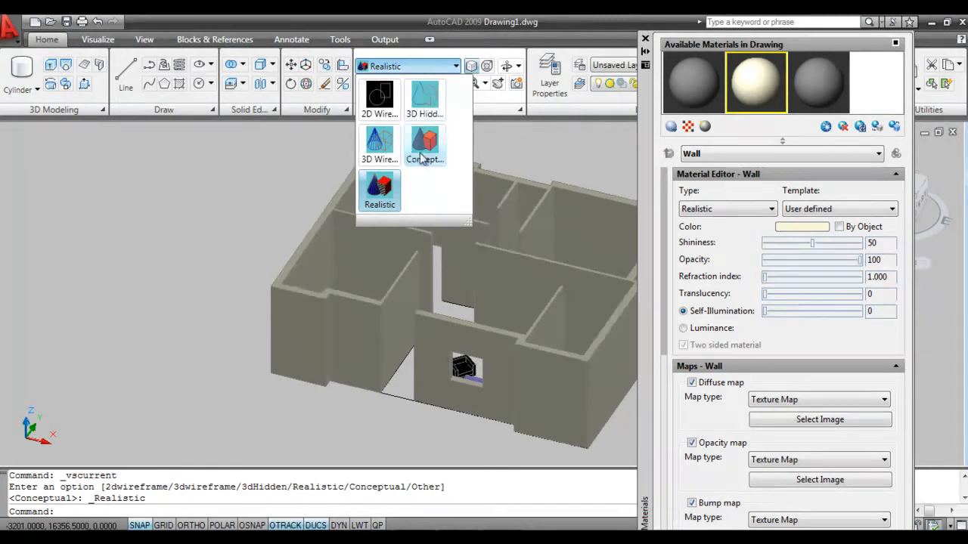
left_click(423, 148)
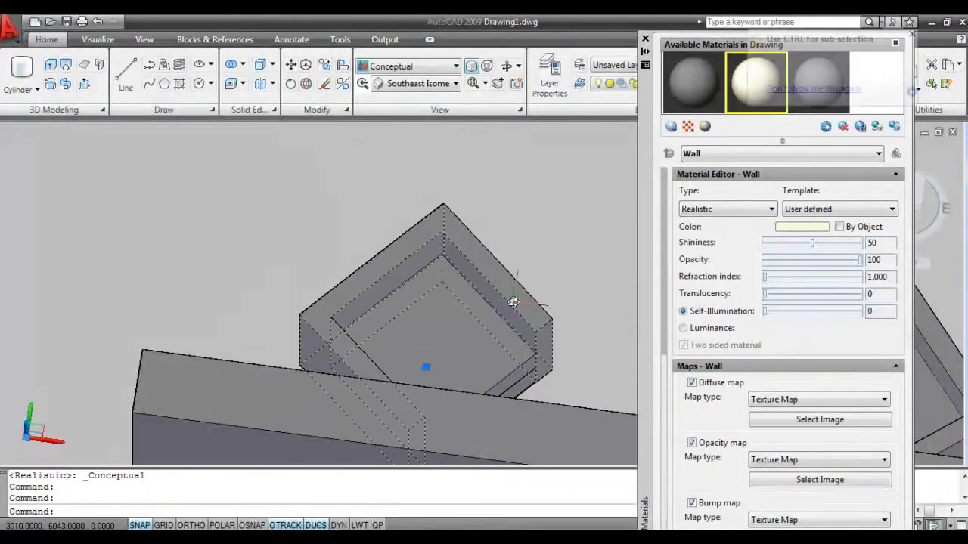
key("Escape")
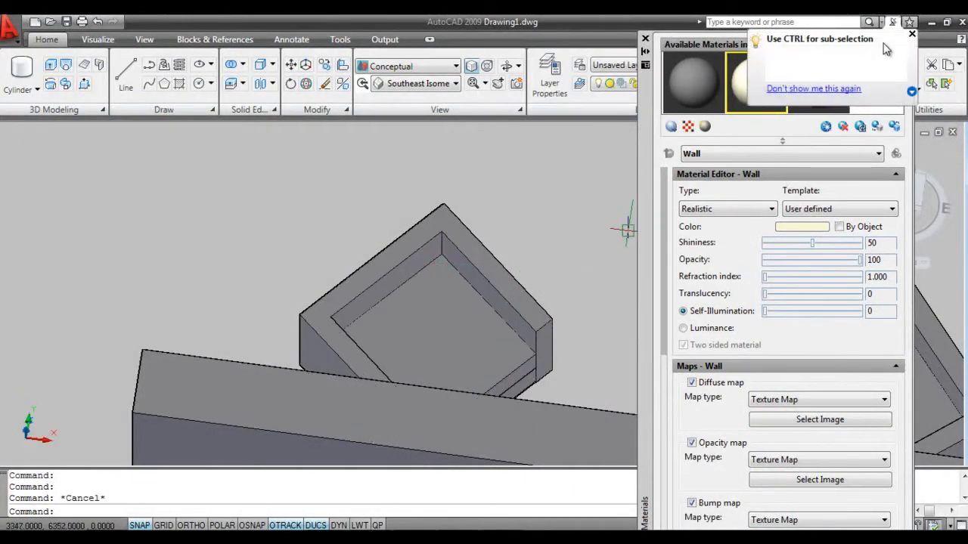
Assign the fabric_03 image as the Fabric material's diffuse texture
left_click(818, 82)
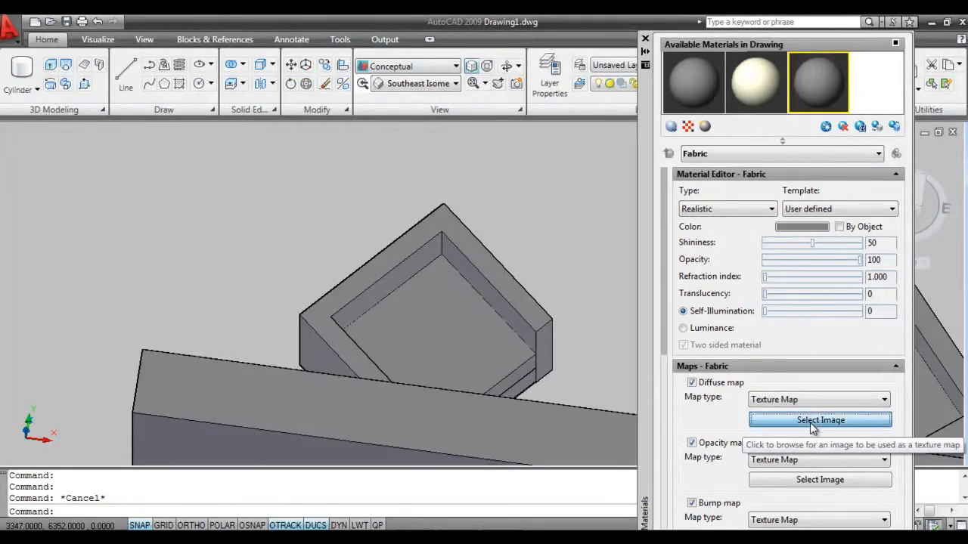
left_click(819, 421)
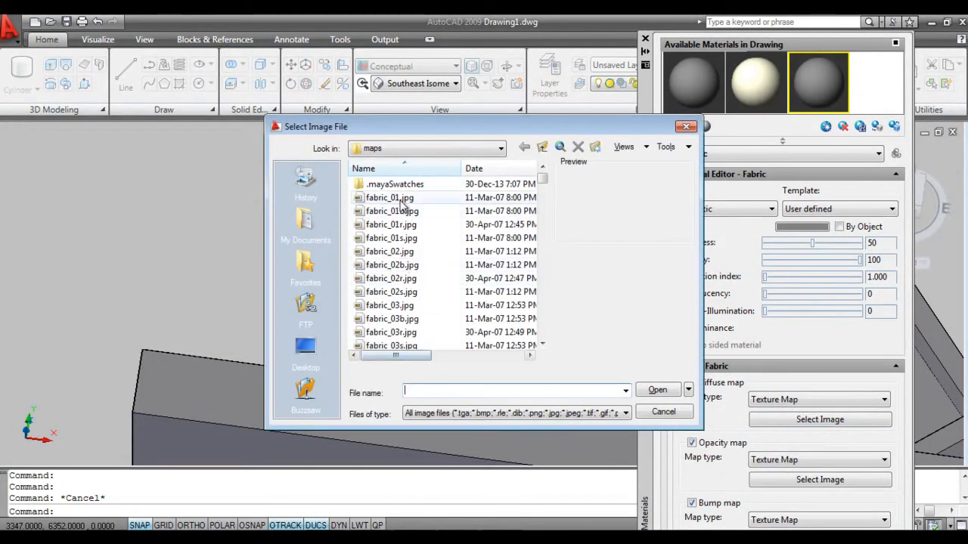
left_click(392, 211)
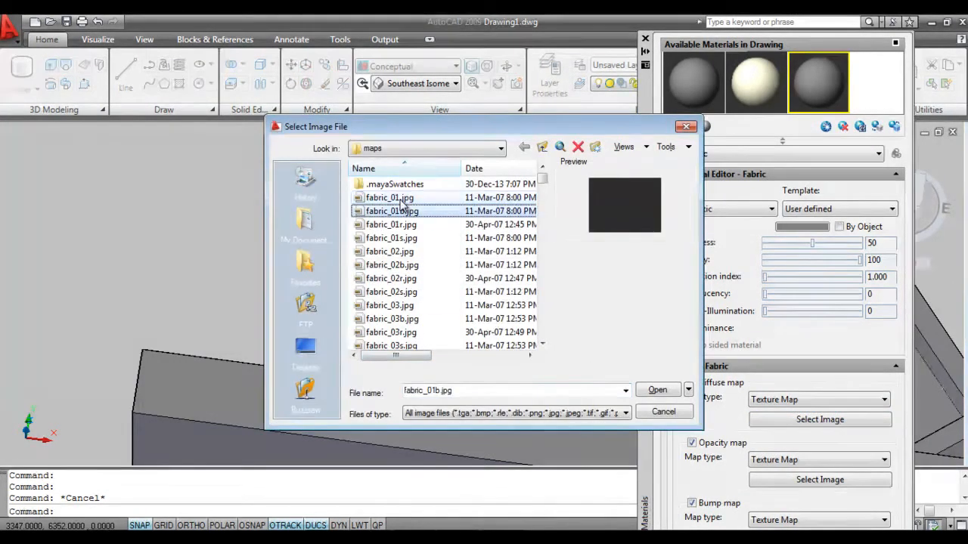
left_click(392, 265)
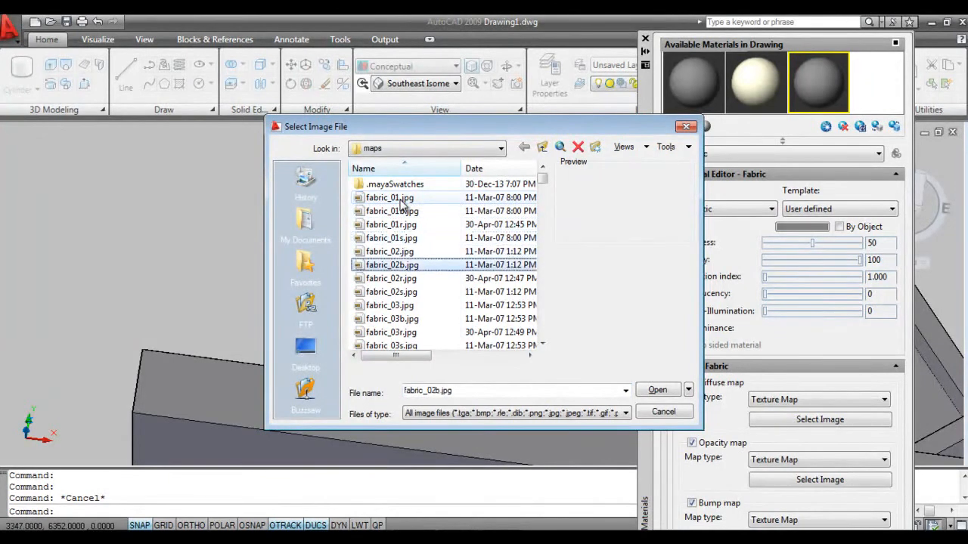
left_click(390, 292)
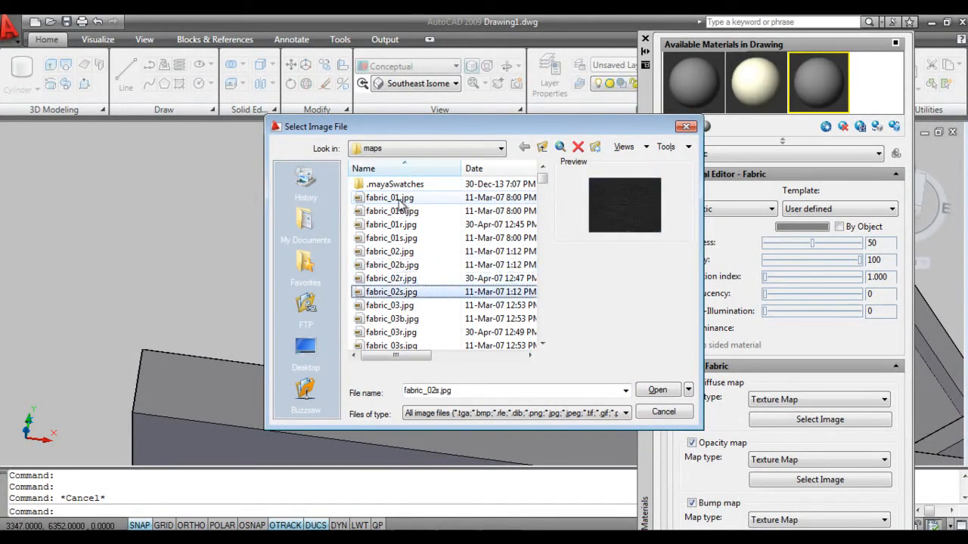
left_click(390, 305)
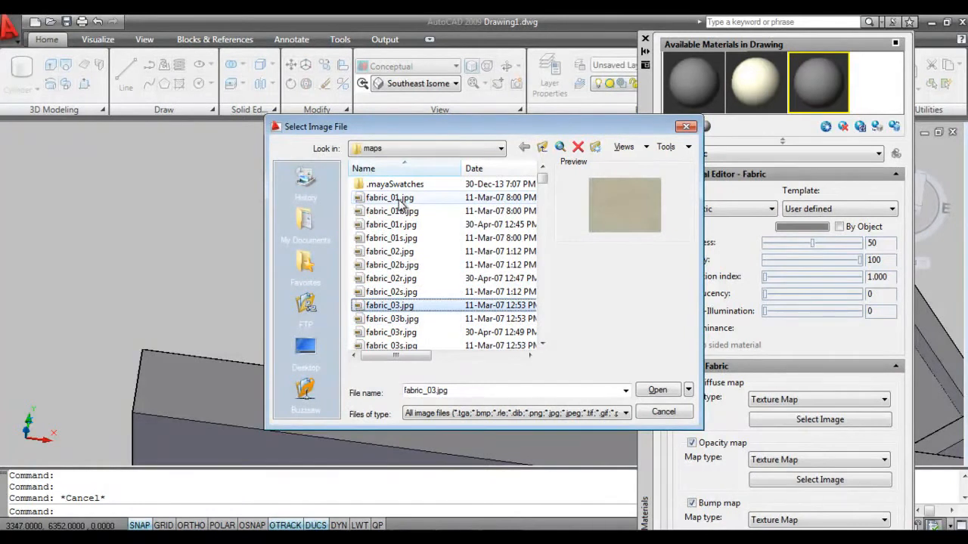
left_click(656, 390)
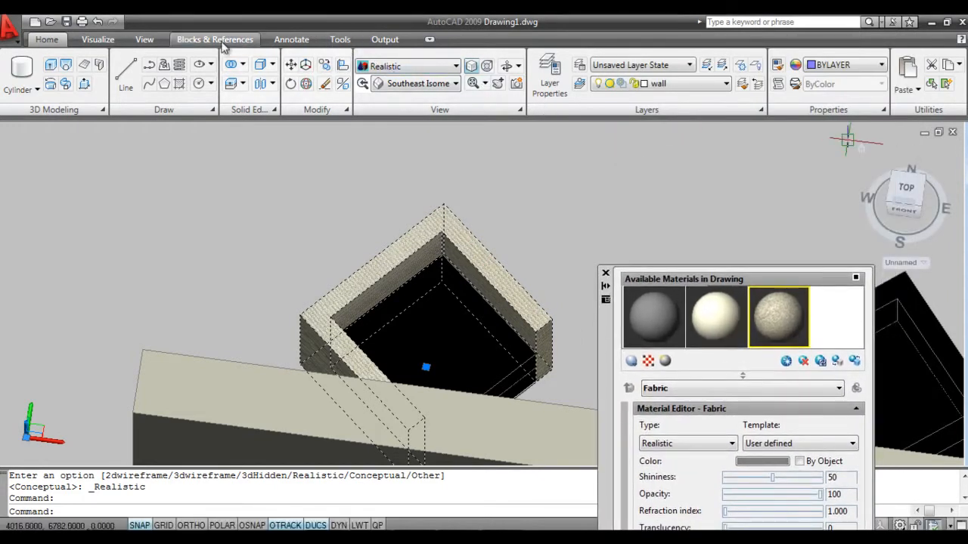
Switch the ribbon to the Visualize tab for lights, sun and materials tools
left_click(145, 39)
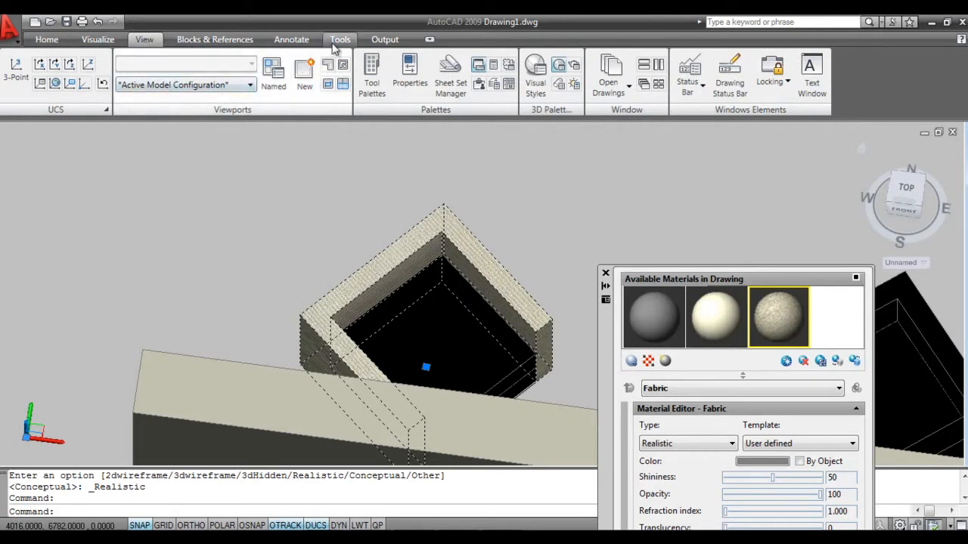
left_click(339, 40)
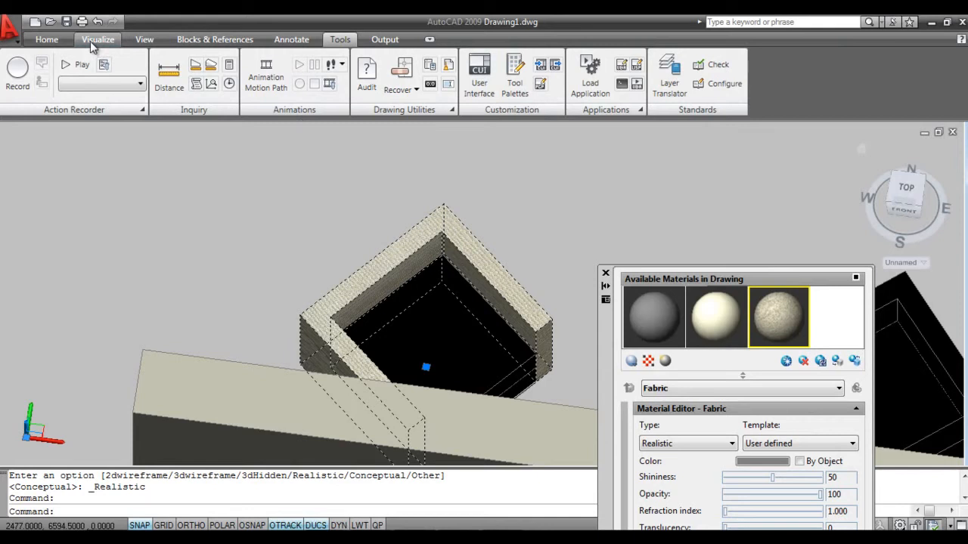
left_click(96, 39)
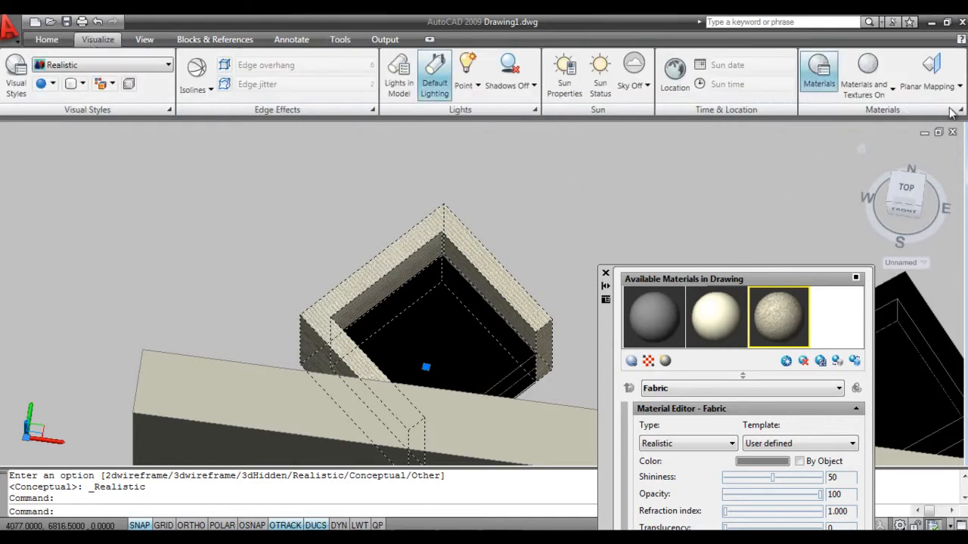
mouse_move(293, 257)
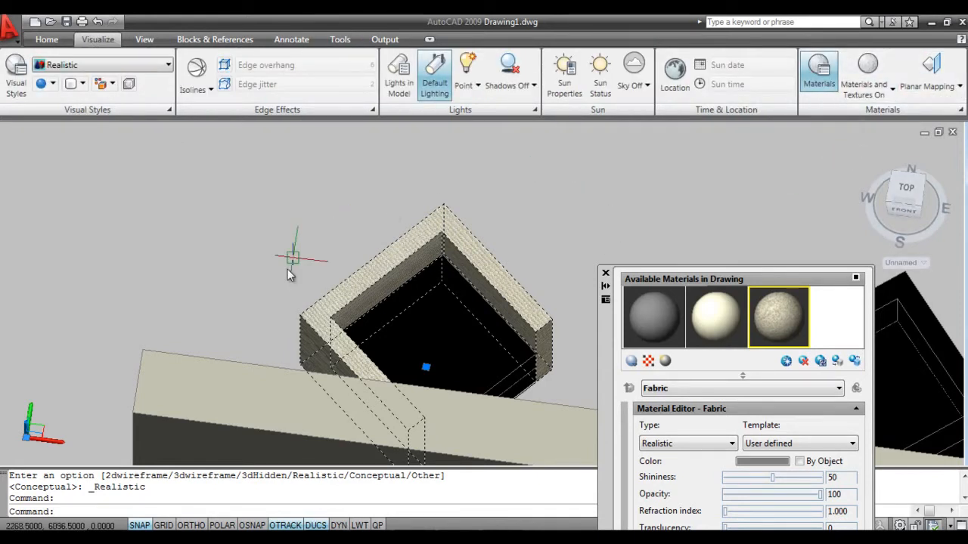
mouse_move(316, 355)
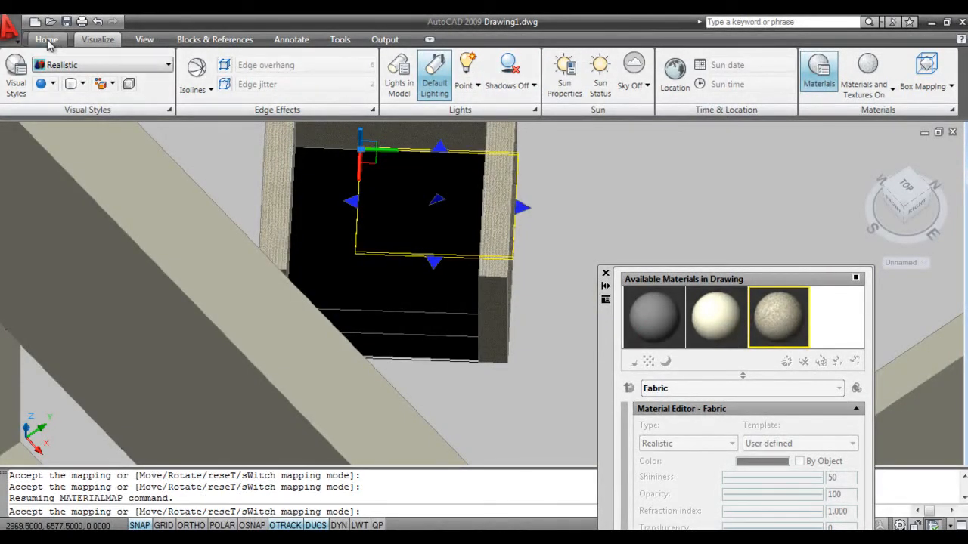
Create material fab2 with fabric_05.jpg as its diffuse texture
left_click(46, 40)
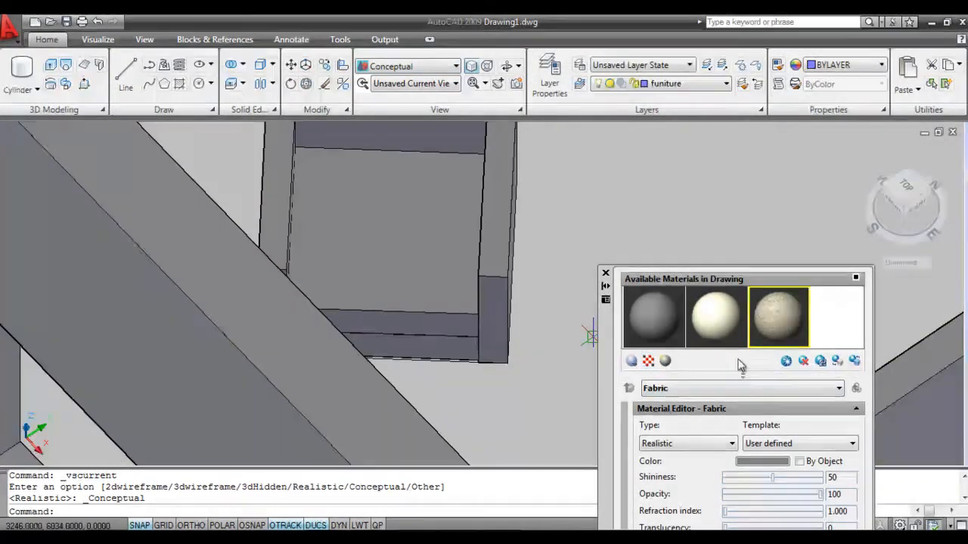
left_click(787, 360)
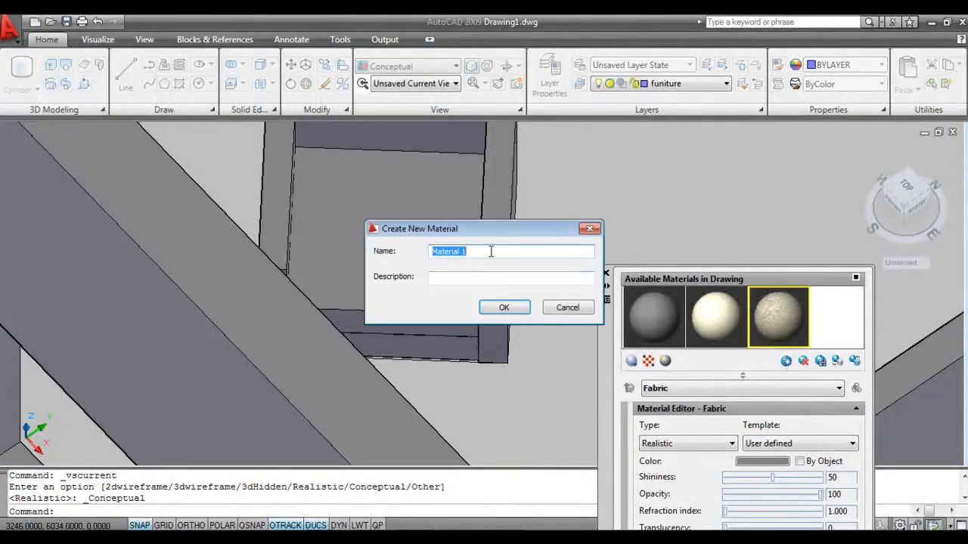
type("fab")
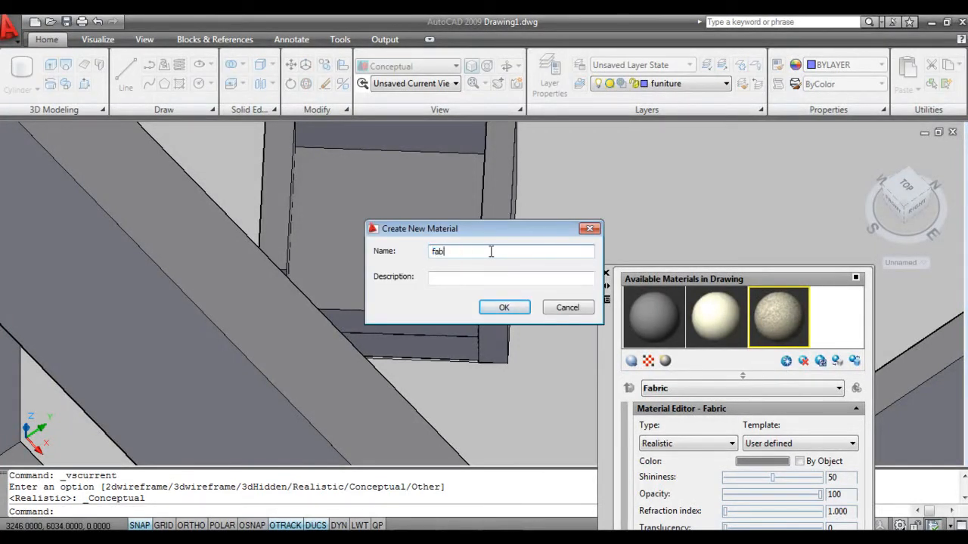
left_click(505, 307)
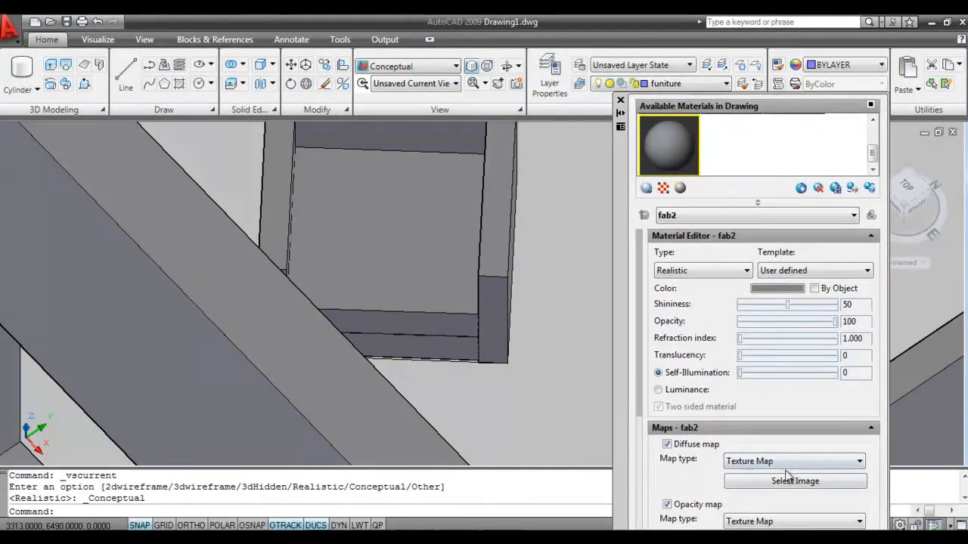
left_click(795, 481)
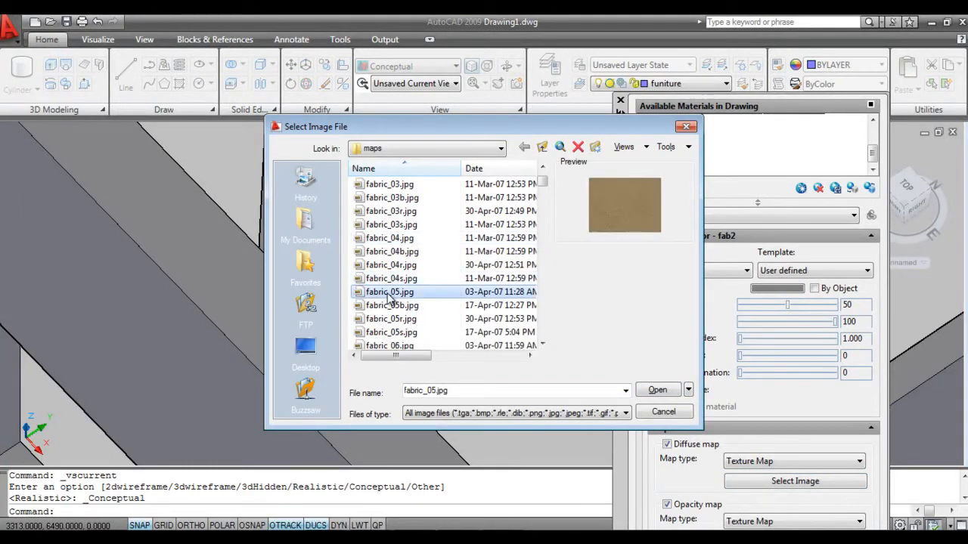
left_click(656, 390)
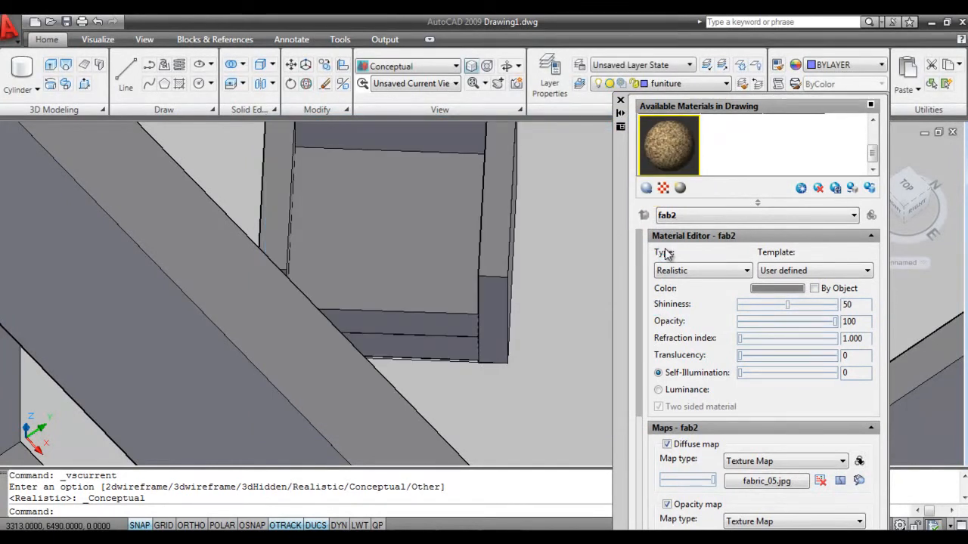
mouse_move(366, 284)
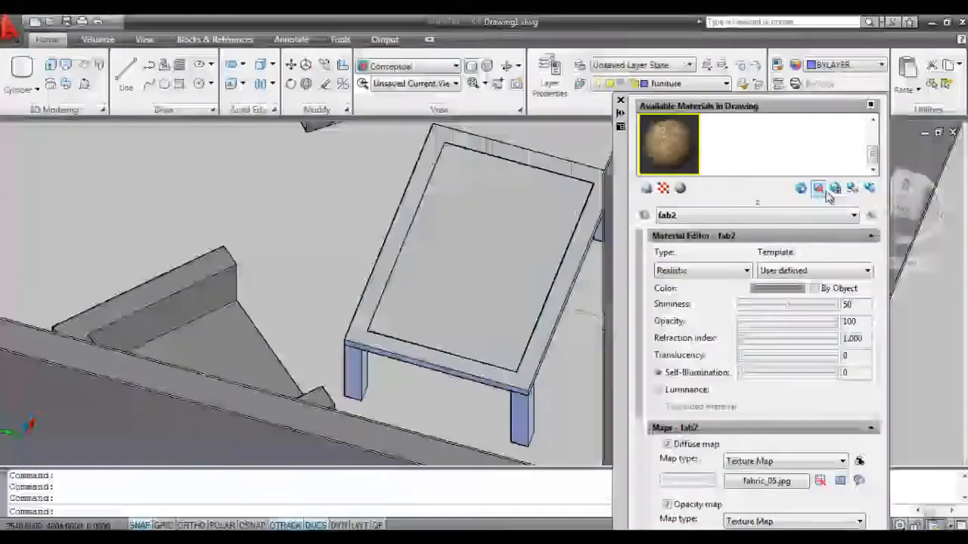
Create material Glass using the Glass - Translucent template, shininess 65, refraction 1.500
left_click(818, 188)
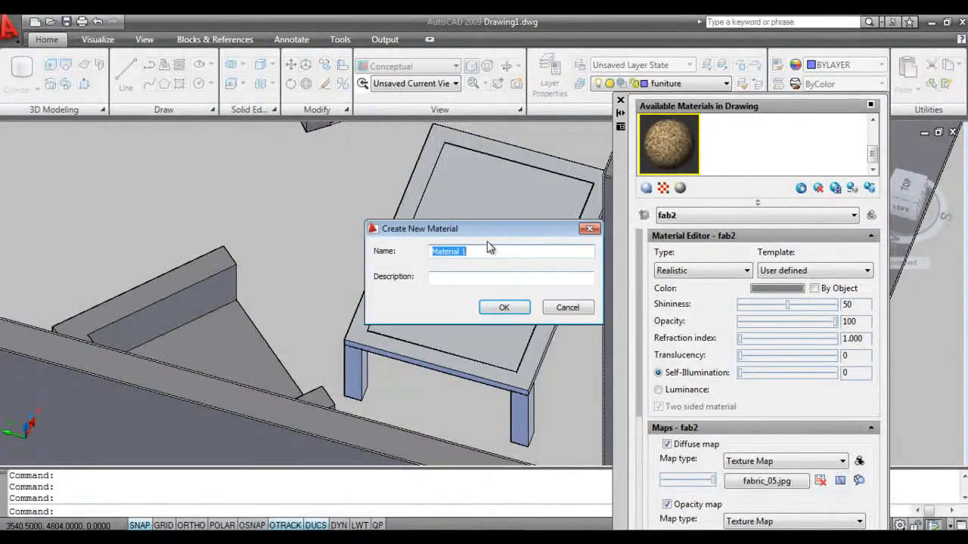
type("Glass")
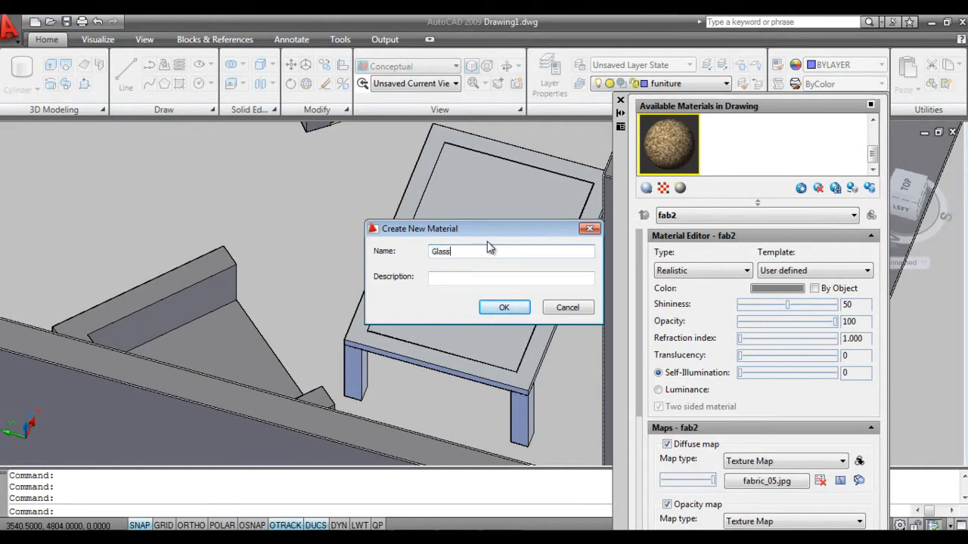
left_click(504, 307)
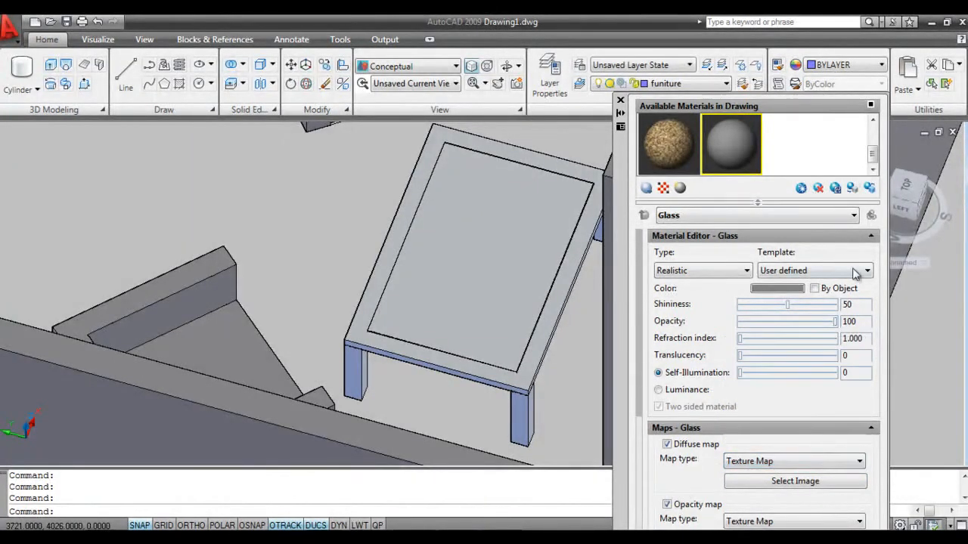
left_click(869, 269)
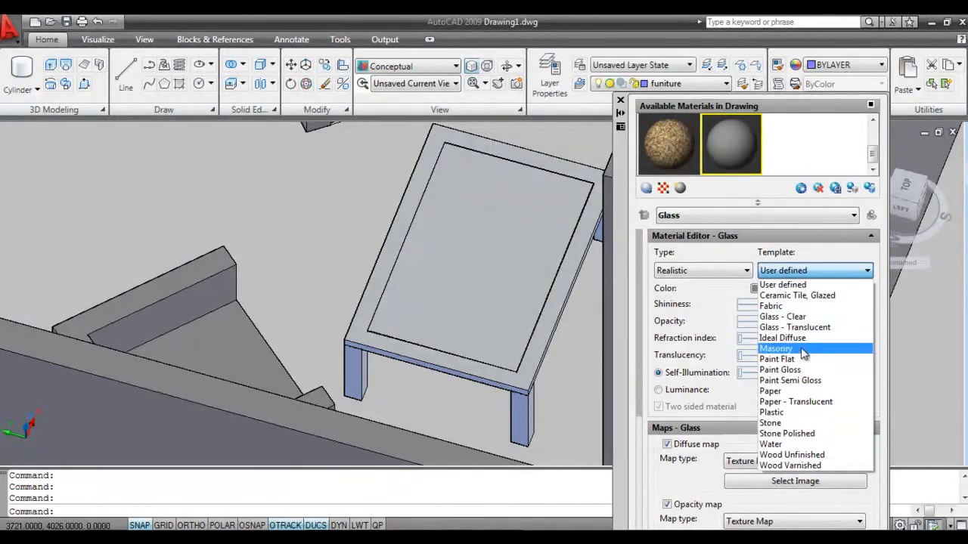
left_click(794, 327)
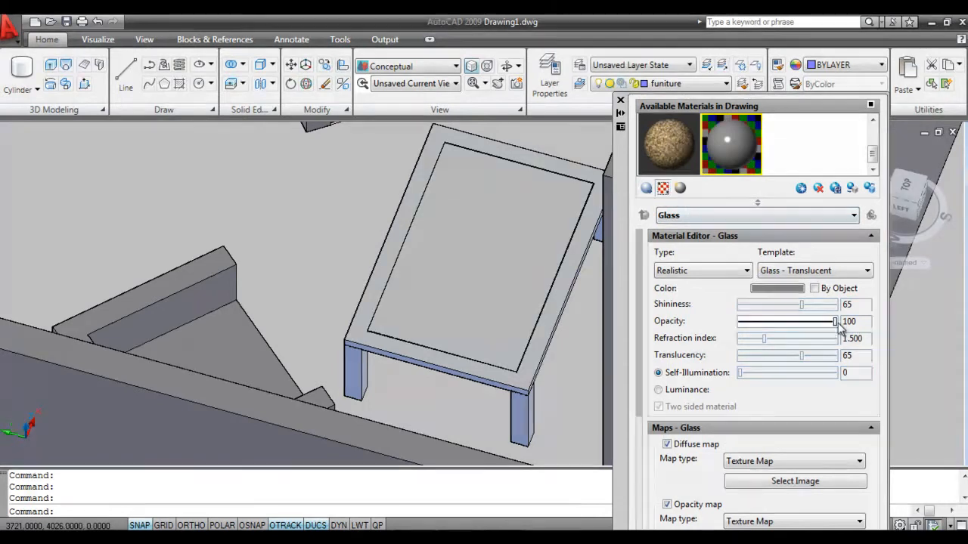
left_click(662, 187)
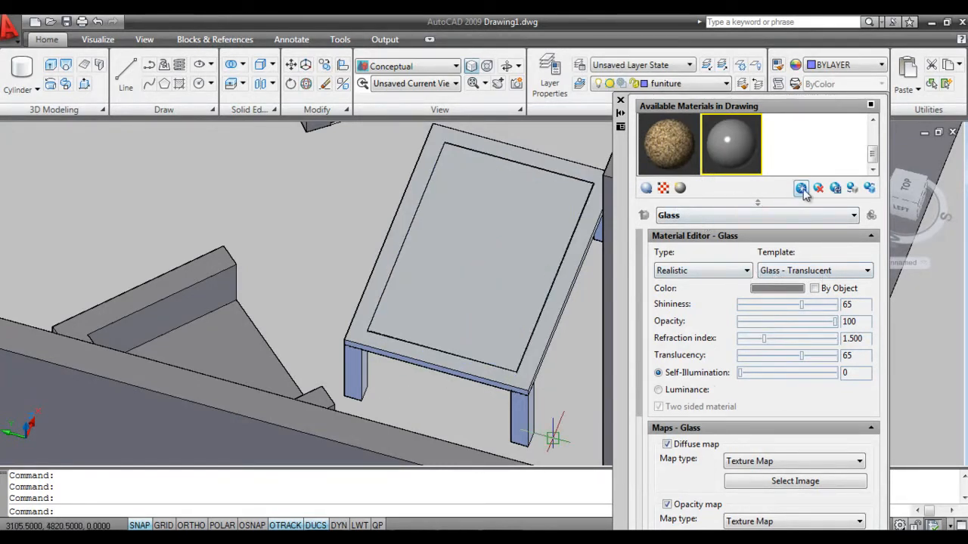
Create material Corme as Realistic Metal with the User defined metal template
left_click(802, 188)
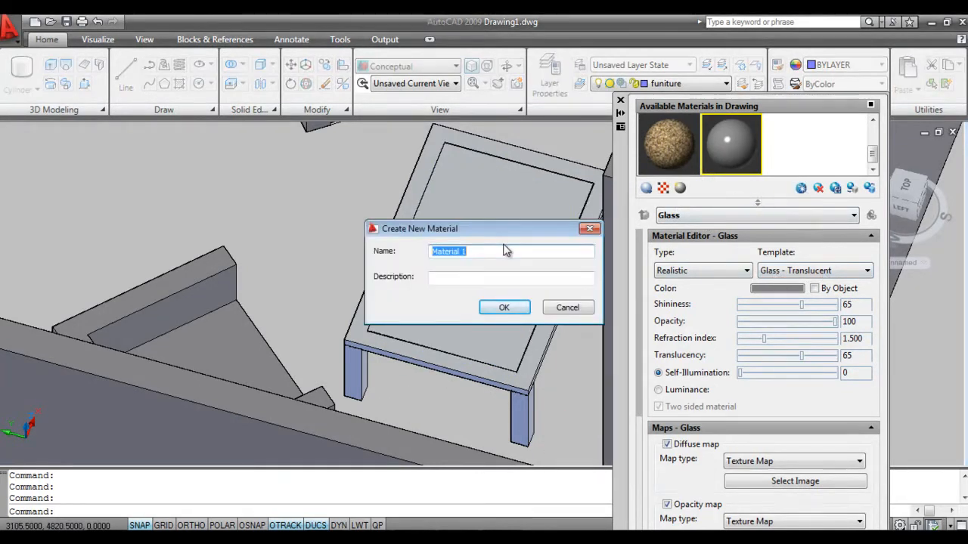
type("Cor")
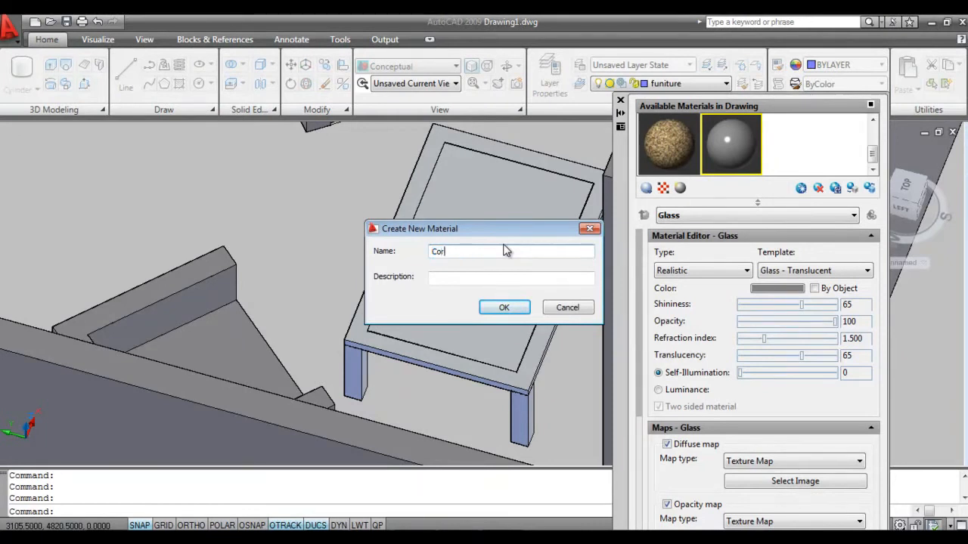
left_click(504, 307)
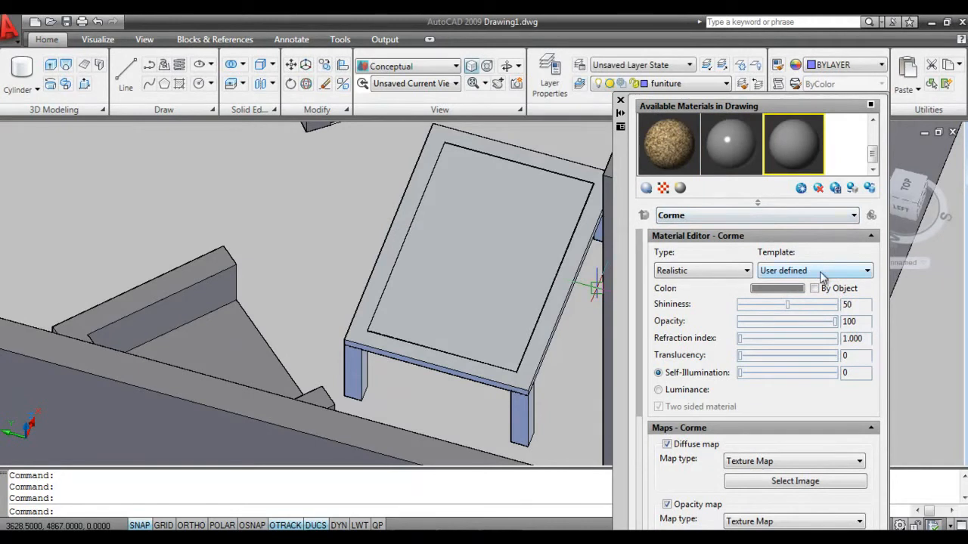
left_click(741, 269)
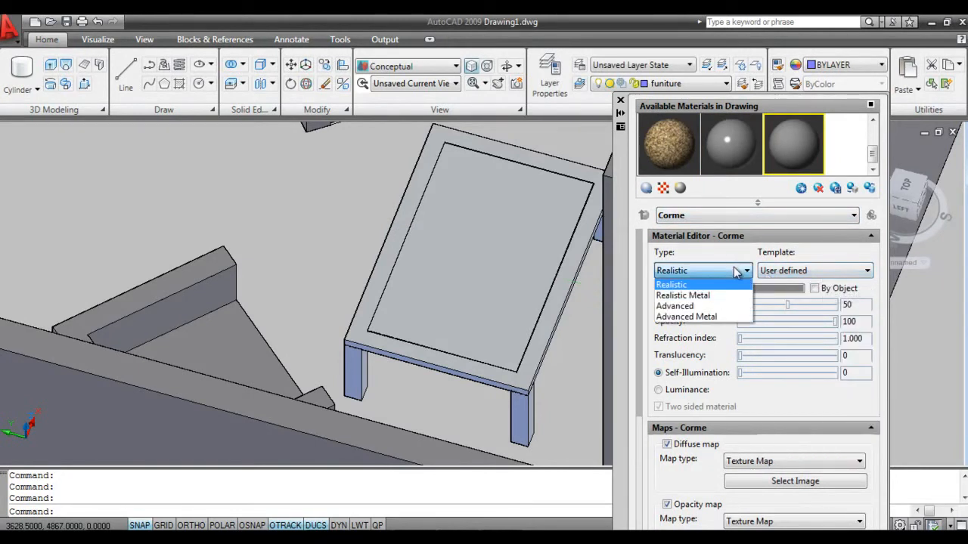
left_click(868, 269)
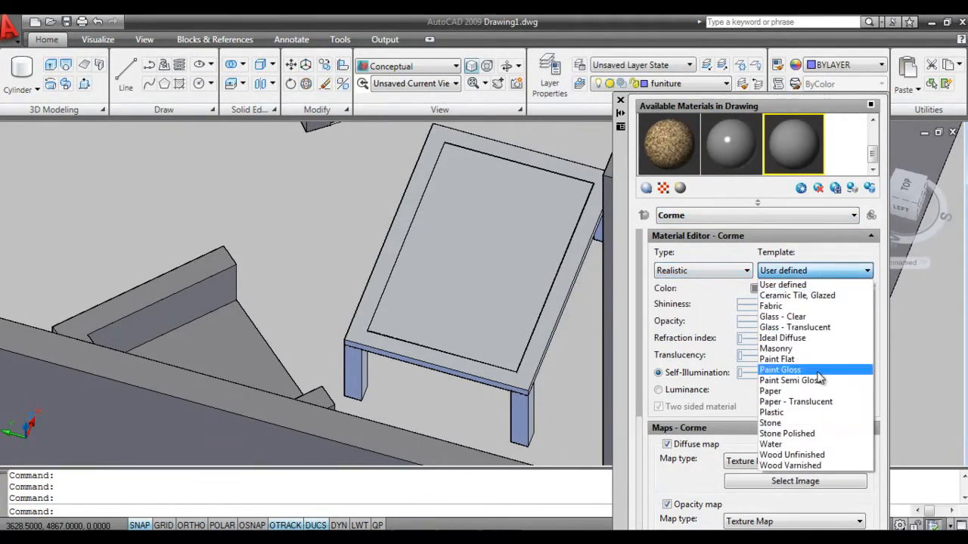
mouse_move(825, 348)
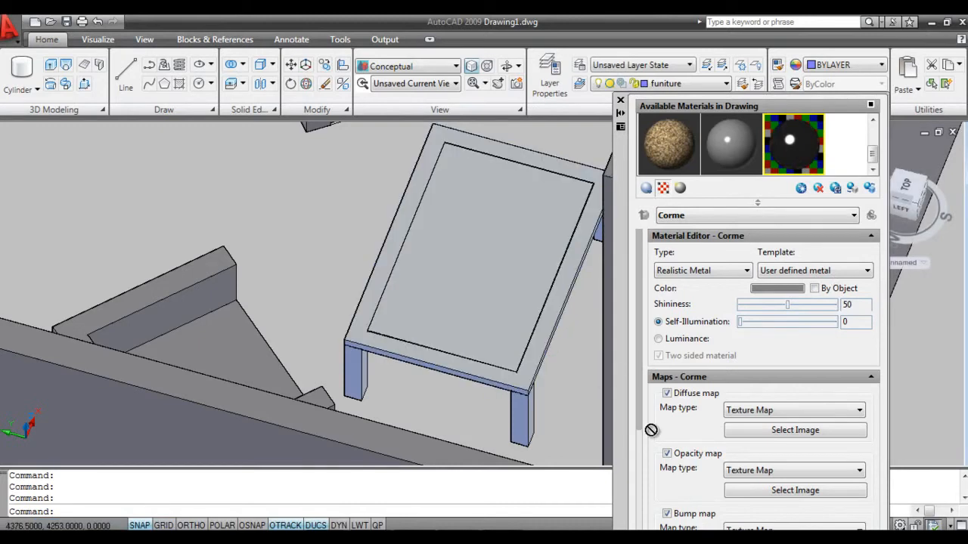
mouse_move(598, 393)
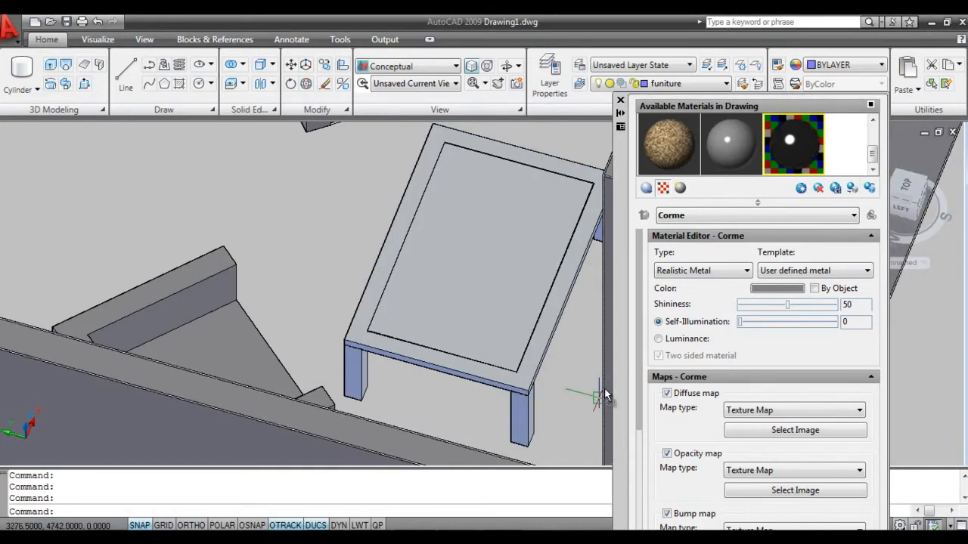
left_click(490, 295)
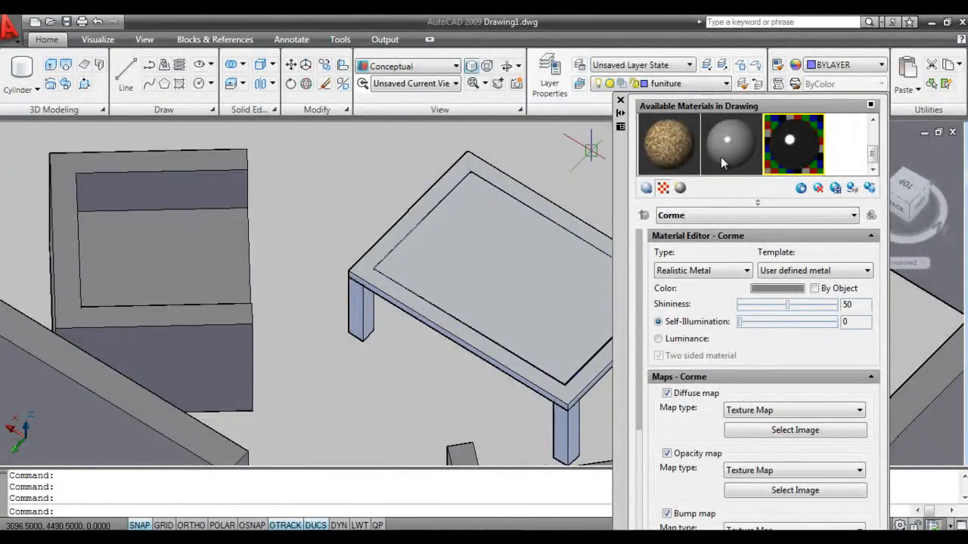
left_click(360, 318)
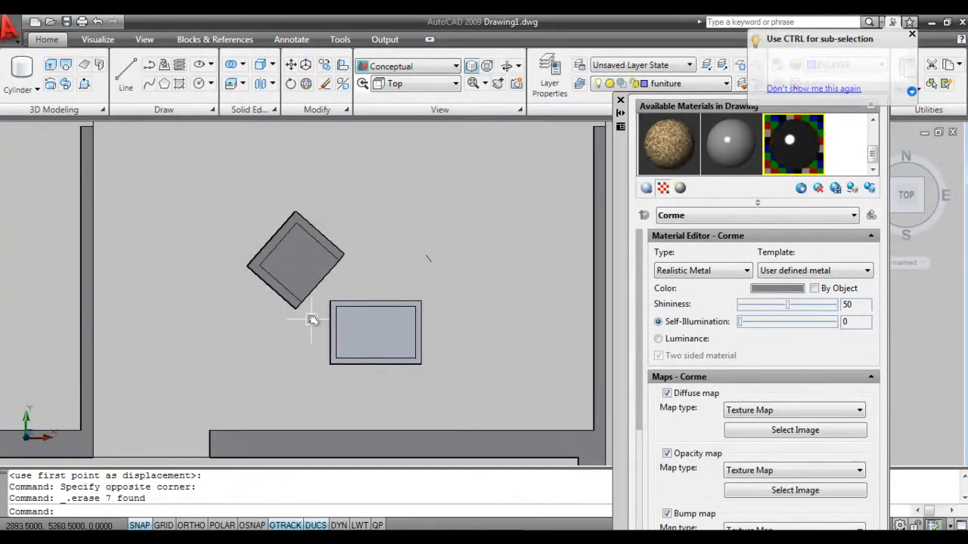
Mirror the chair left of the table across the table's centre to place a copy on the right
left_click(295, 260)
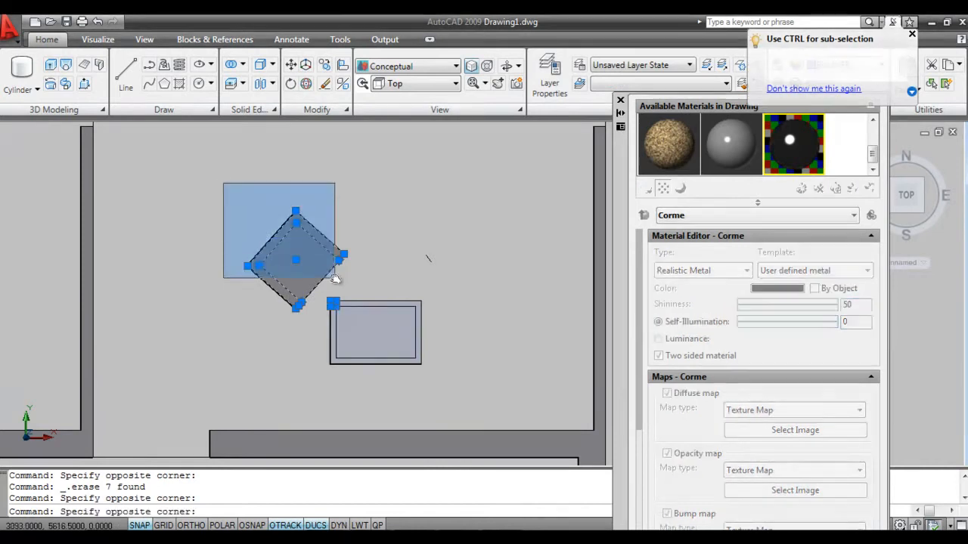
key("Escape")
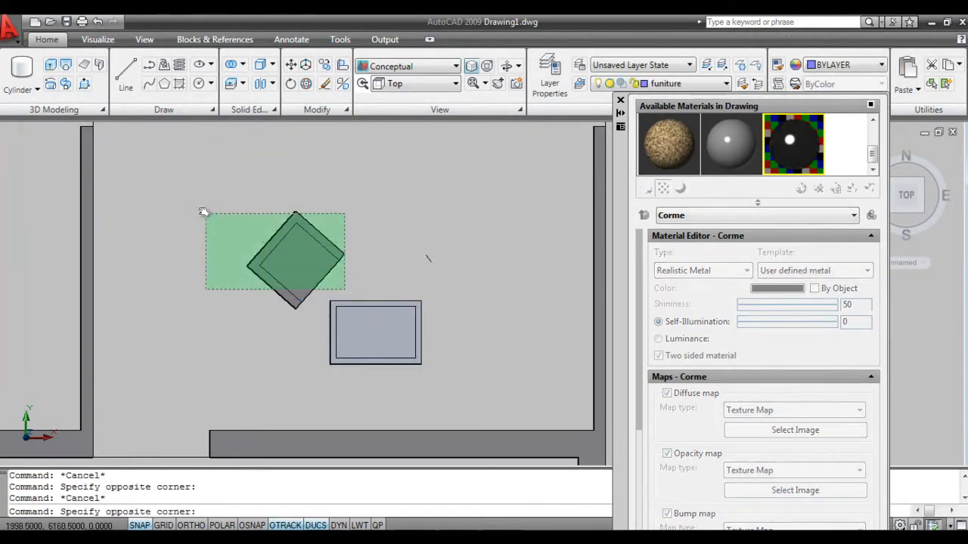
left_click(295, 258)
type("mi")
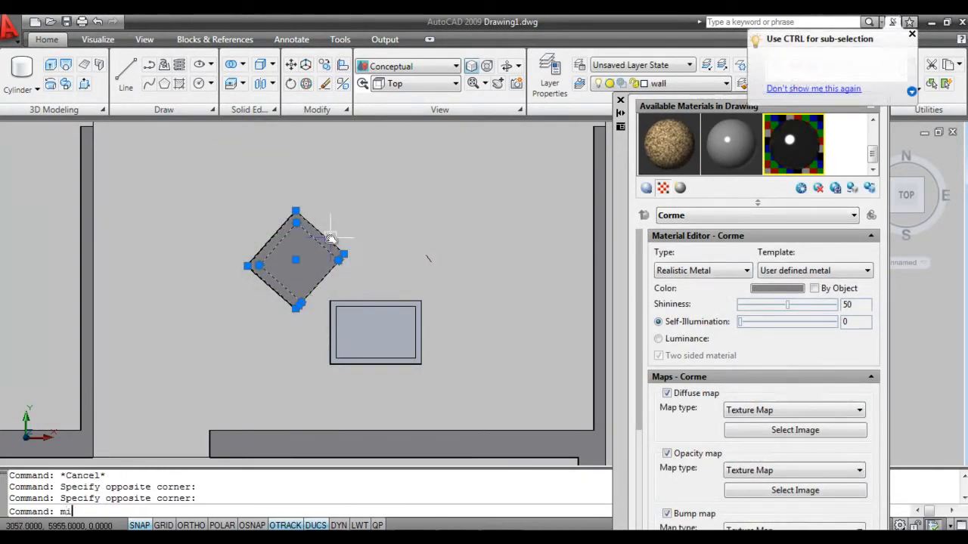
key("Return")
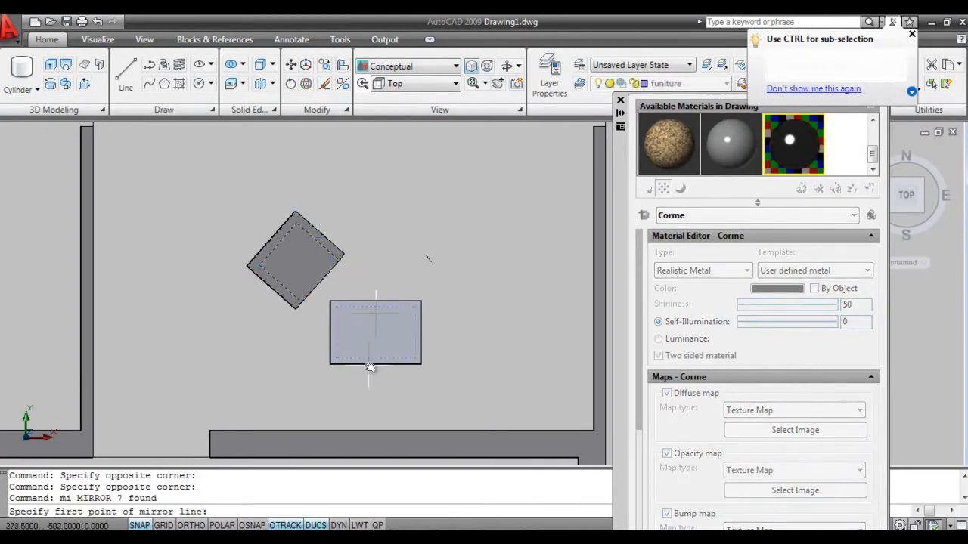
mouse_move(336, 357)
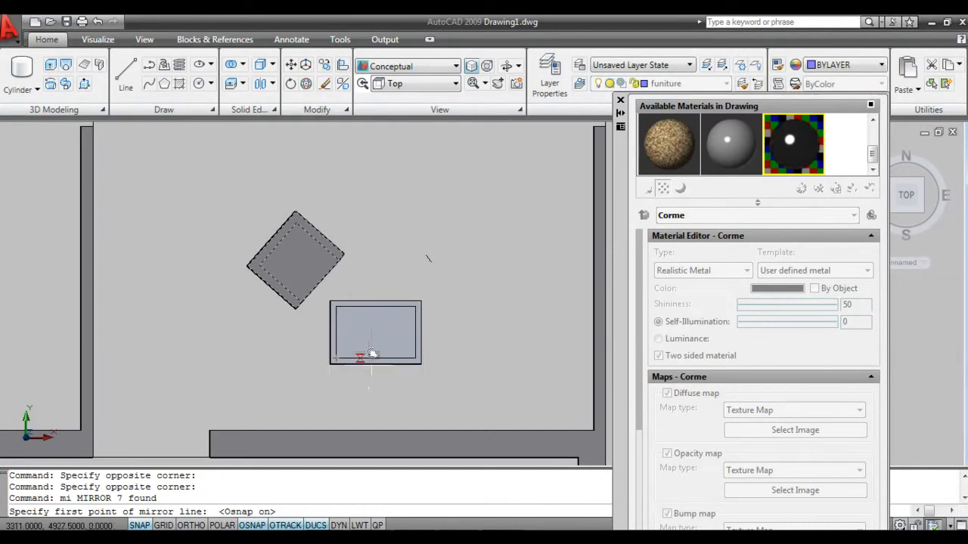
left_click(381, 253)
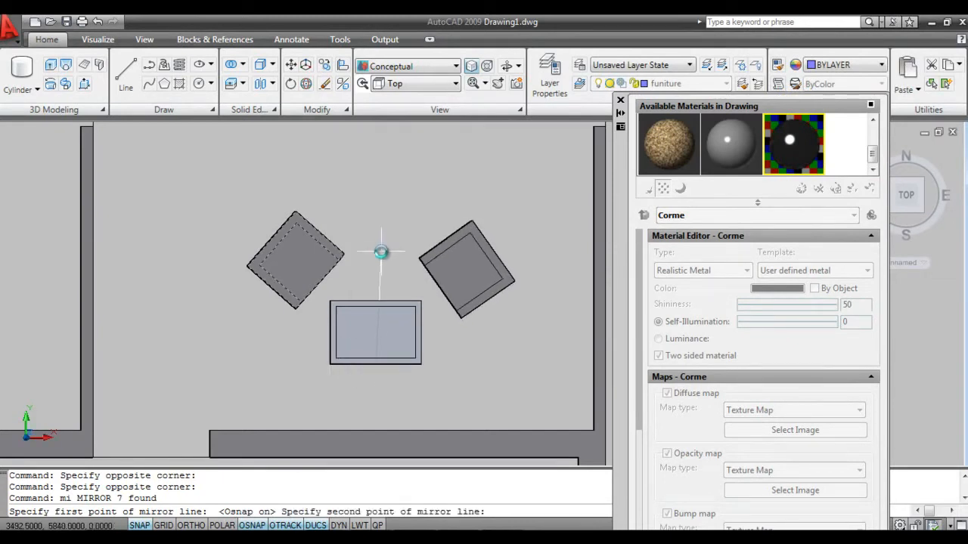
left_click(467, 286)
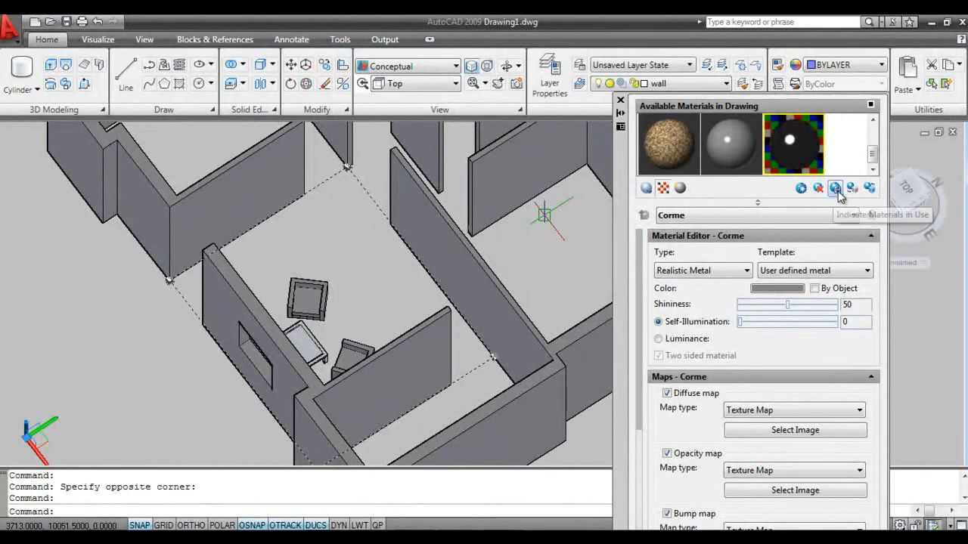
Create material 'flooring' and assign wood_05.jpg as its diffuse texture image
left_click(835, 188)
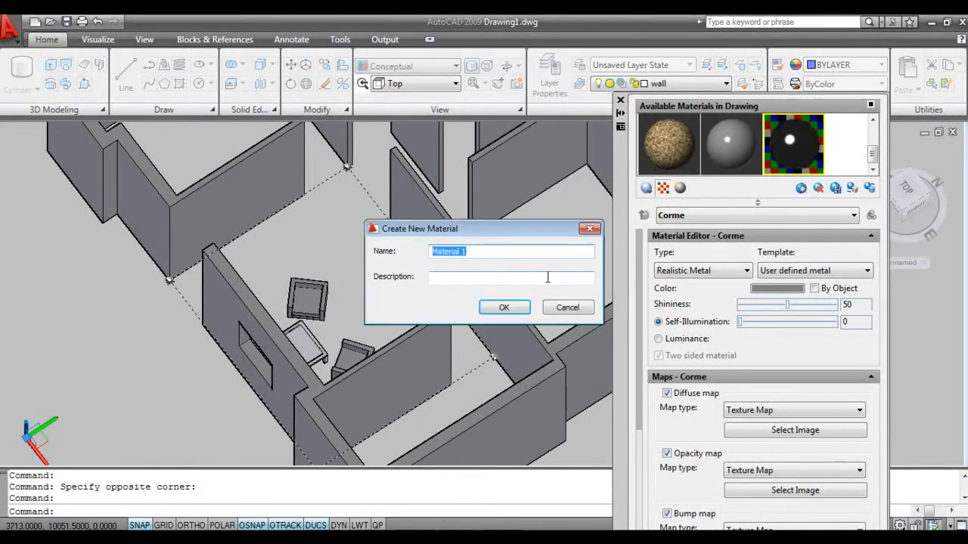
type("flooring")
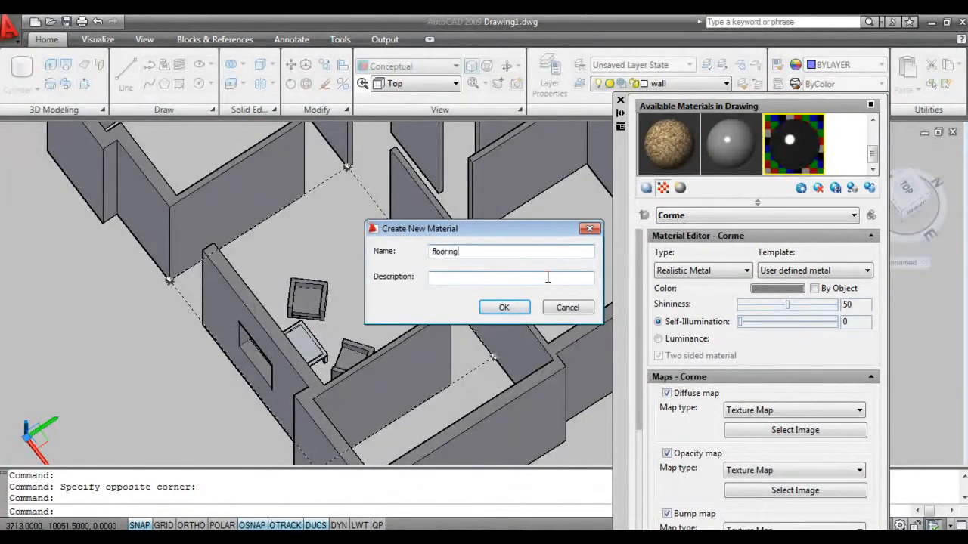
left_click(503, 307)
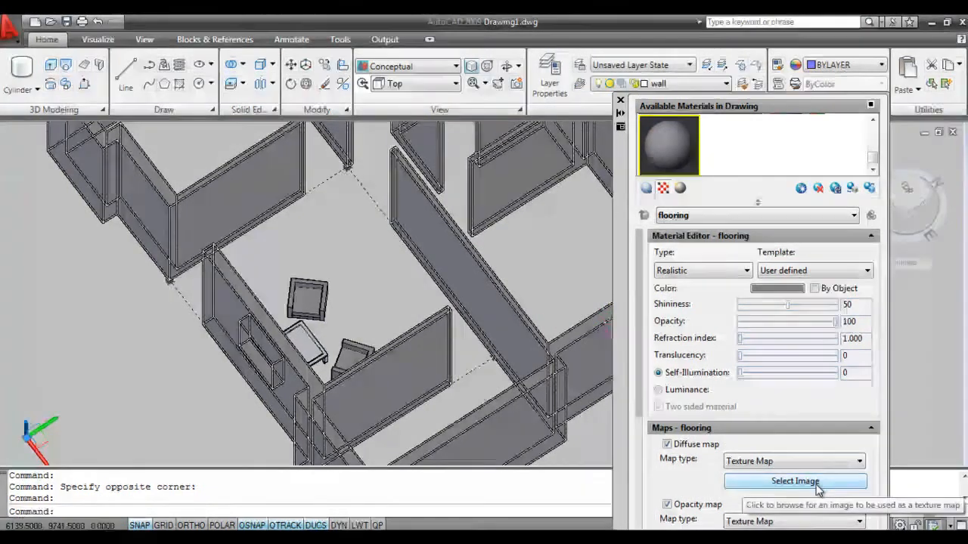
left_click(795, 481)
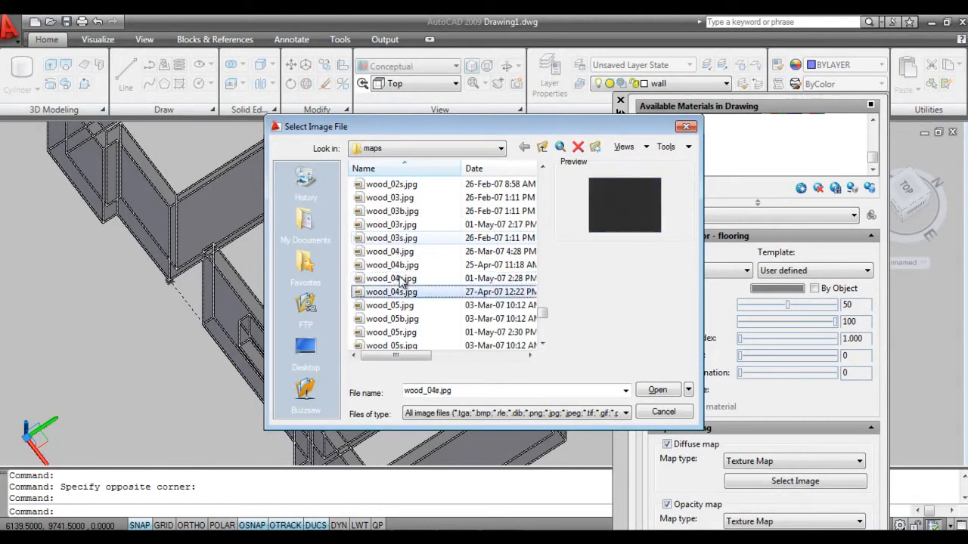
left_click(390, 306)
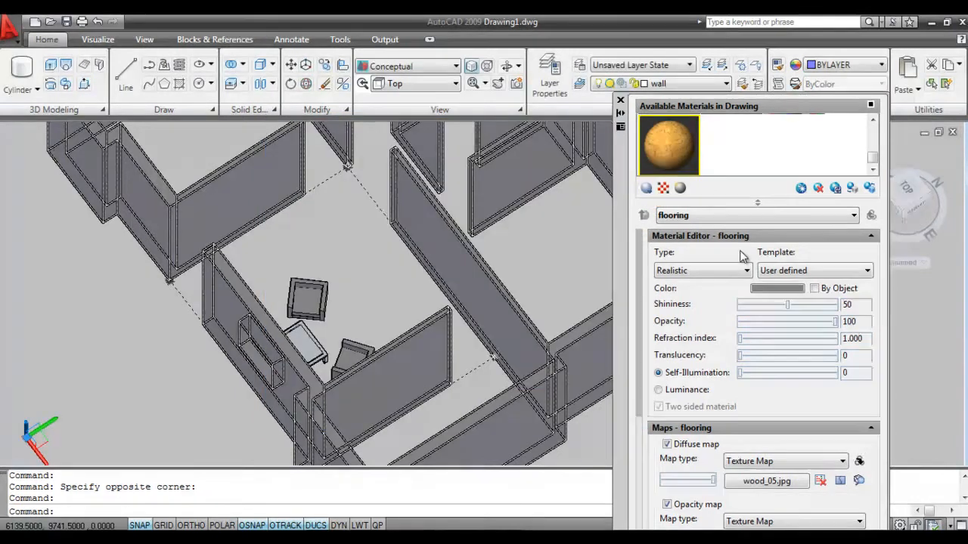
left_click(409, 66)
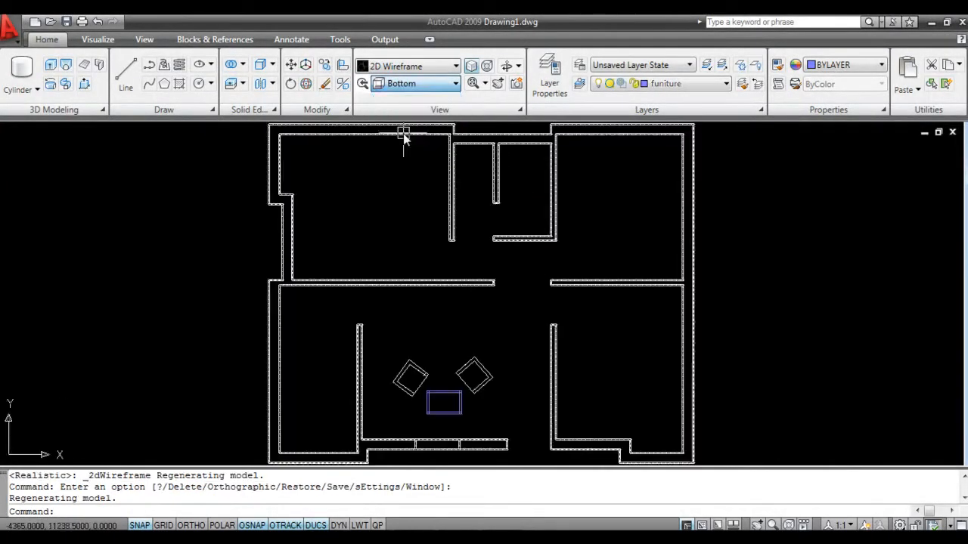
Switch the house with its new floor surface to an isometric preset view
left_click(447, 83)
type("rec")
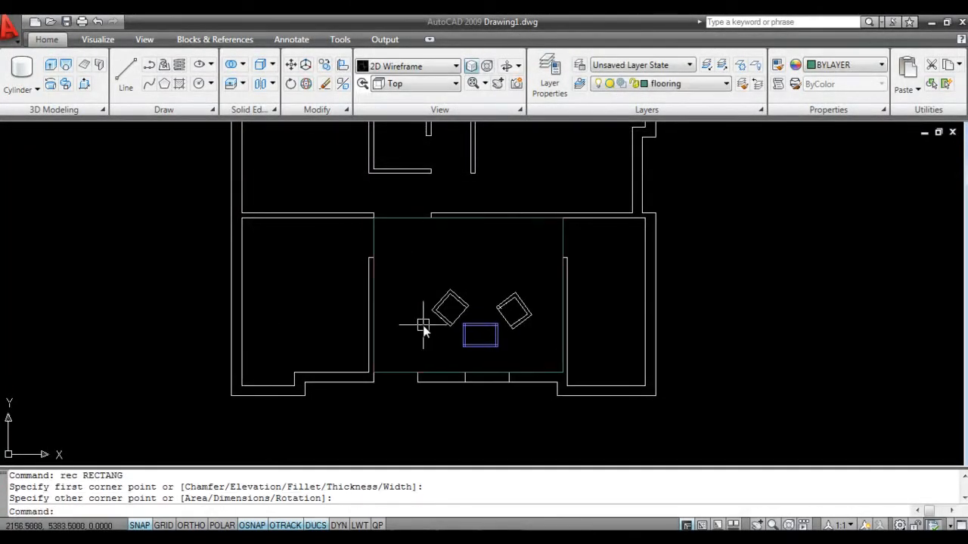
left_click(457, 83)
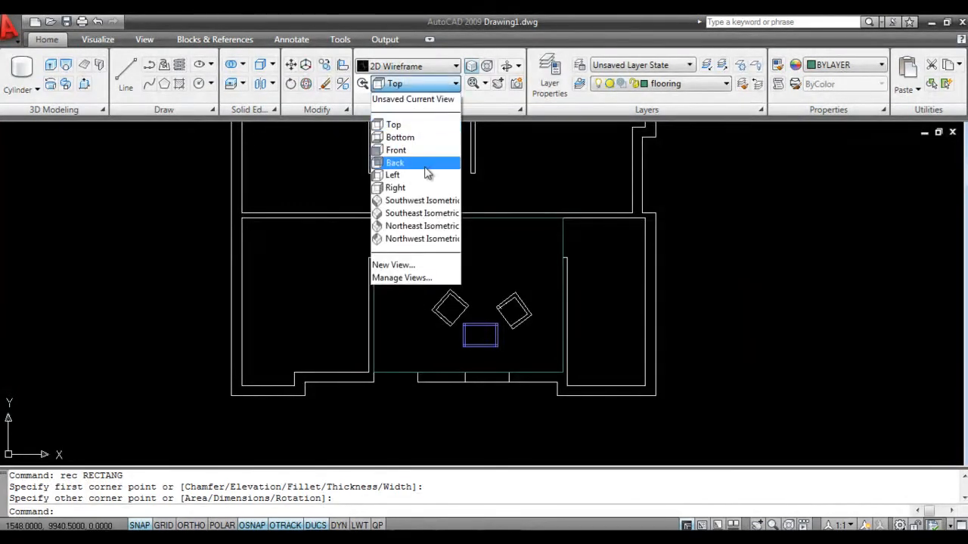
left_click(422, 212)
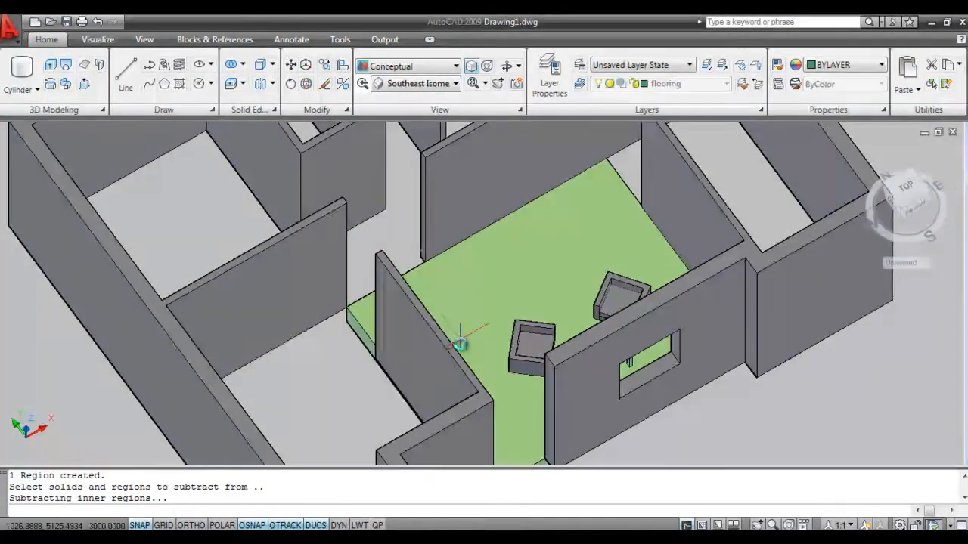
mouse_move(466, 327)
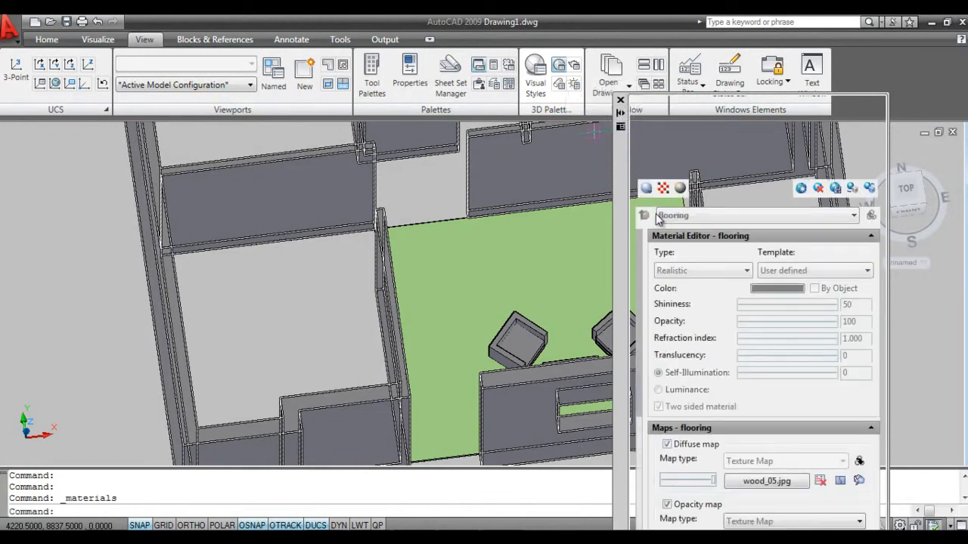
Return the display to the Conceptual visual style and go back to the Home tools
left_click(644, 215)
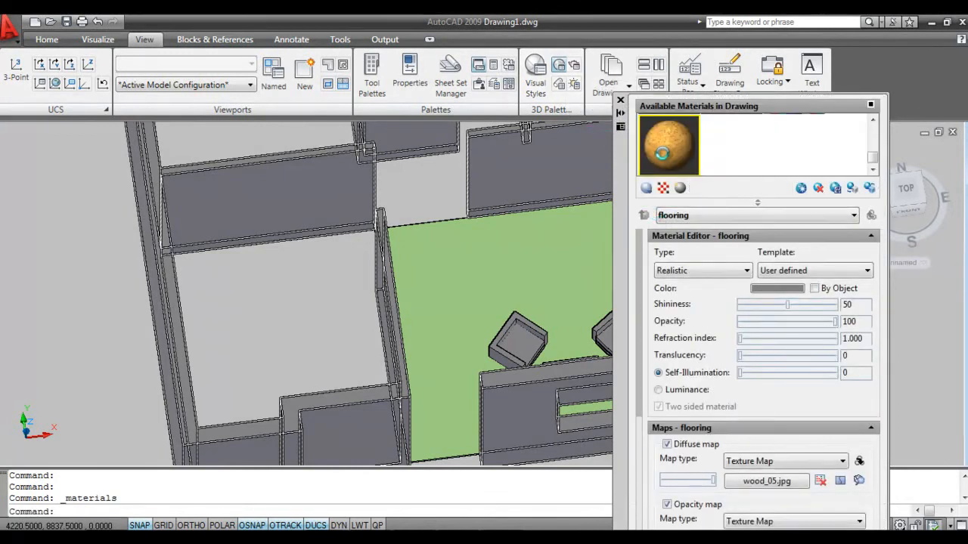
mouse_move(669, 156)
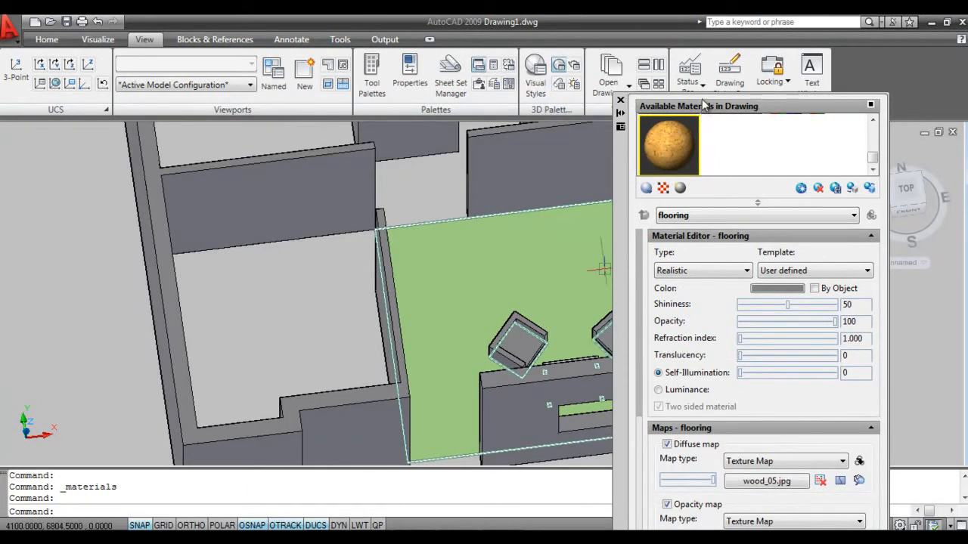
mouse_move(411, 305)
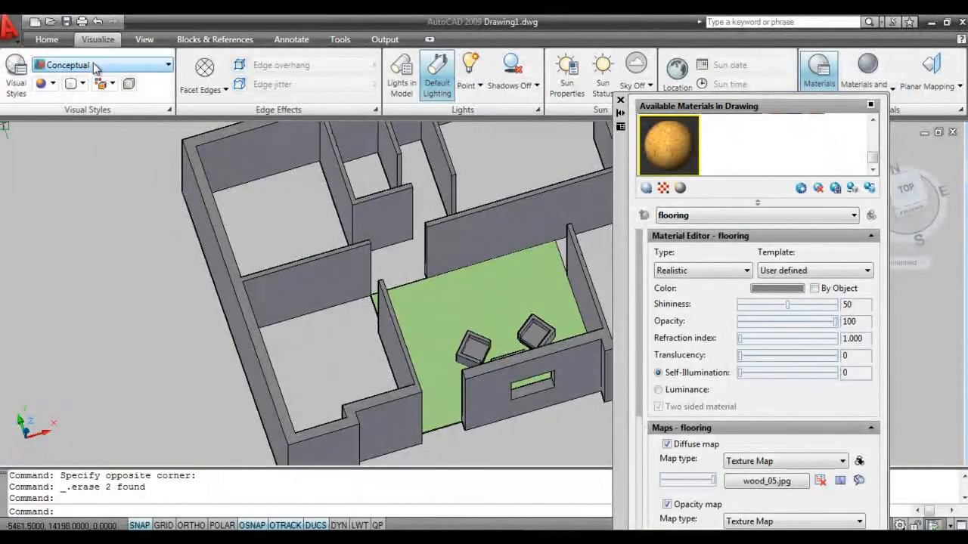
left_click(103, 63)
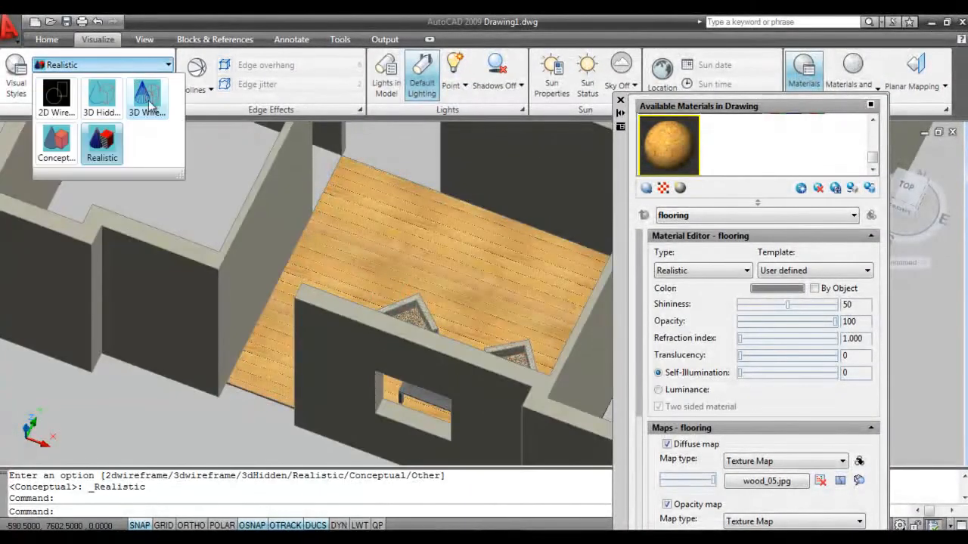
mouse_move(57, 140)
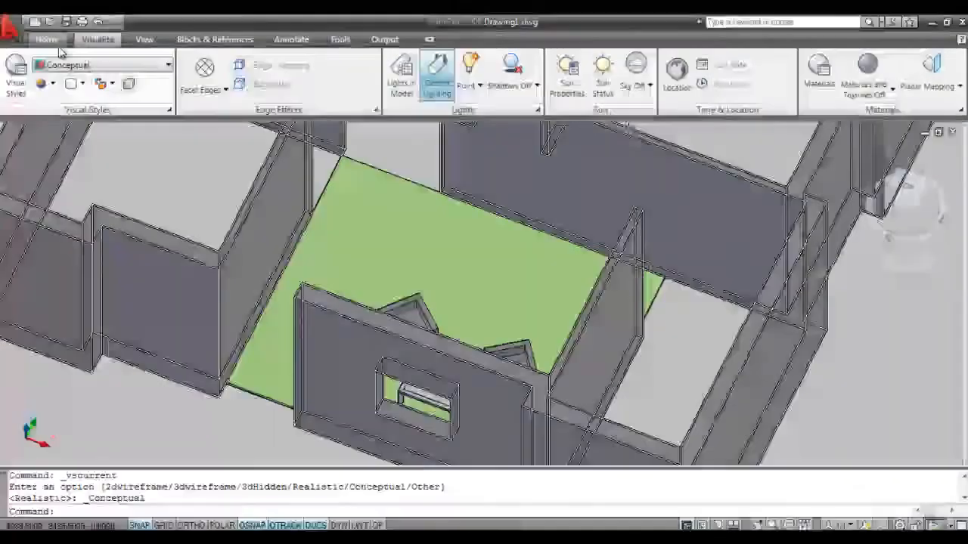
left_click(45, 39)
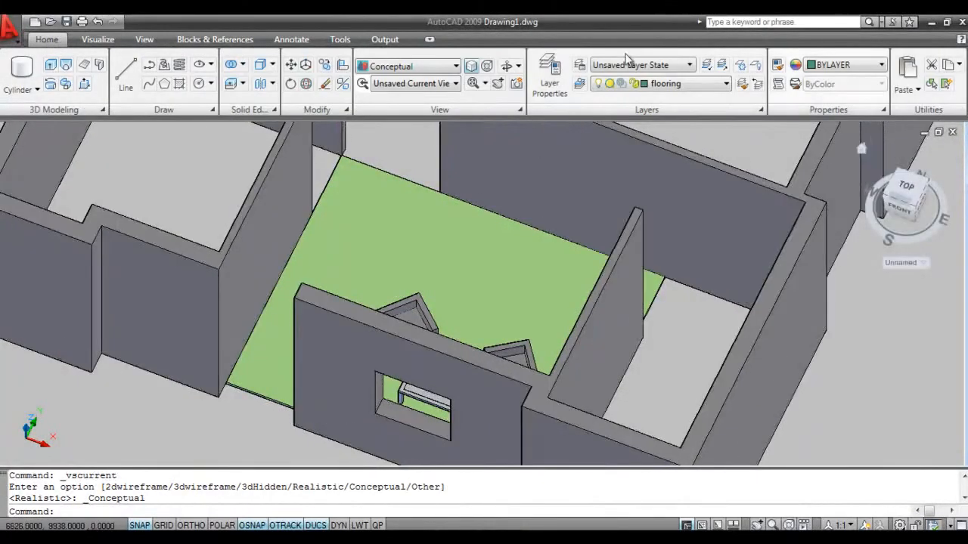
mouse_move(145, 39)
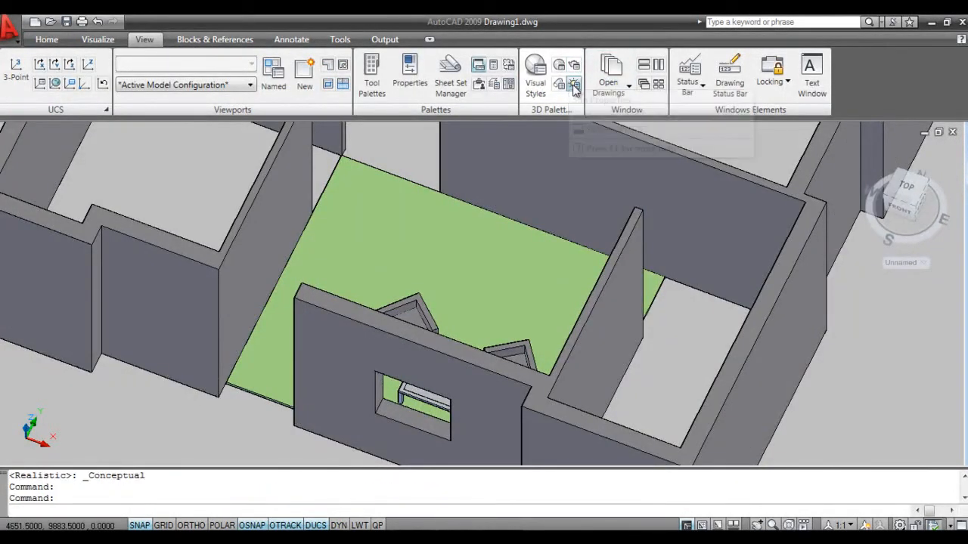
In Sun Properties turn the sun on and turn off default lighting
left_click(575, 84)
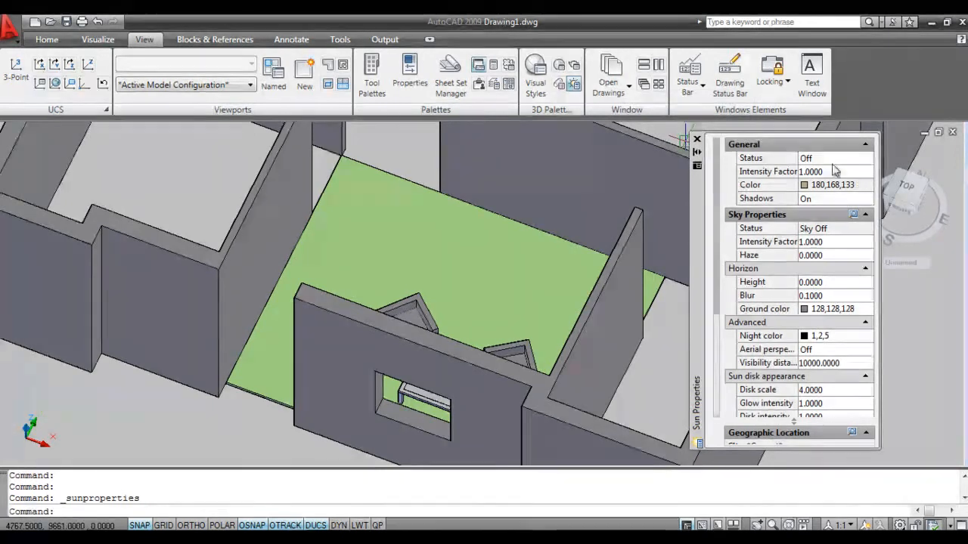
left_click(831, 159)
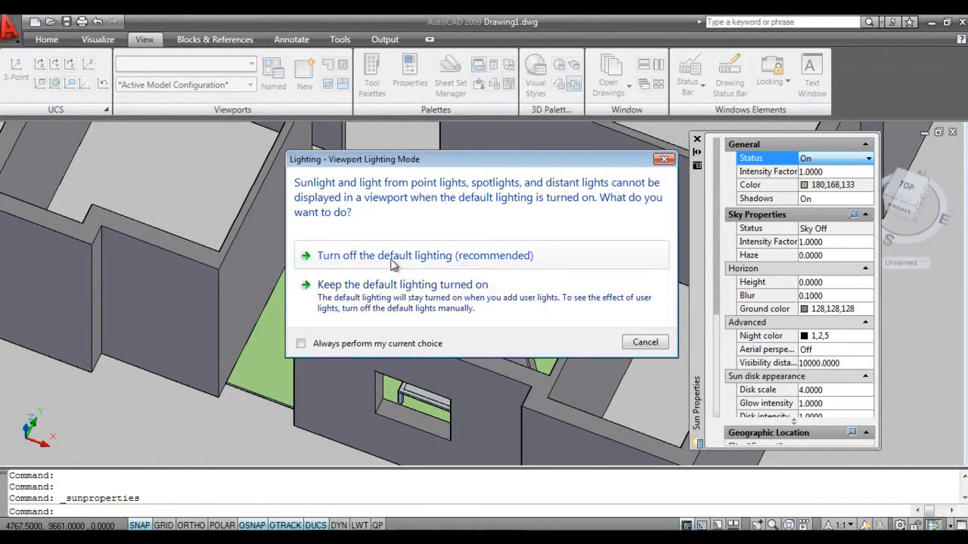
left_click(425, 254)
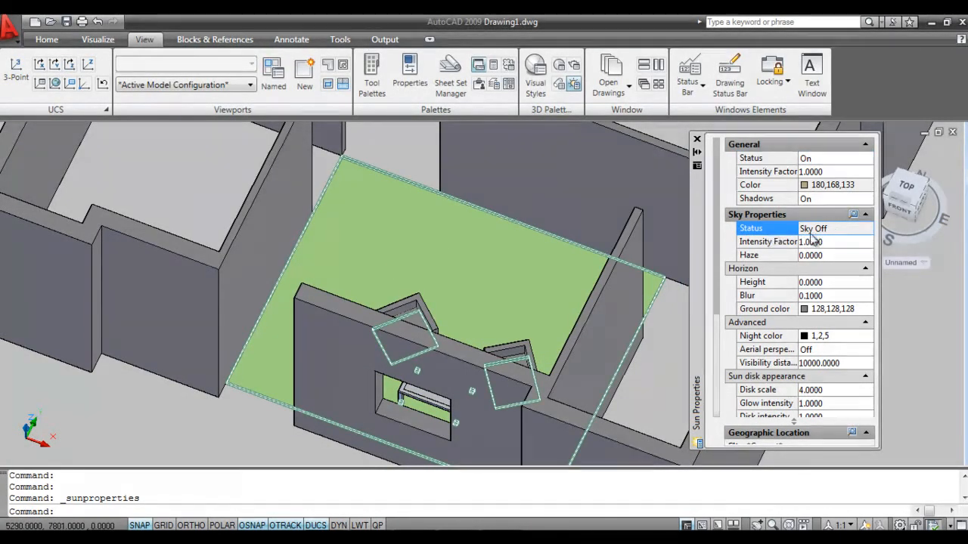
left_click(865, 215)
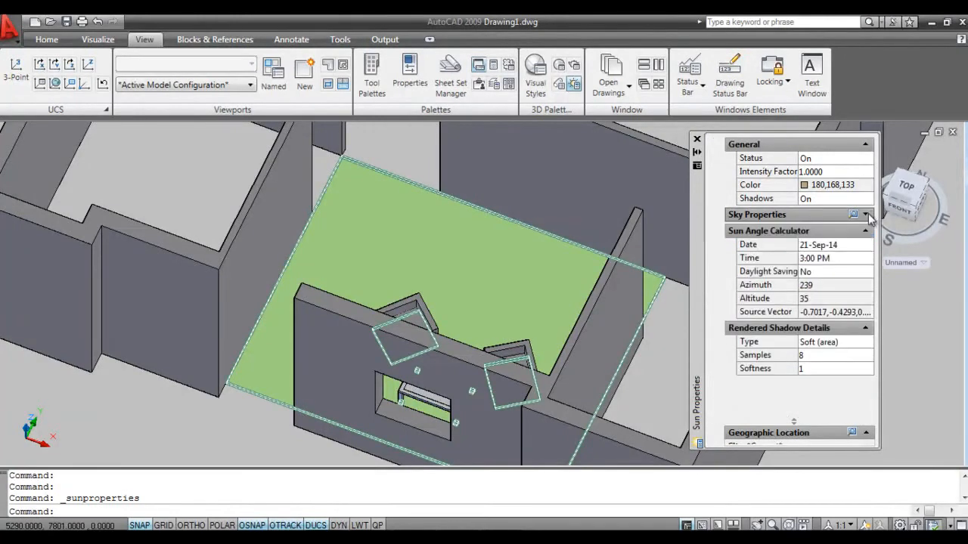
left_click(865, 215)
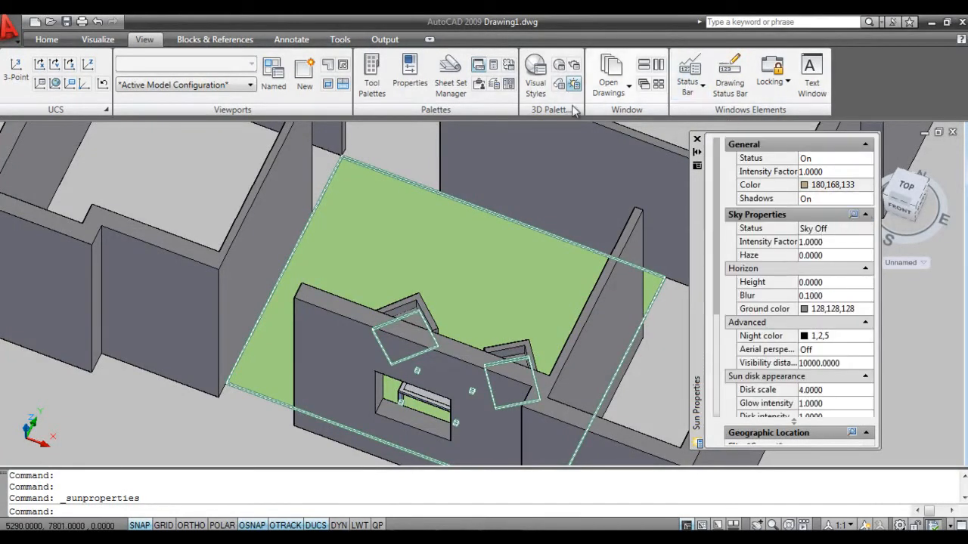
Set sky to Background and Illumination, toggle default lighting, and begin a Spot light
left_click(97, 40)
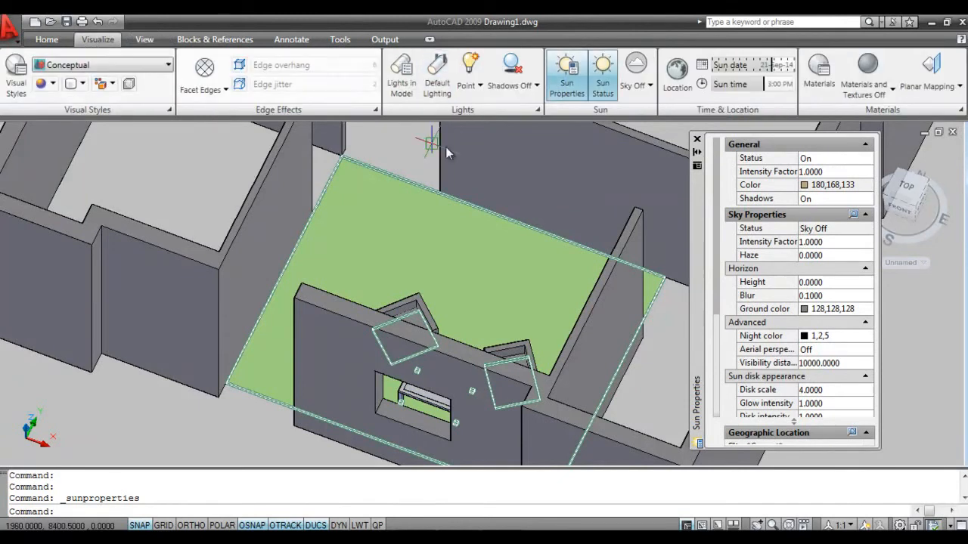
left_click(635, 85)
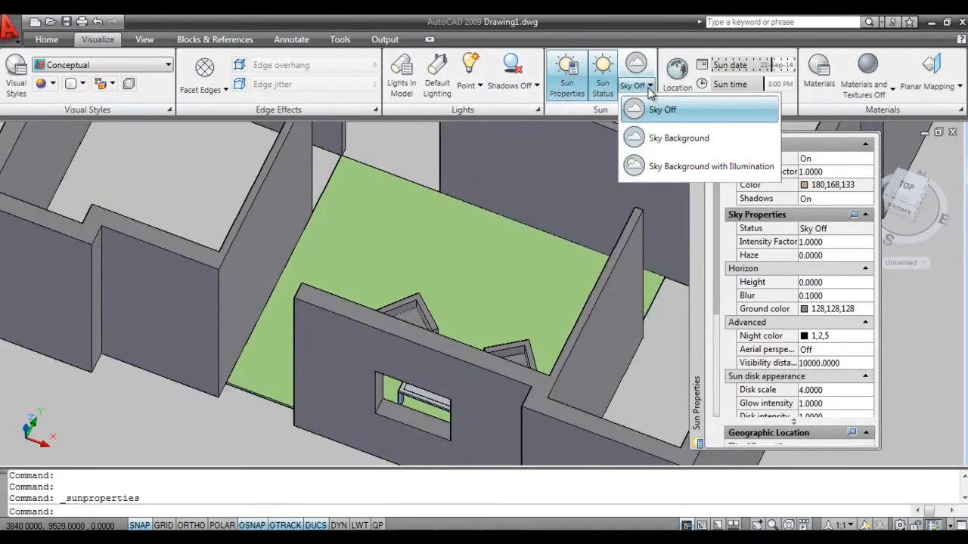
mouse_move(673, 167)
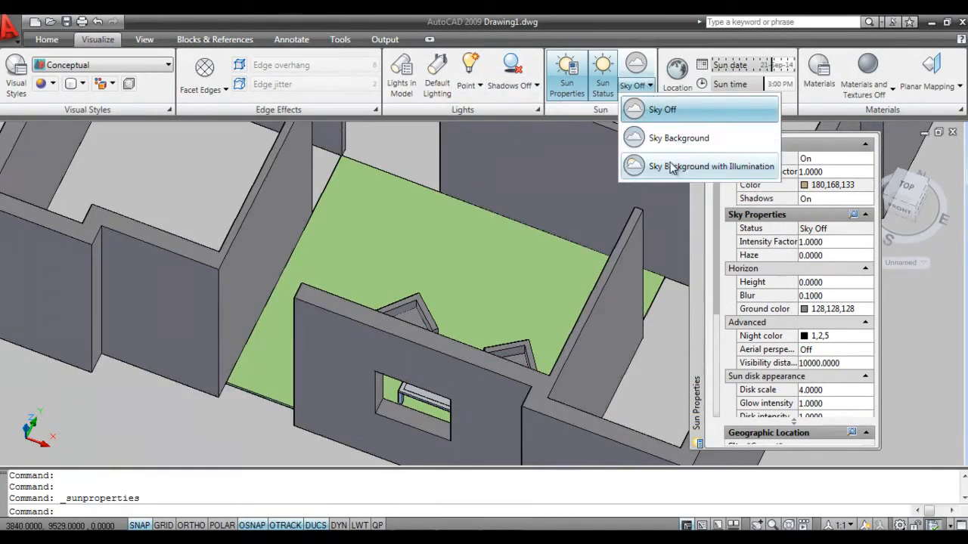
left_click(712, 166)
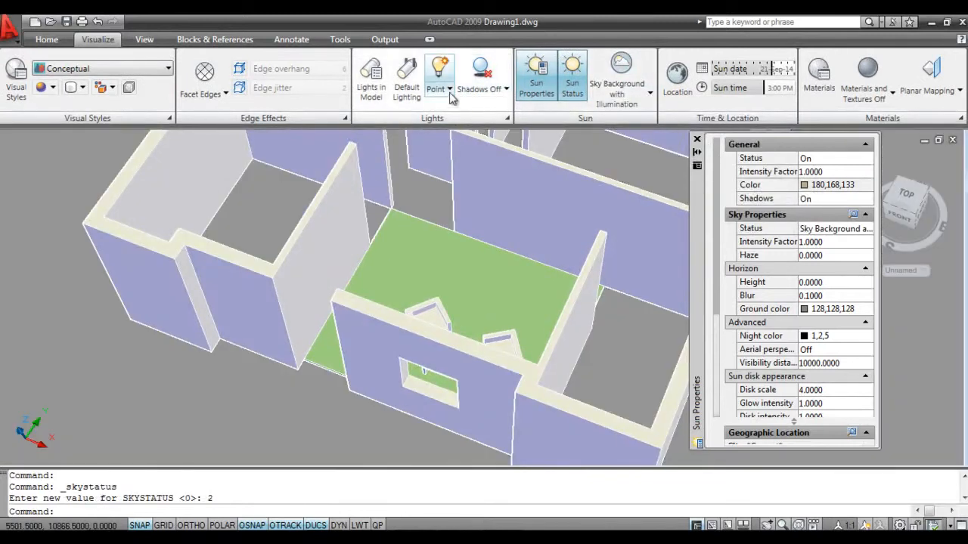
mouse_move(405, 76)
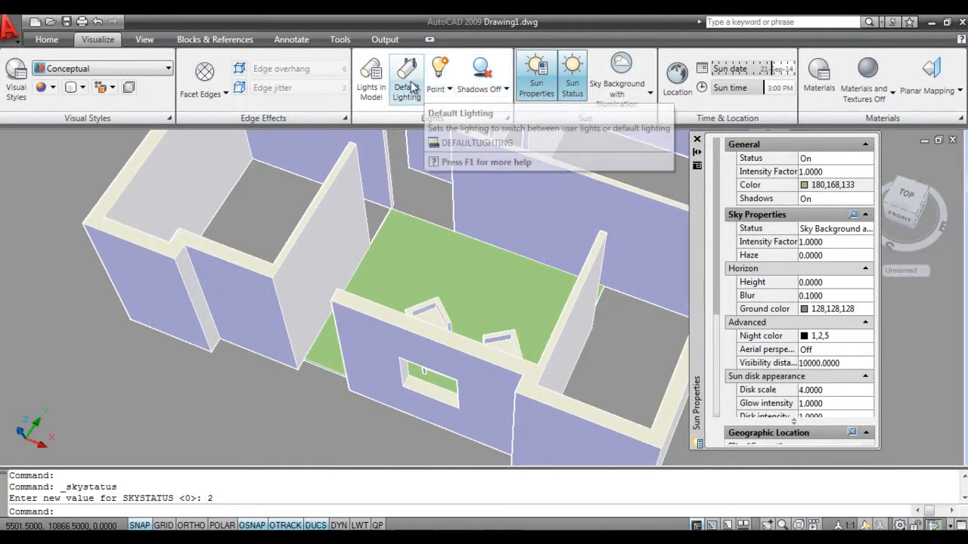
mouse_move(371, 75)
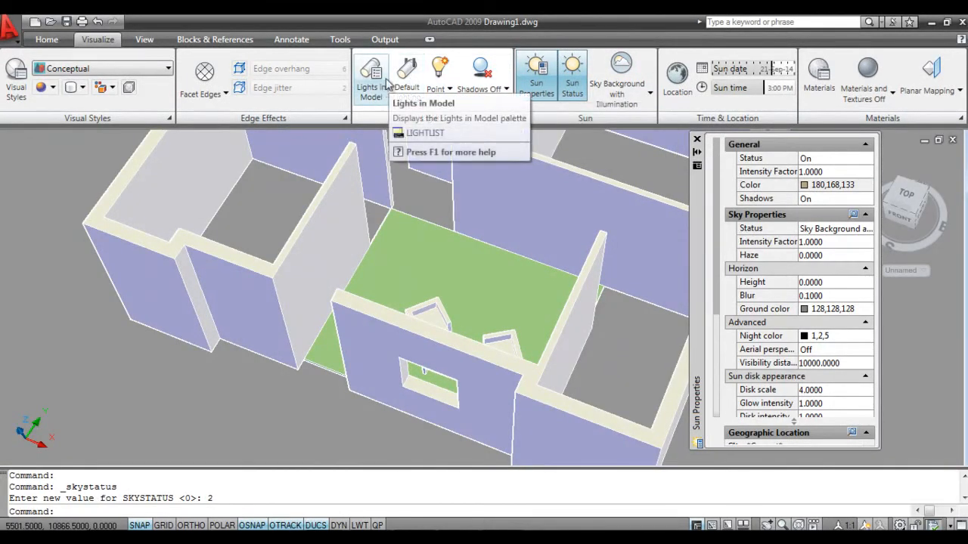
left_click(407, 72)
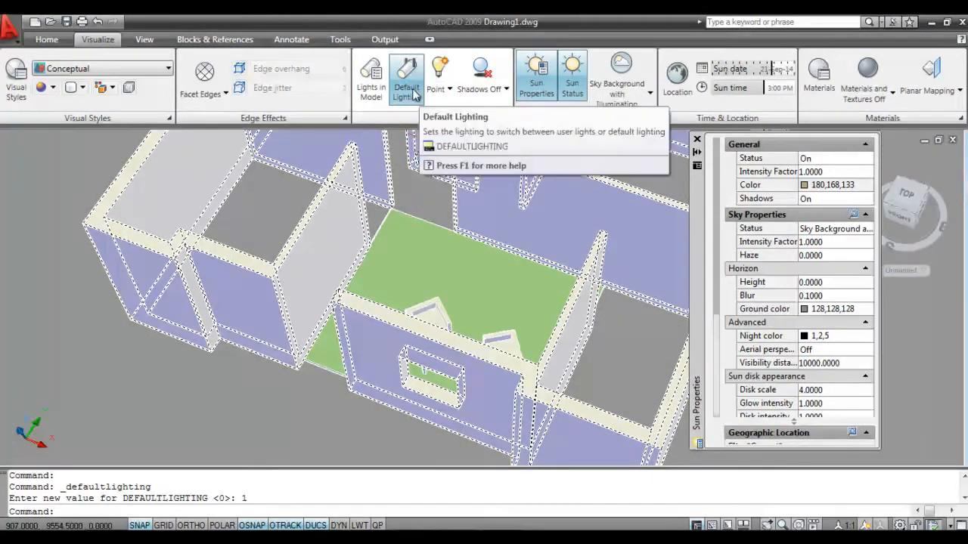
left_click(435, 75)
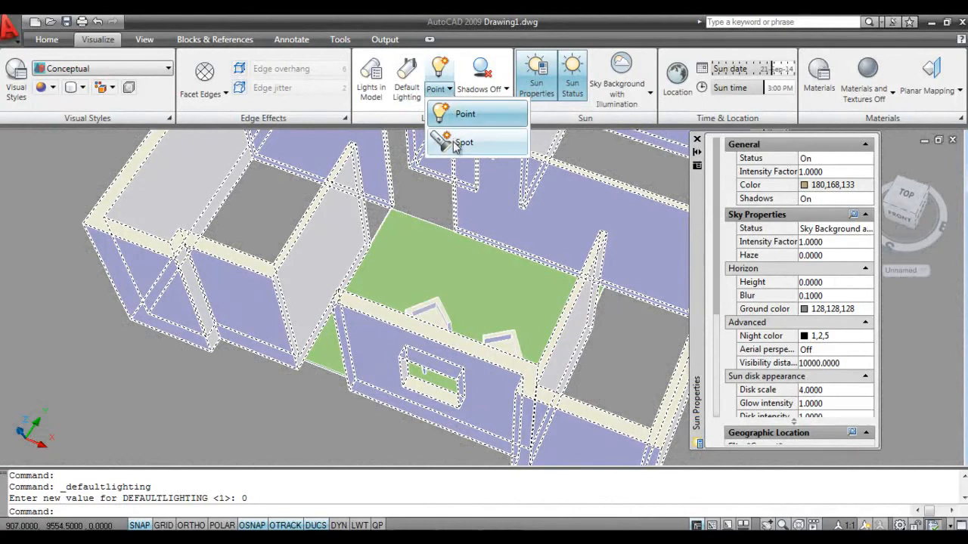
left_click(463, 143)
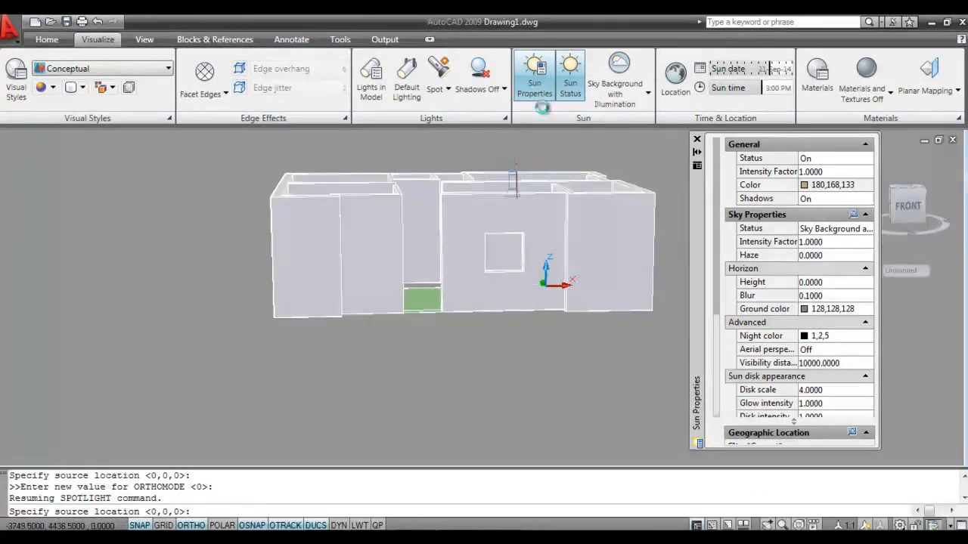
Cancel a first spot light, then place one above the roof aimed at the house's middle
left_click(647, 93)
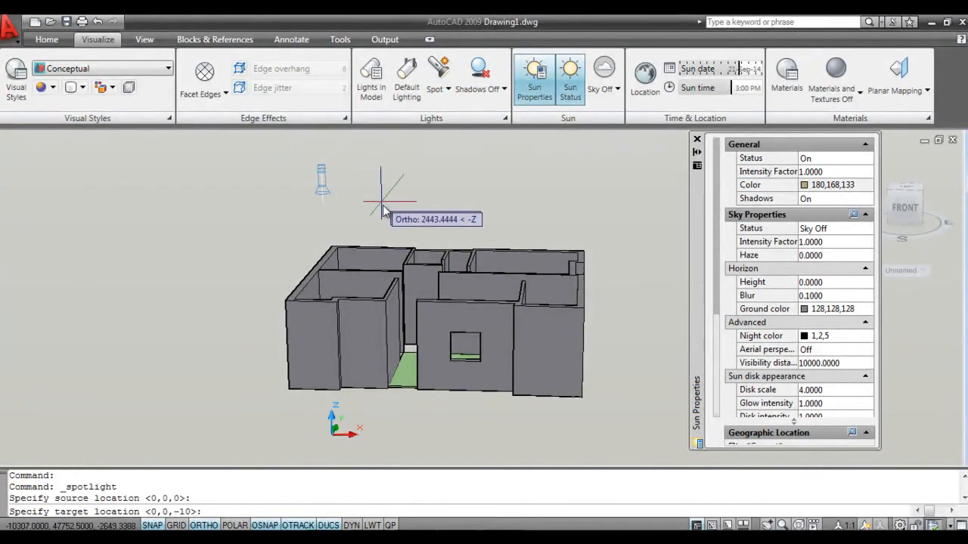
mouse_move(438, 264)
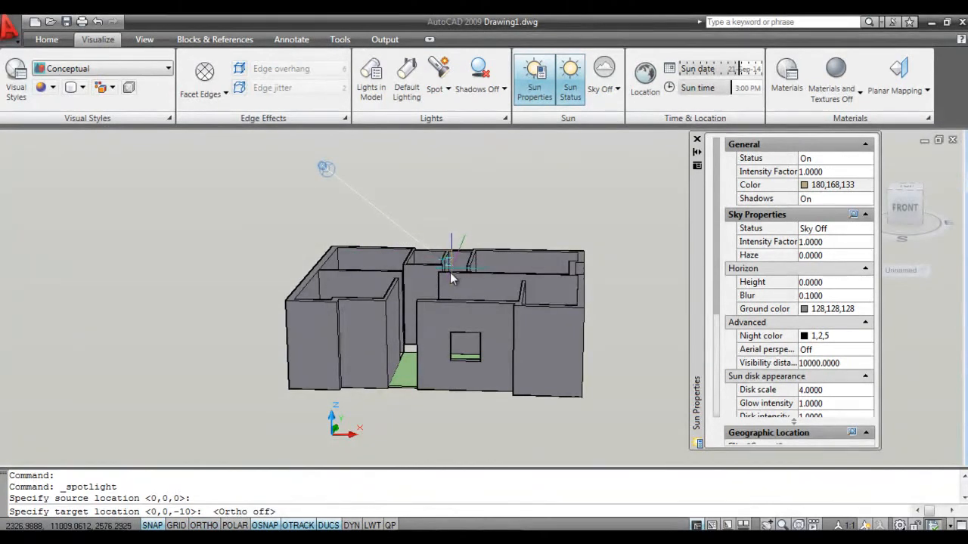
key("Escape")
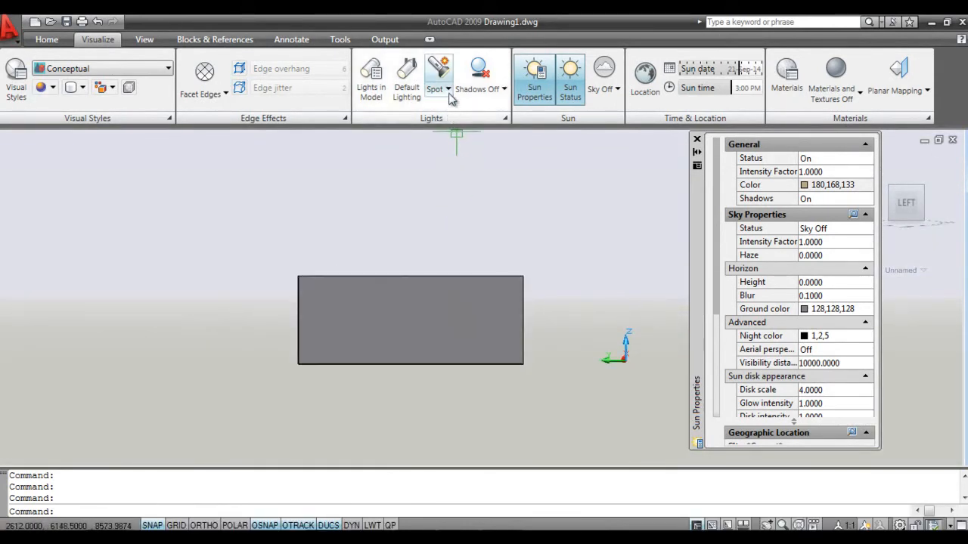
left_click(434, 68)
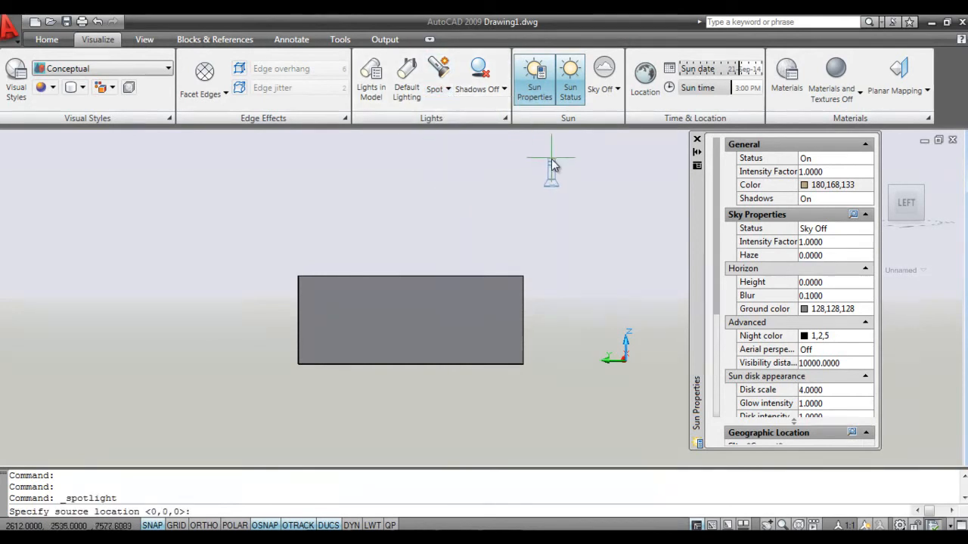
left_click(436, 330)
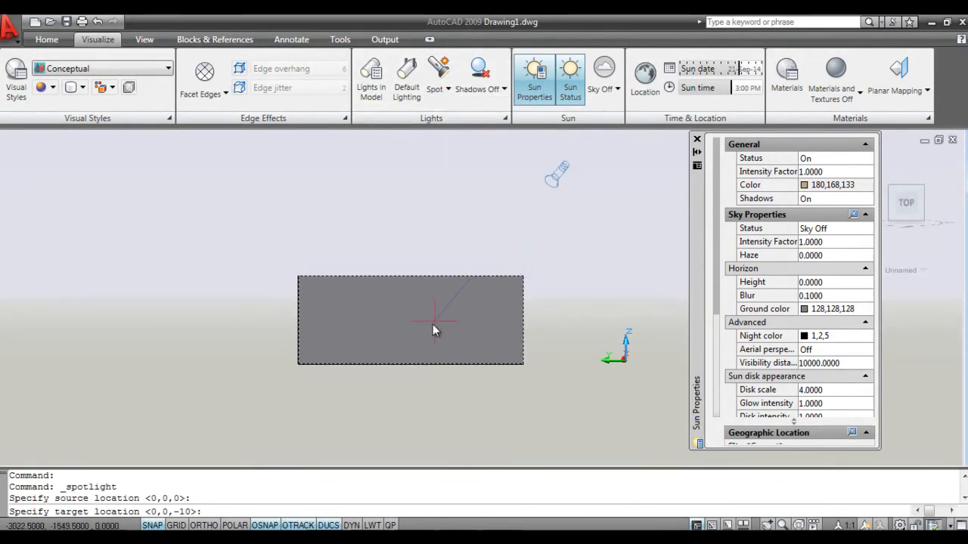
left_click(537, 313)
type("la")
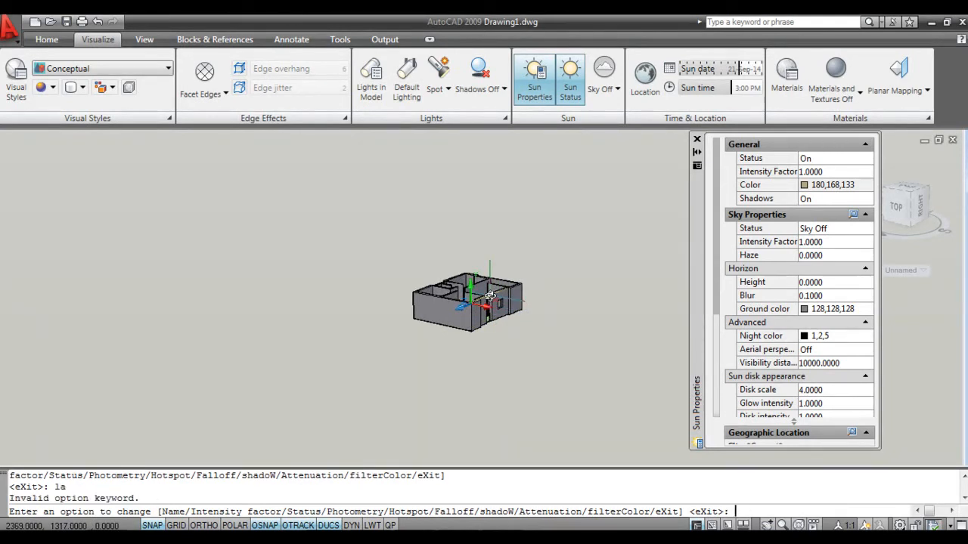
mouse_move(522, 339)
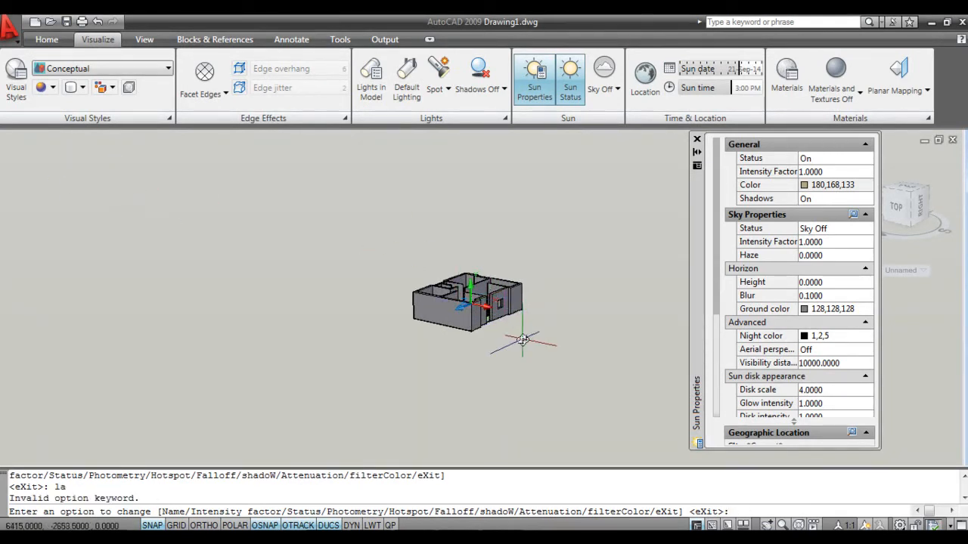
Check the layer list (LA), then start another spot light sourced above the block
type("la")
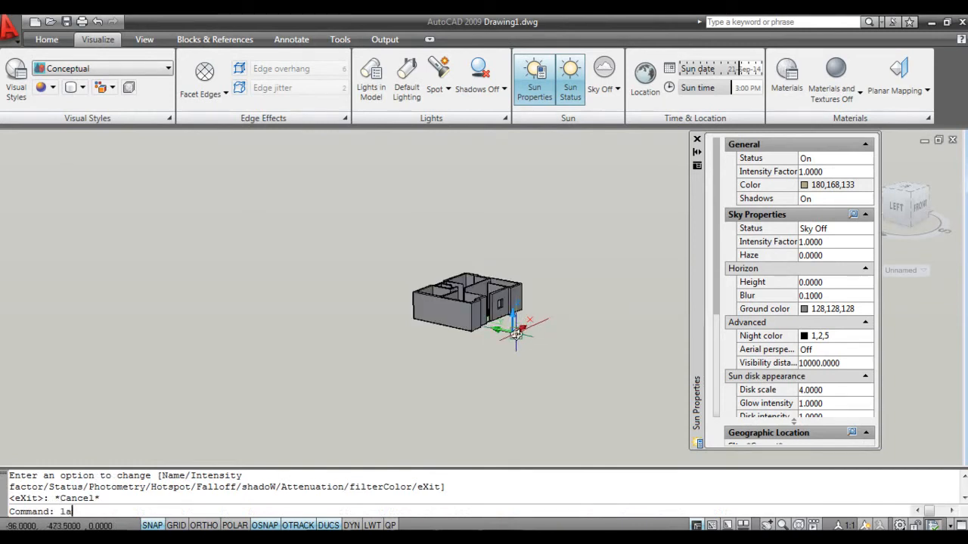
key("Return")
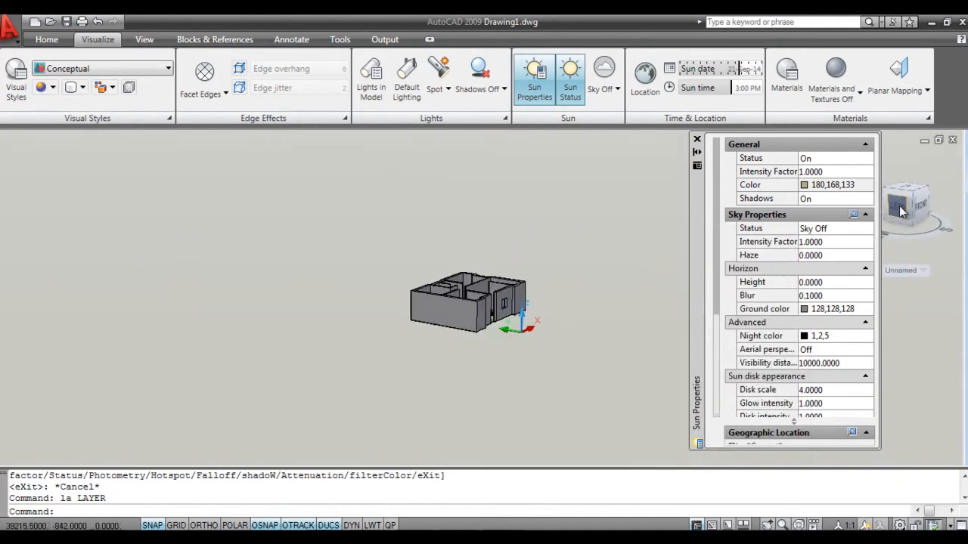
left_click(446, 88)
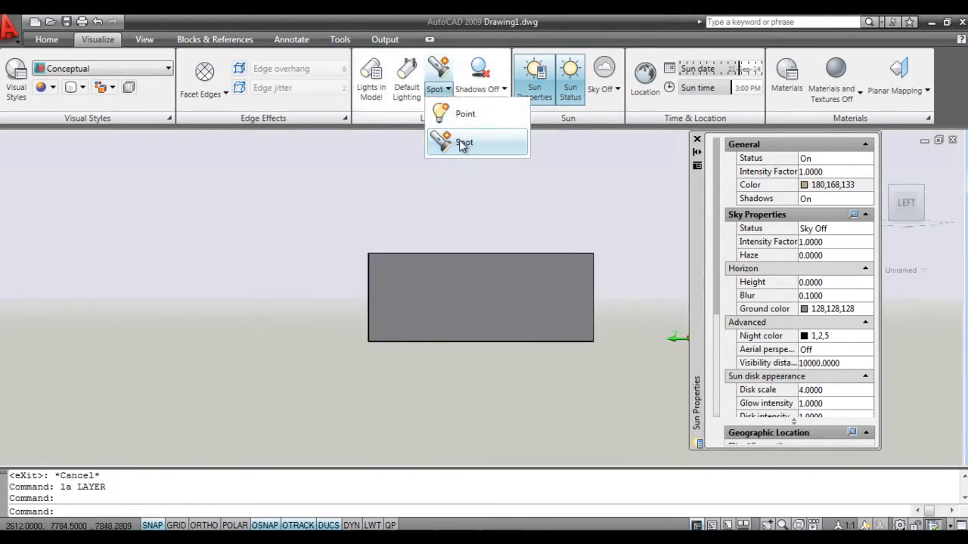
left_click(464, 143)
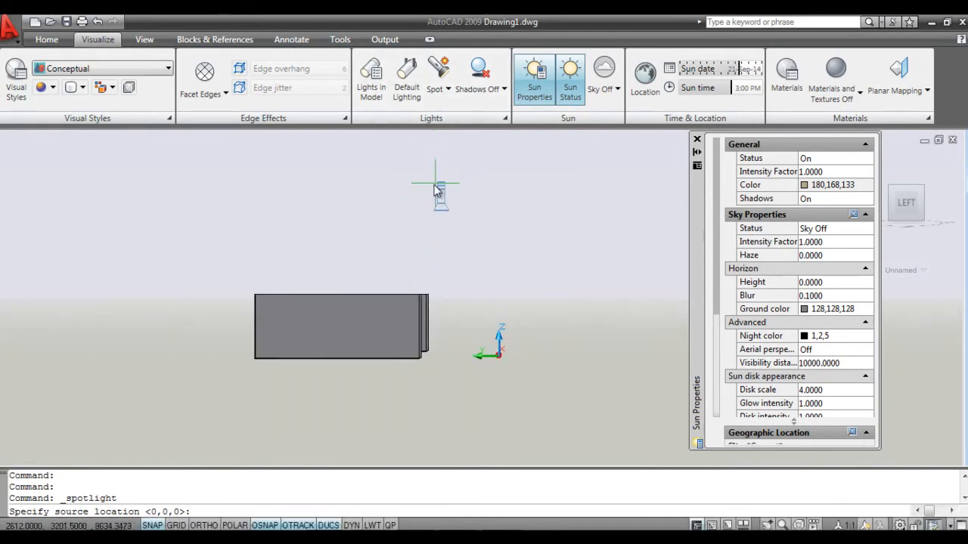
left_click(435, 185)
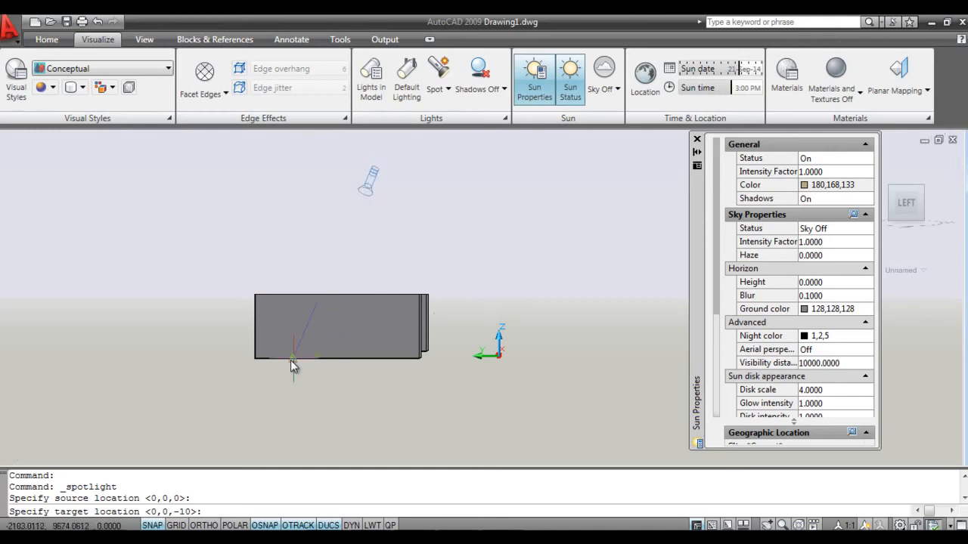
mouse_move(371, 339)
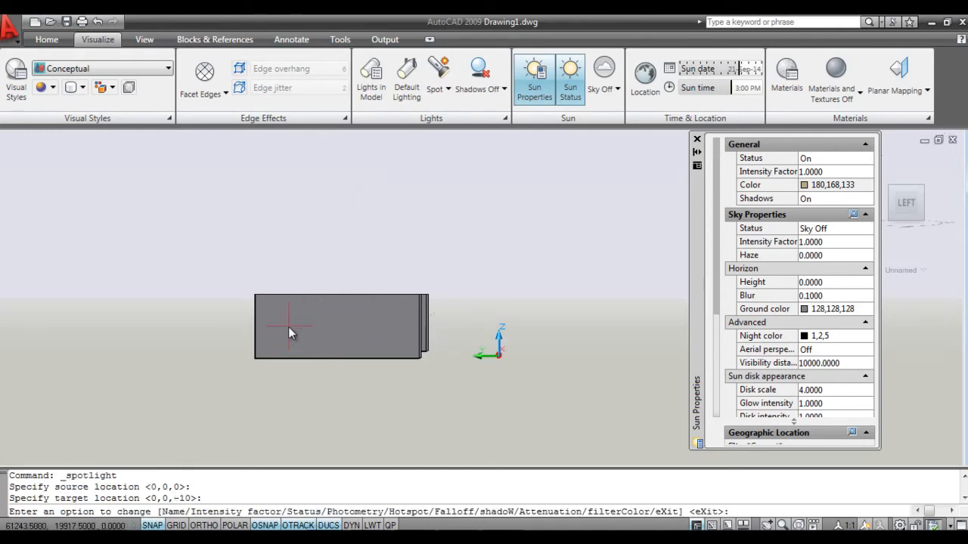
mouse_move(467, 316)
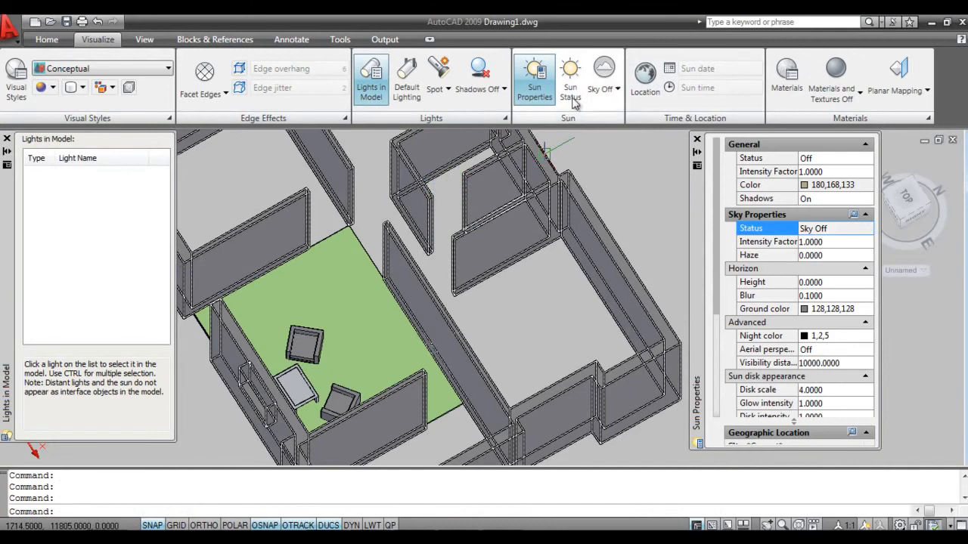
Turn Sun Status on and set the sky to Background and Illumination
left_click(569, 76)
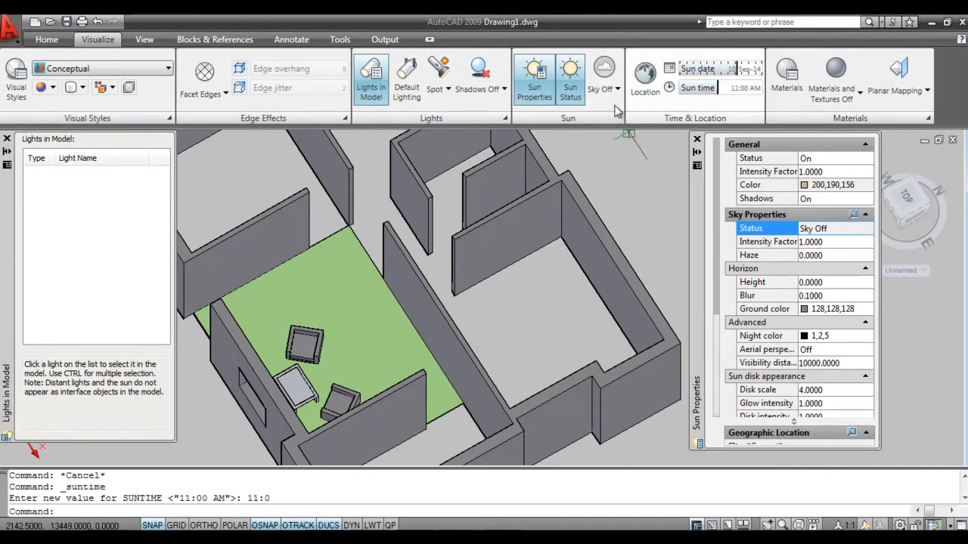
left_click(604, 73)
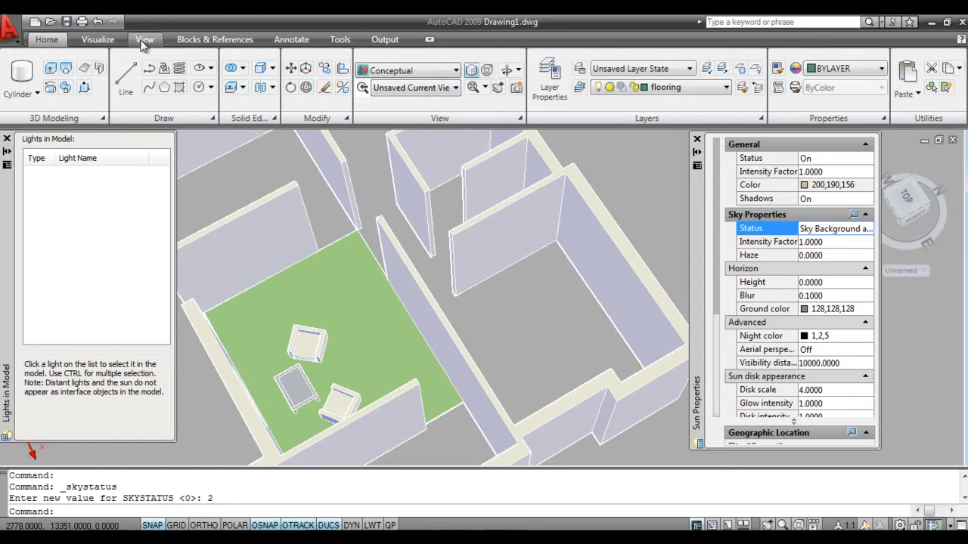
Review Advanced Render Settings keeping Simple shadows and Medium preset, then tilt down into the room
left_click(143, 39)
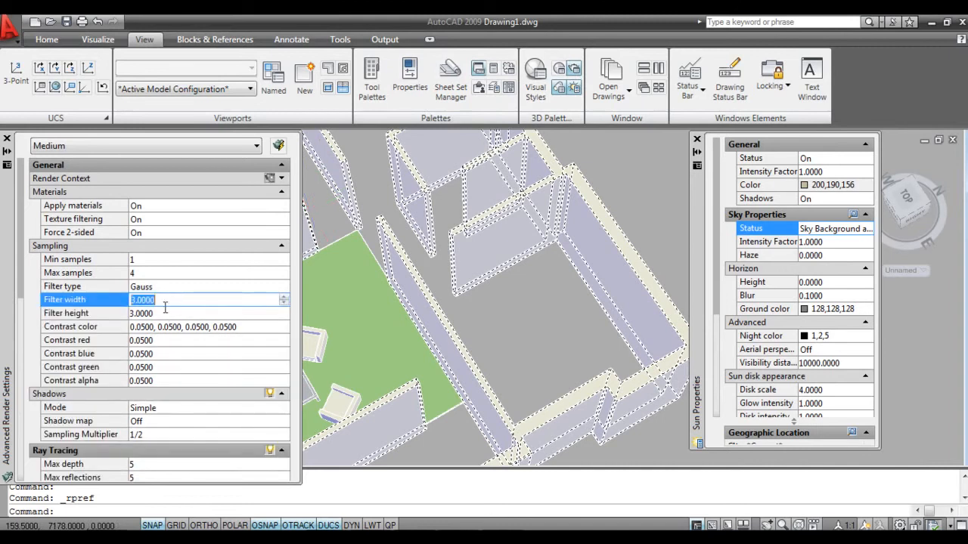
scroll("down", 3)
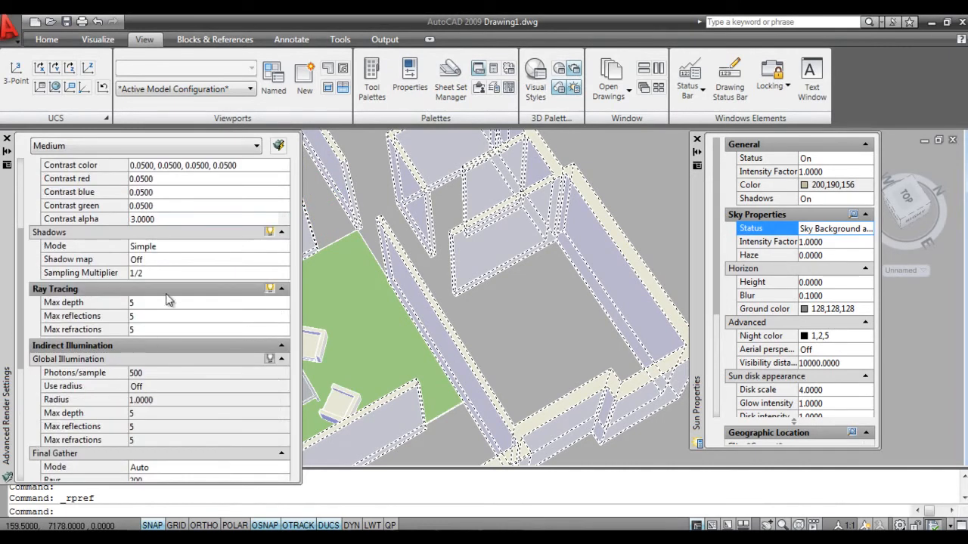
left_click(285, 245)
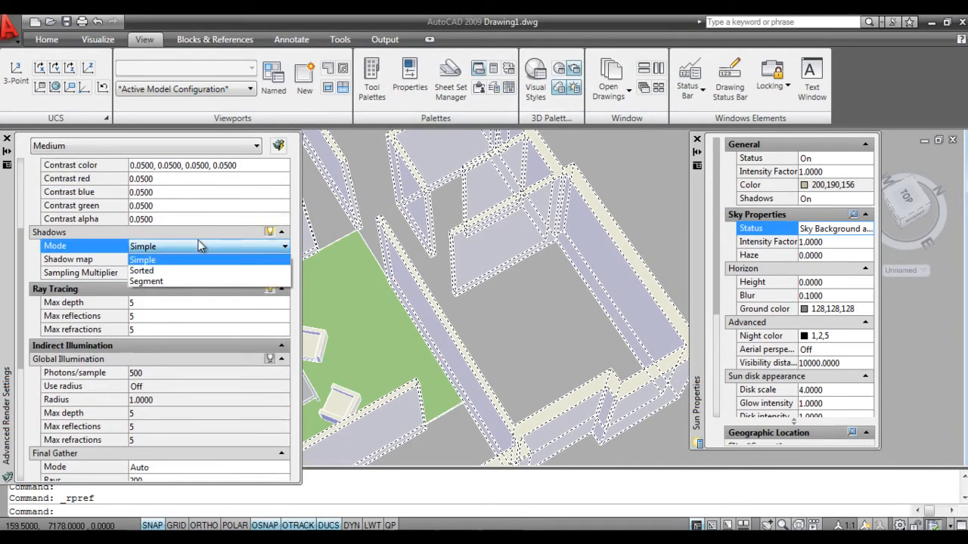
left_click(142, 260)
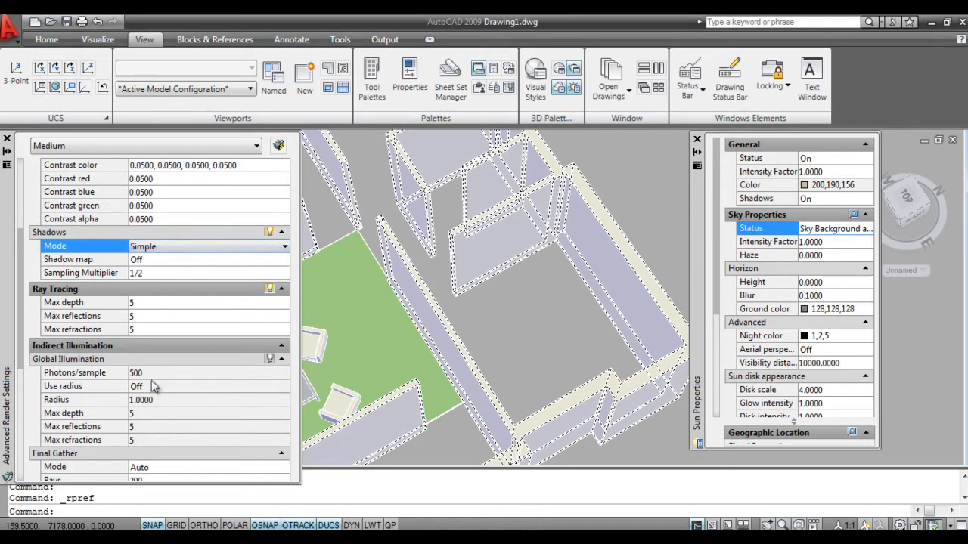
scroll("down", 3)
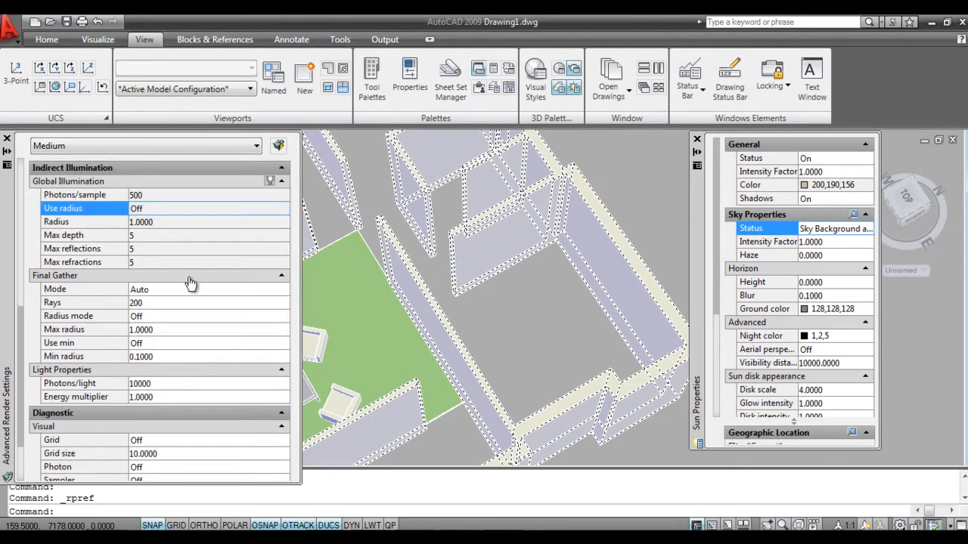
scroll("down", 3)
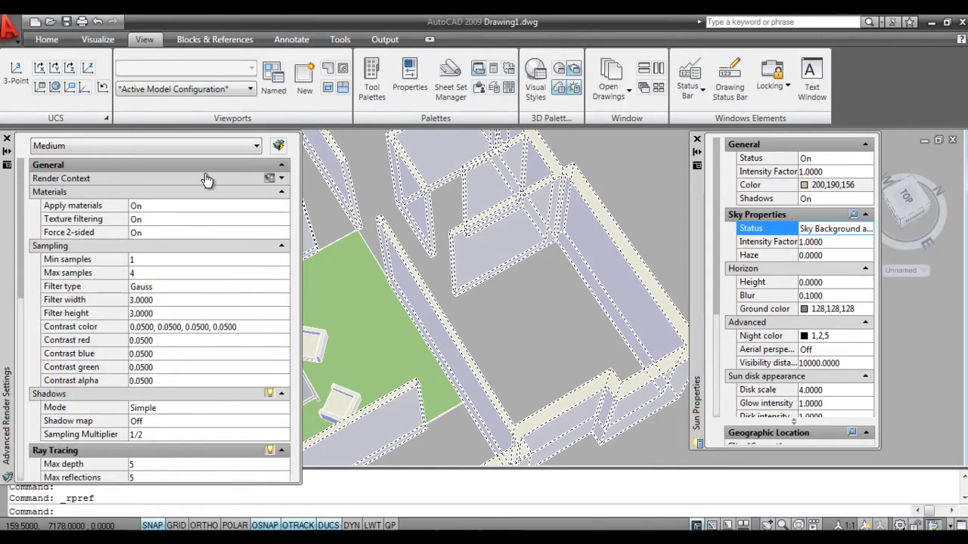
left_click(270, 179)
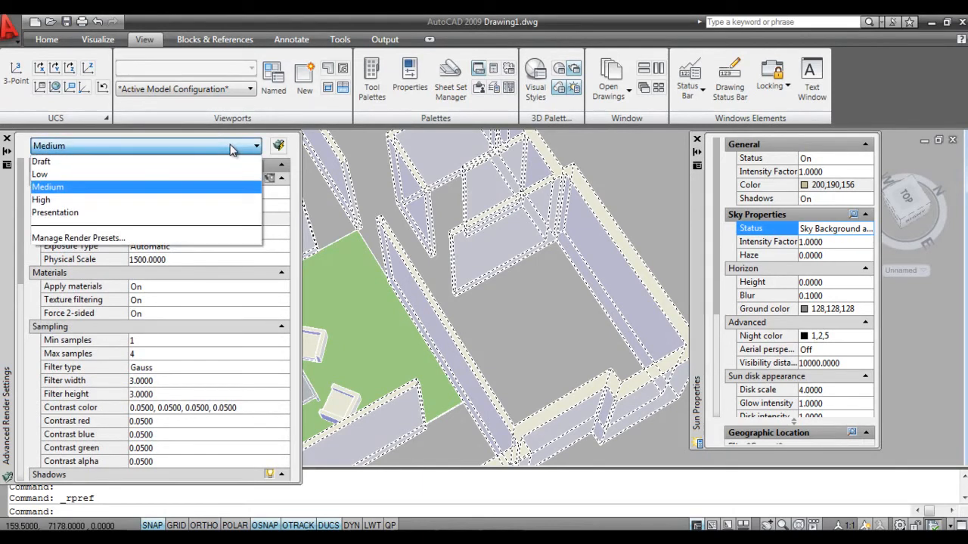
mouse_move(58, 200)
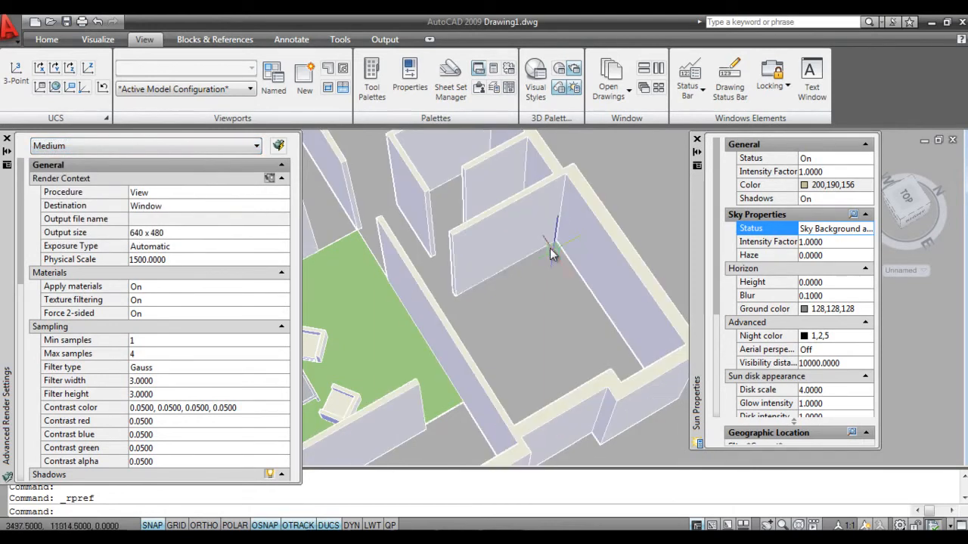
left_click_drag(552, 254, 416, 326)
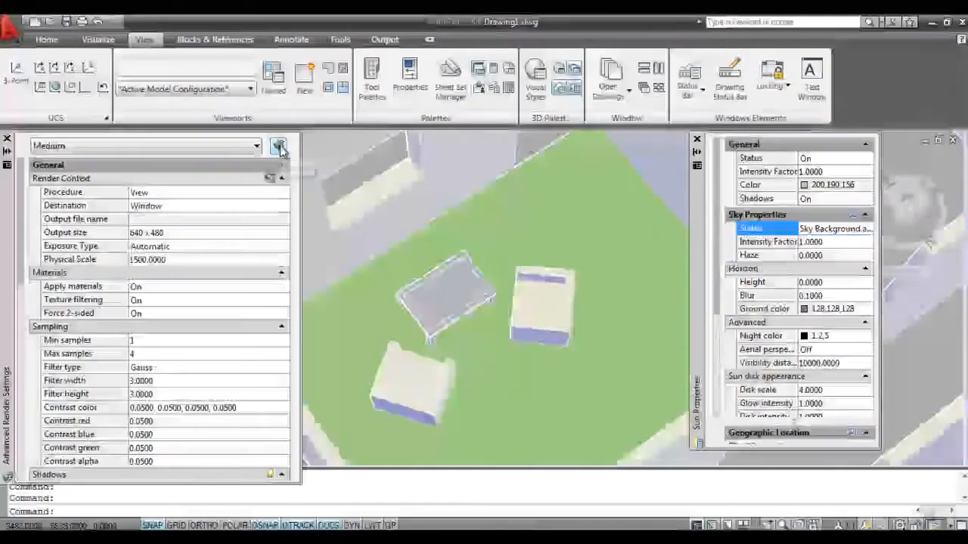
Render the current view of the room at Medium quality
left_click(278, 145)
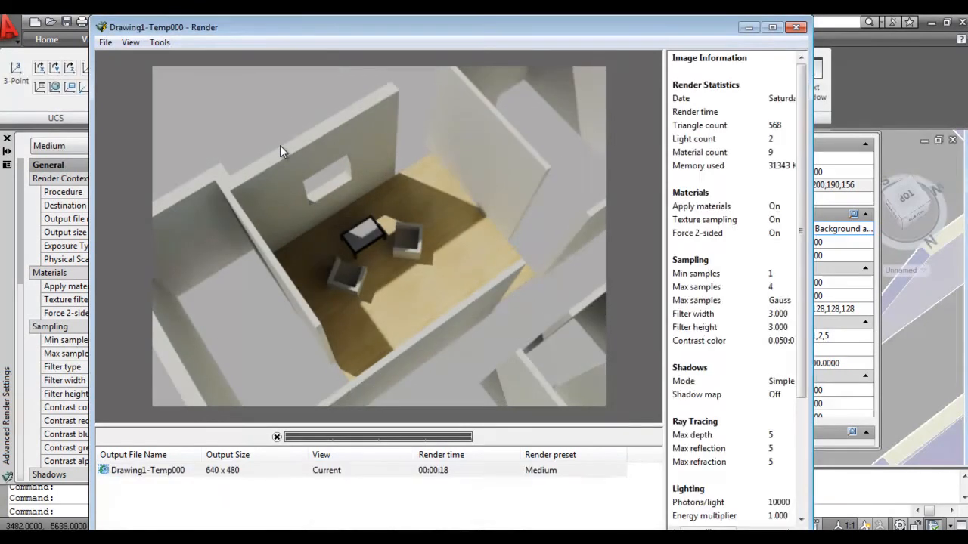
mouse_move(738, 387)
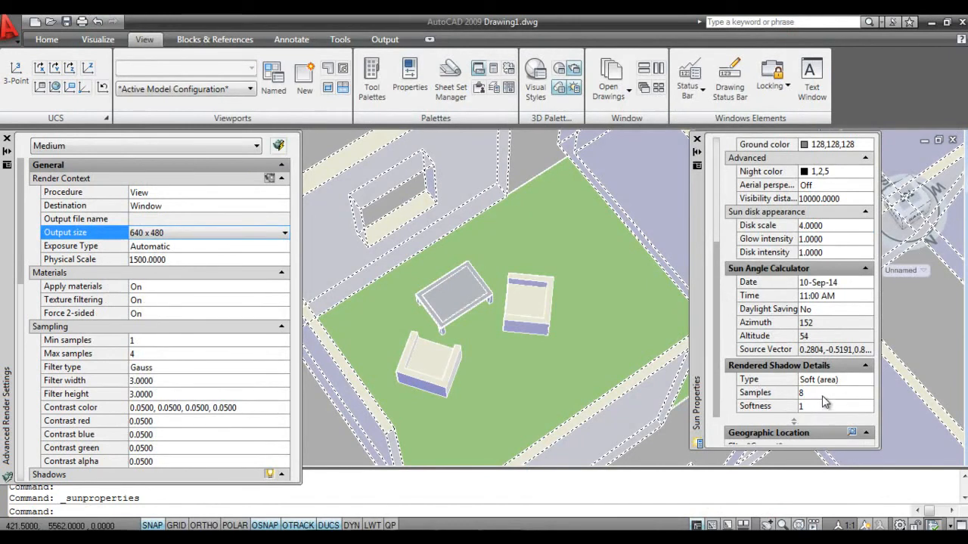
Raise sun shadow samples to 12 and set render output size to 1024 x 768
left_click(832, 394)
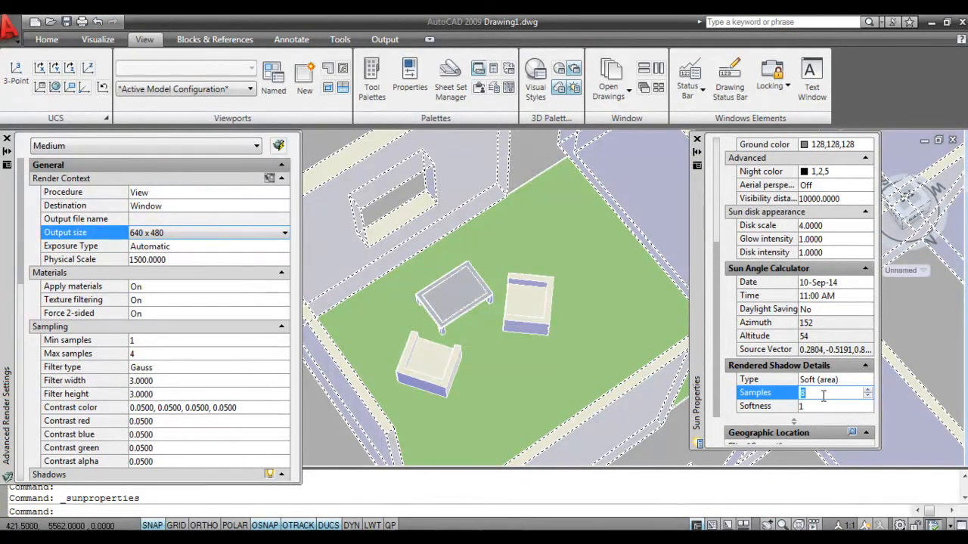
left_click(824, 378)
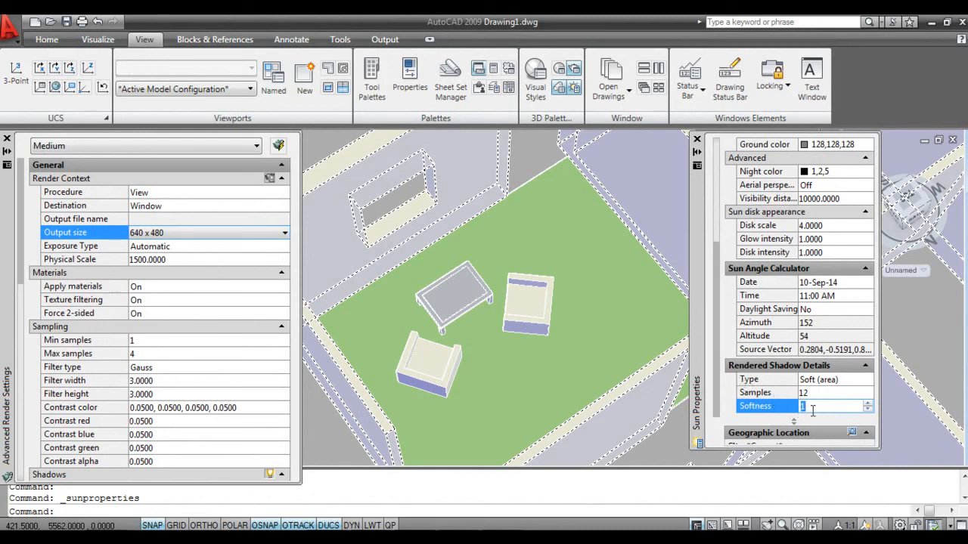
left_click(144, 145)
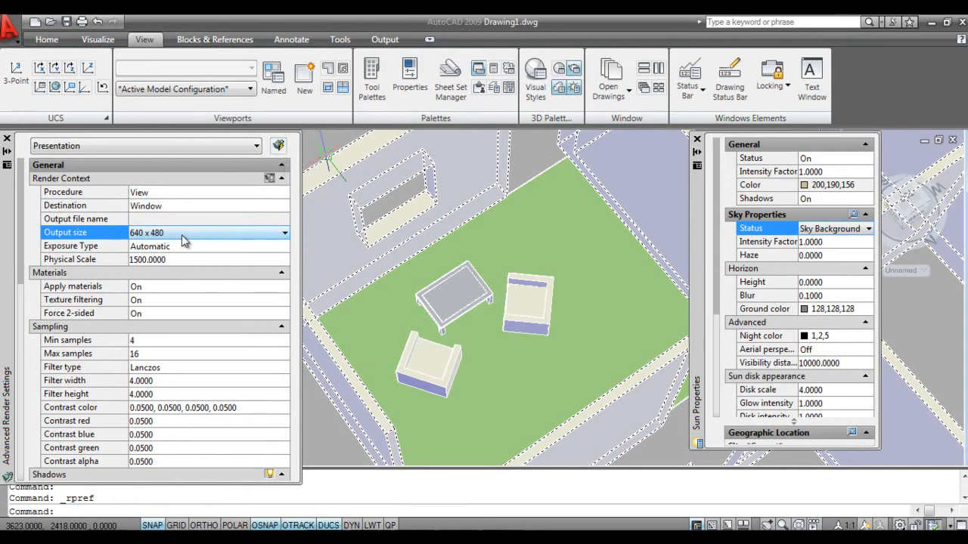
left_click(284, 233)
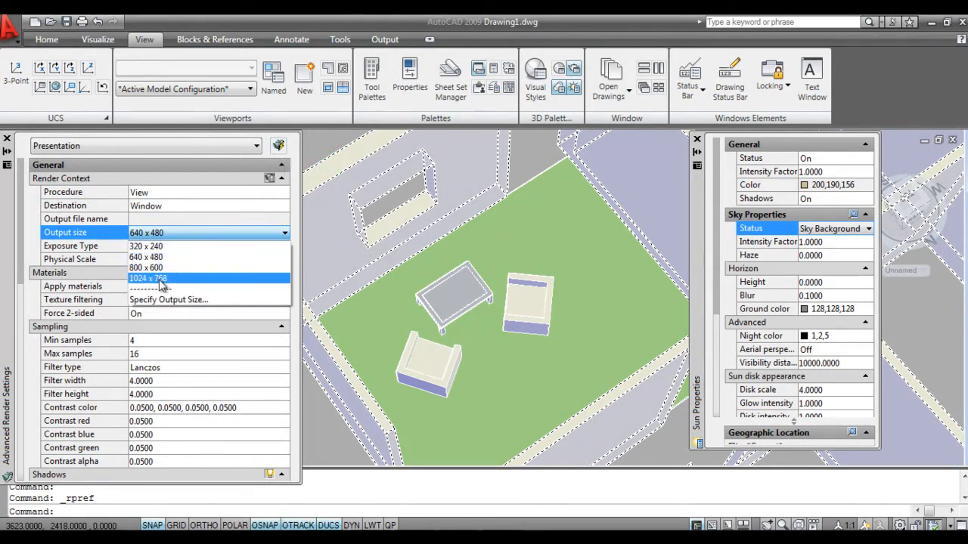
left_click(148, 279)
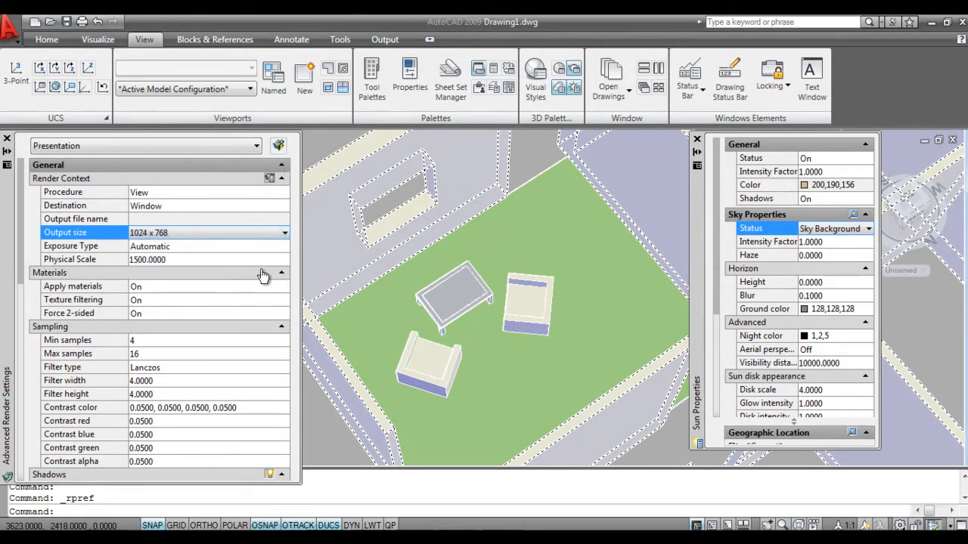
mouse_move(106, 335)
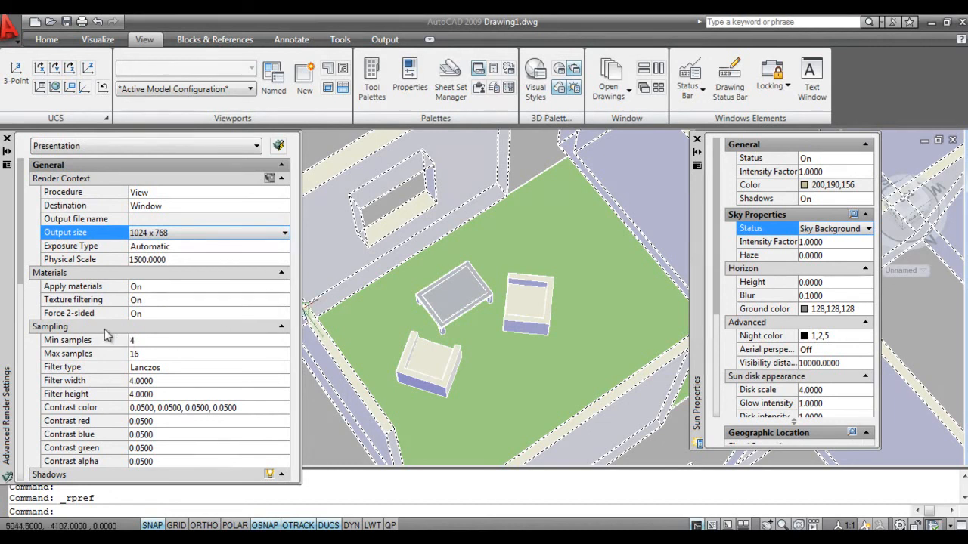